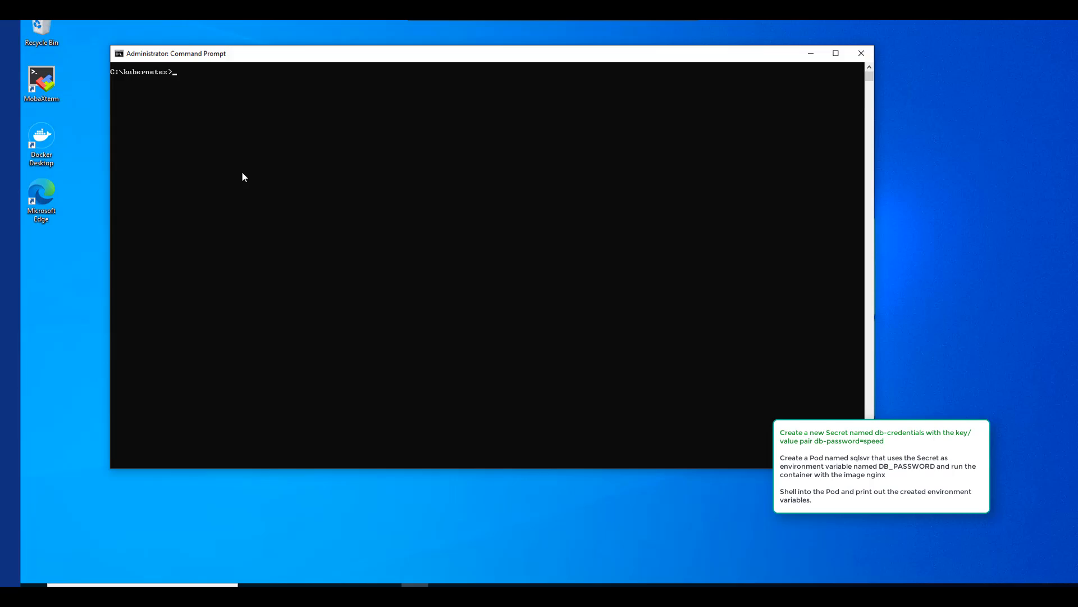
Step: Enter 'kubectl create secret generic --help' at the Command Prompt
click(835, 54)
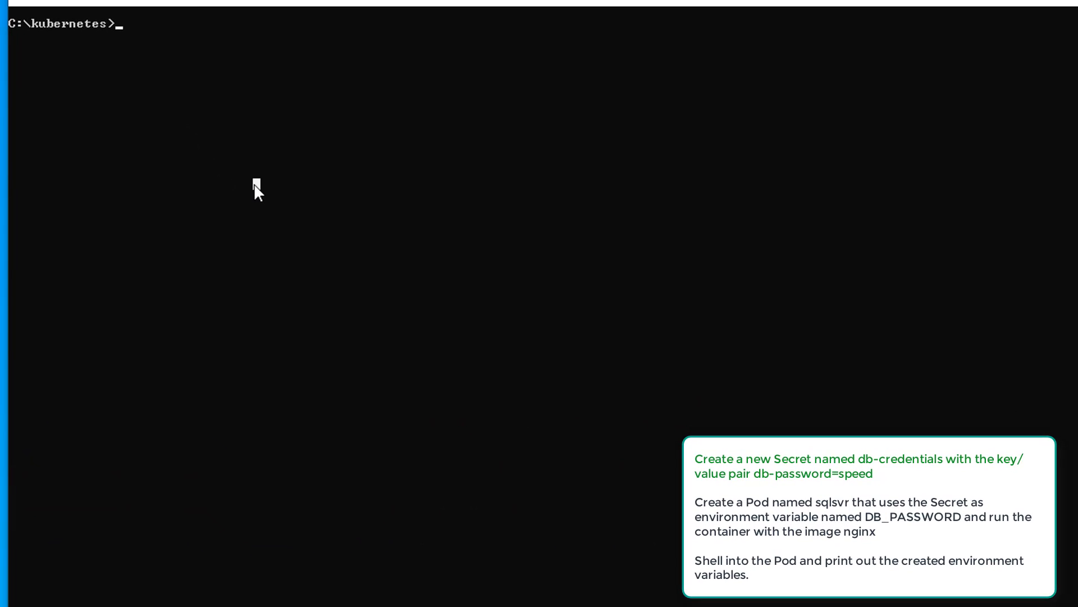
text(kubectl)
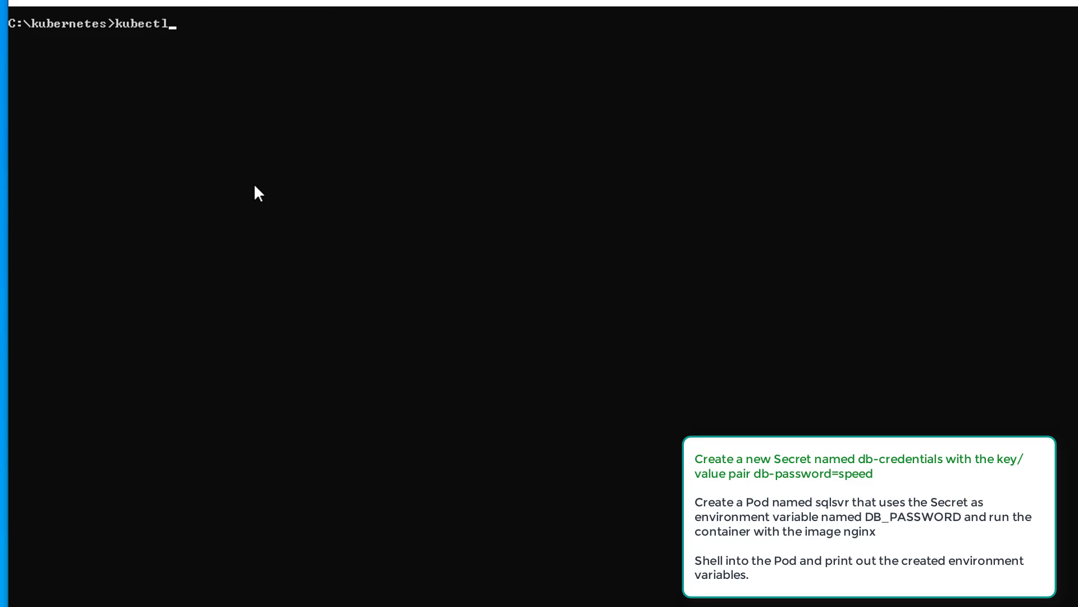
text(create)
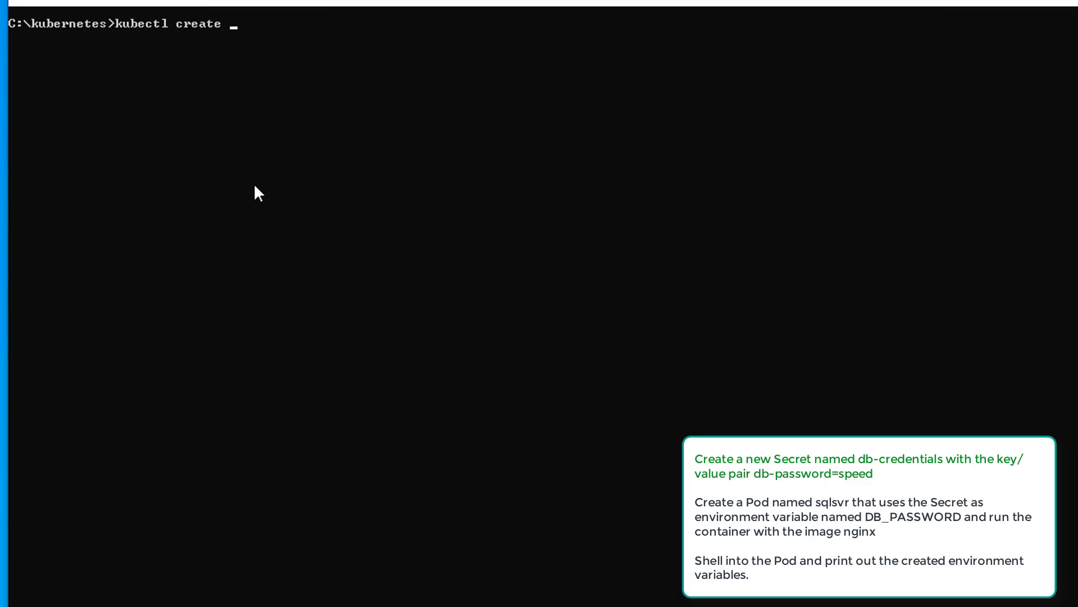
text(secret gen)
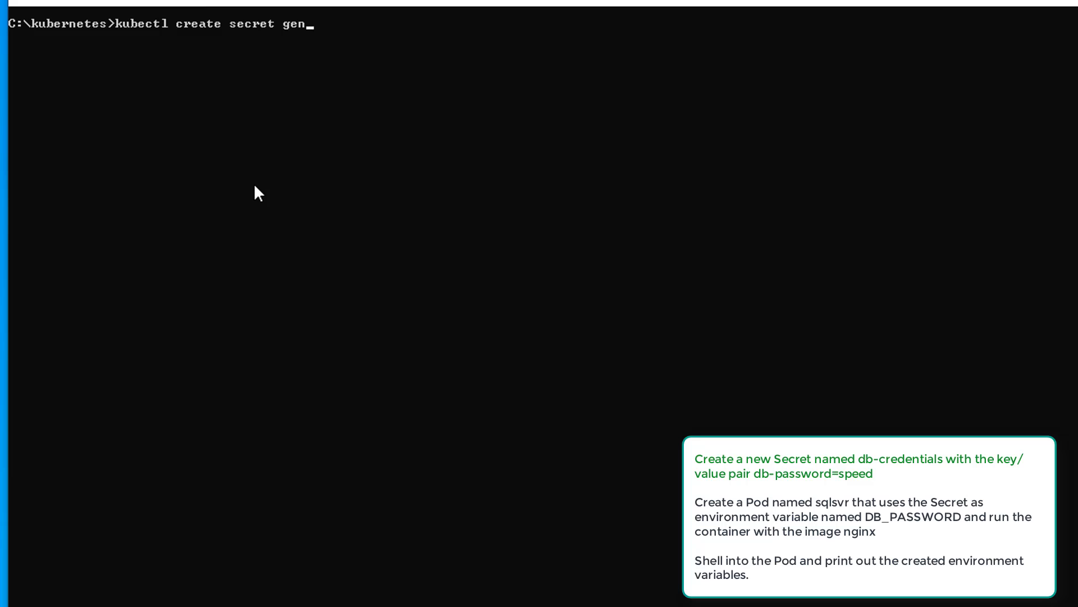
text(eric)
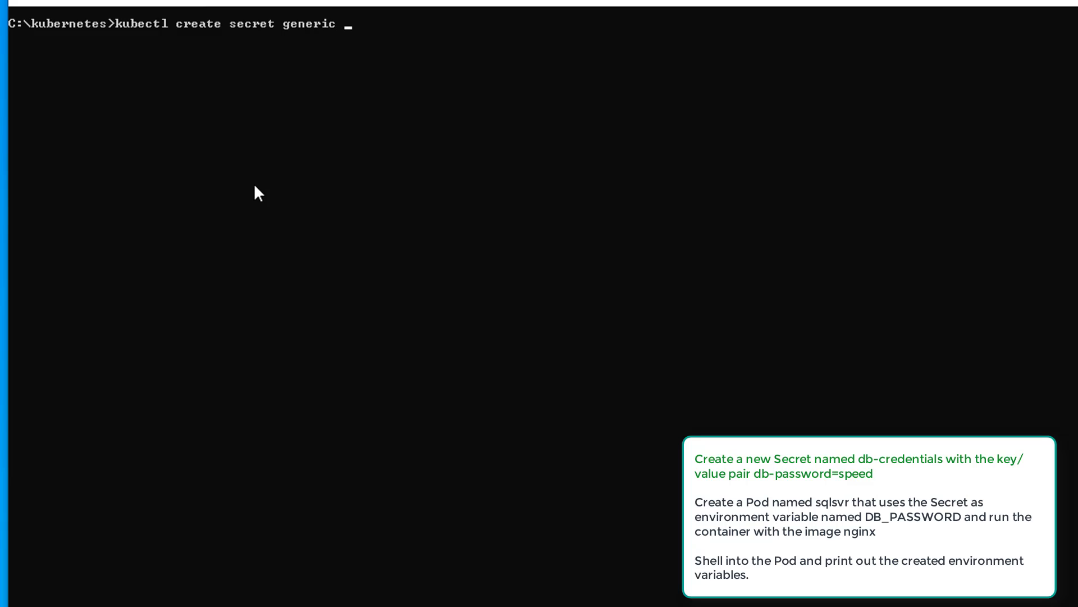
text(--help)
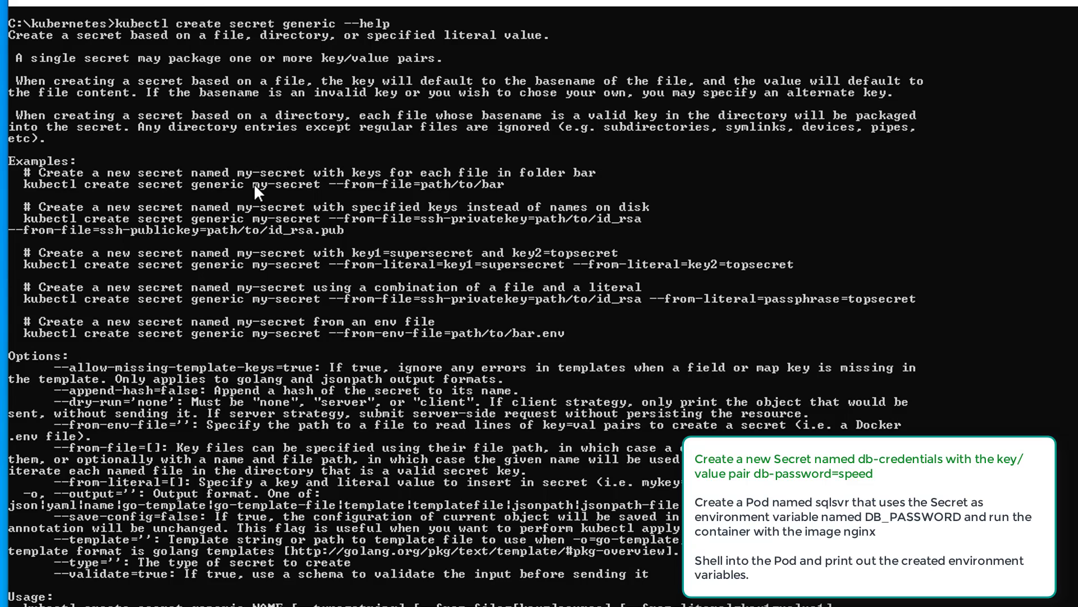
mouse_move(443, 273)
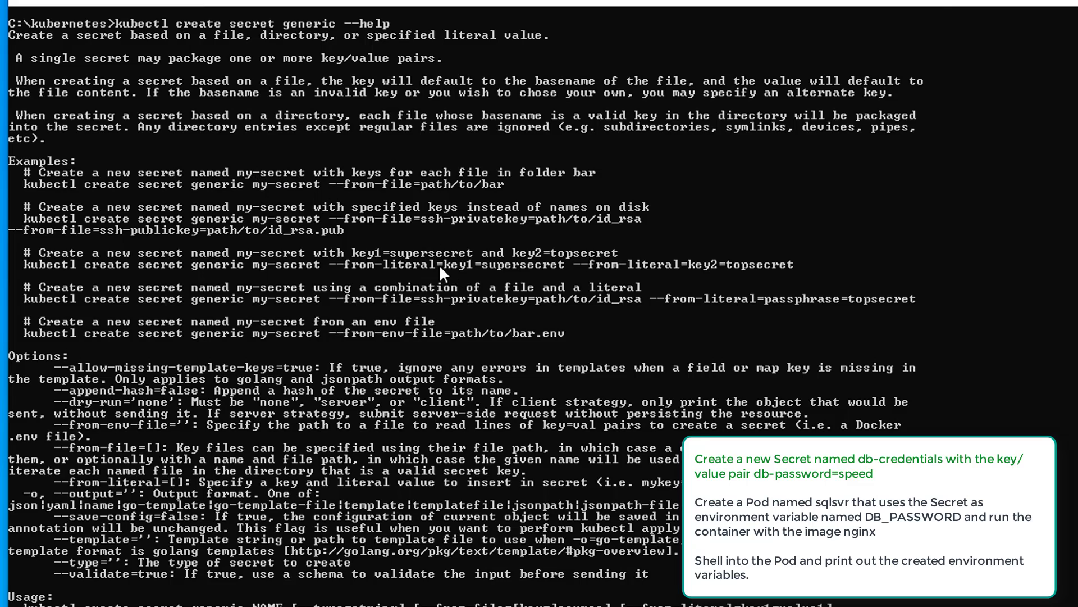
mouse_move(450, 435)
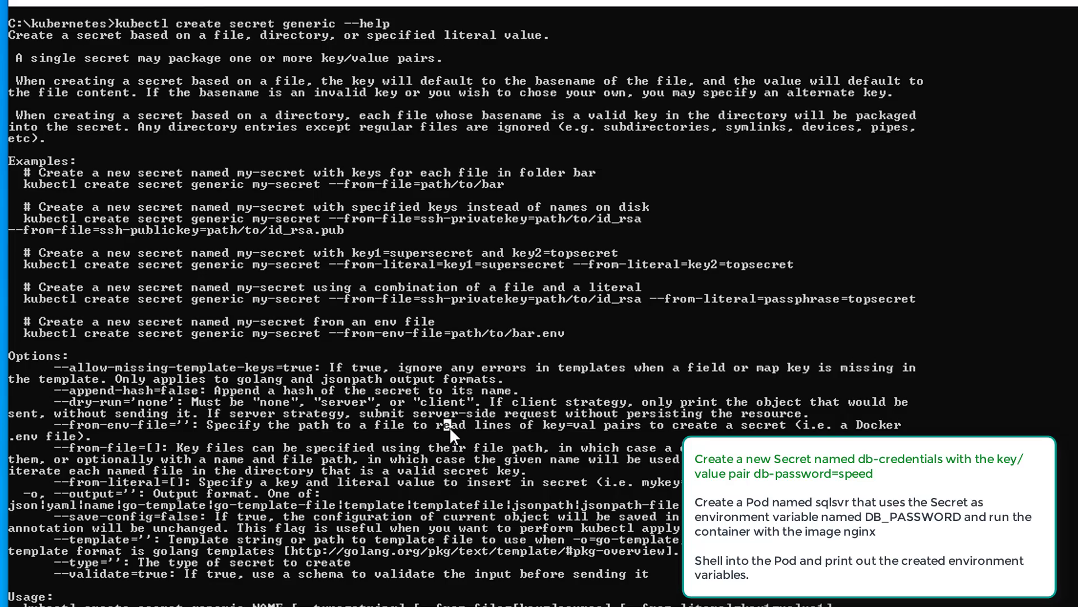
Step: Show the generic-secret help output, then start typing the next kubectl command
text(kub)
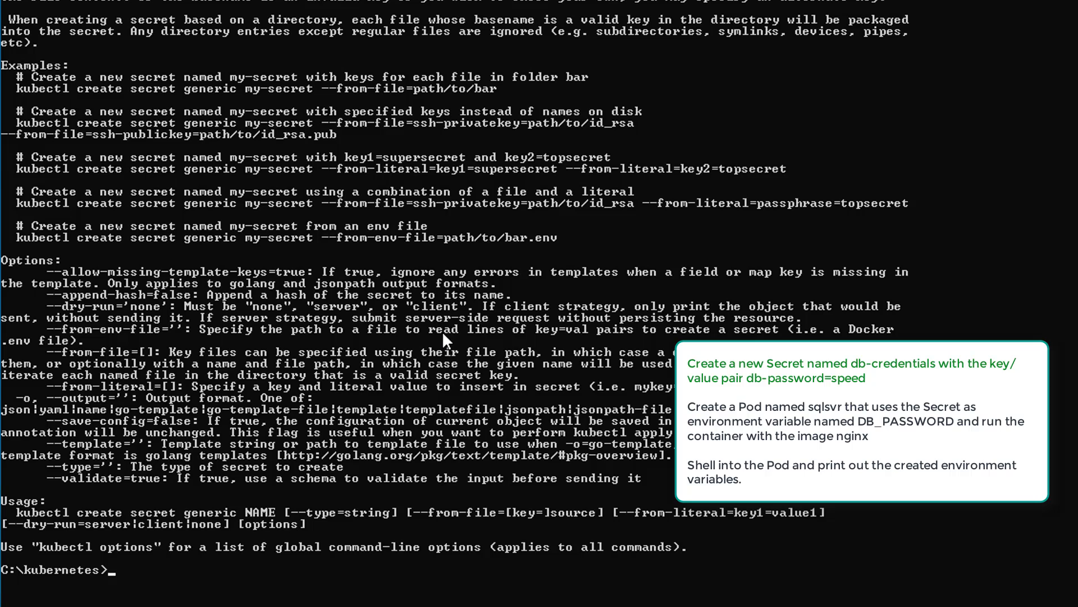
text(kubectl create secret generic)
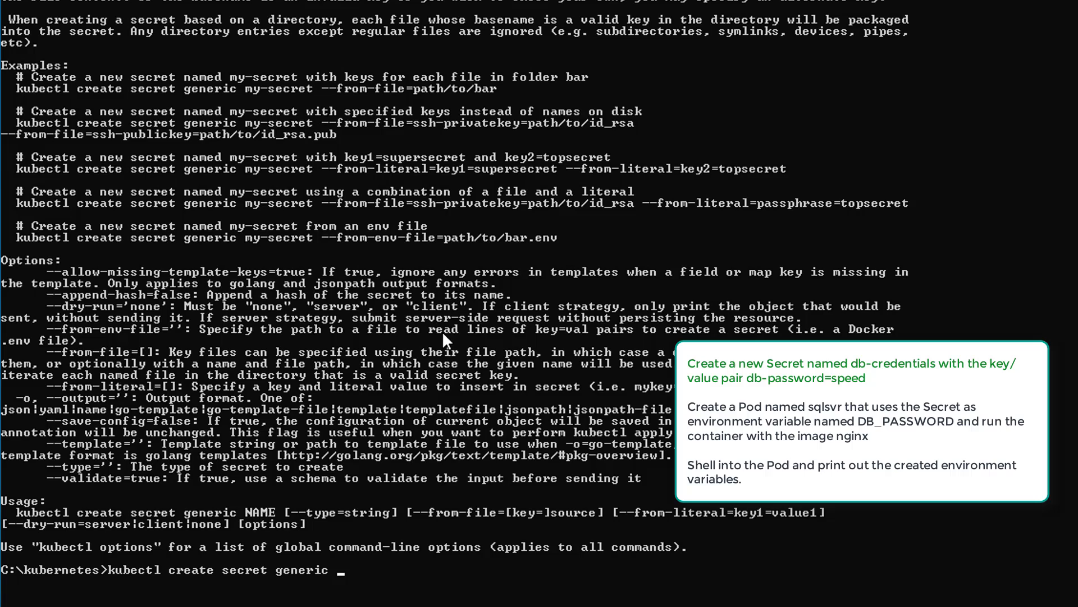
text(db-cre)
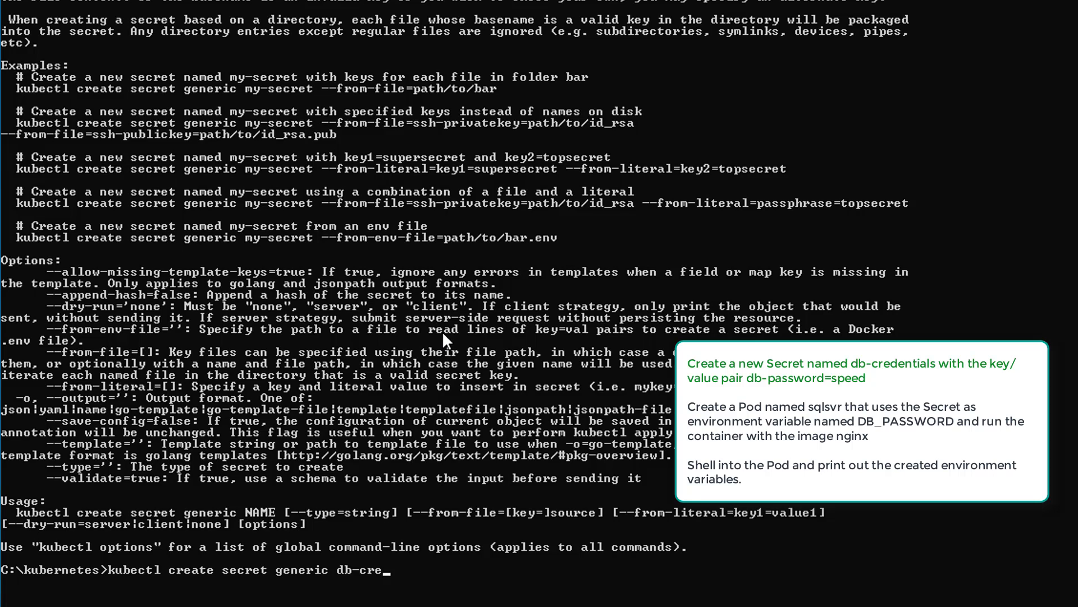
text(den)
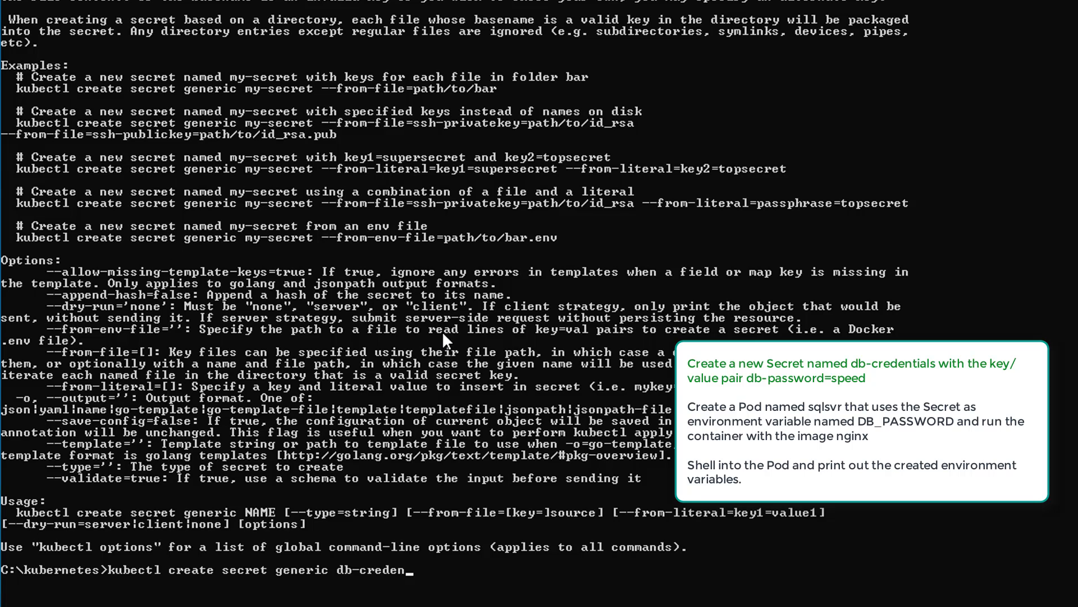
text(tials)
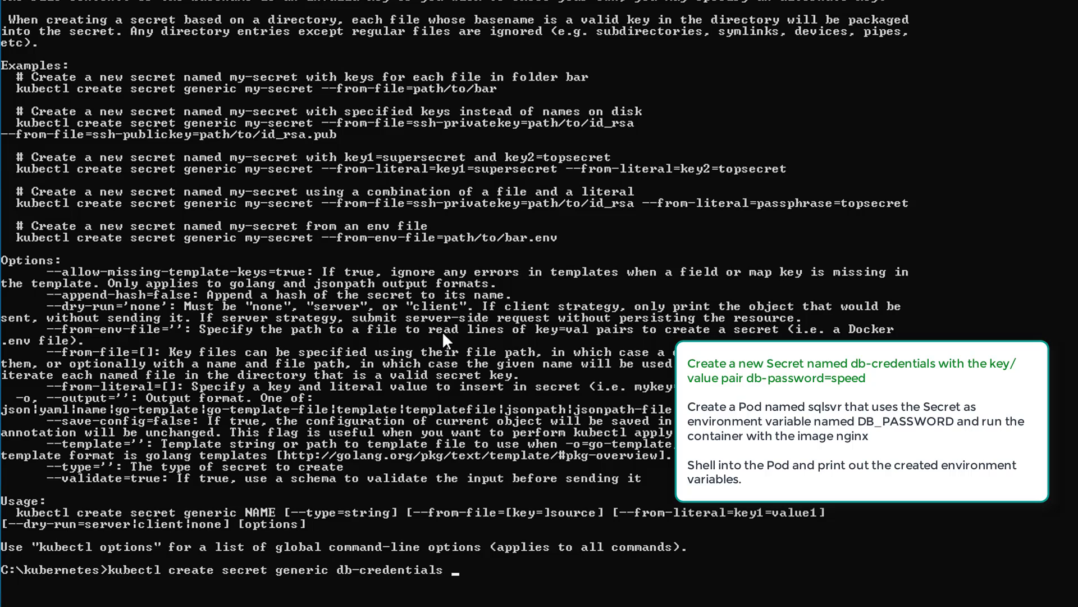
mouse_move(364, 178)
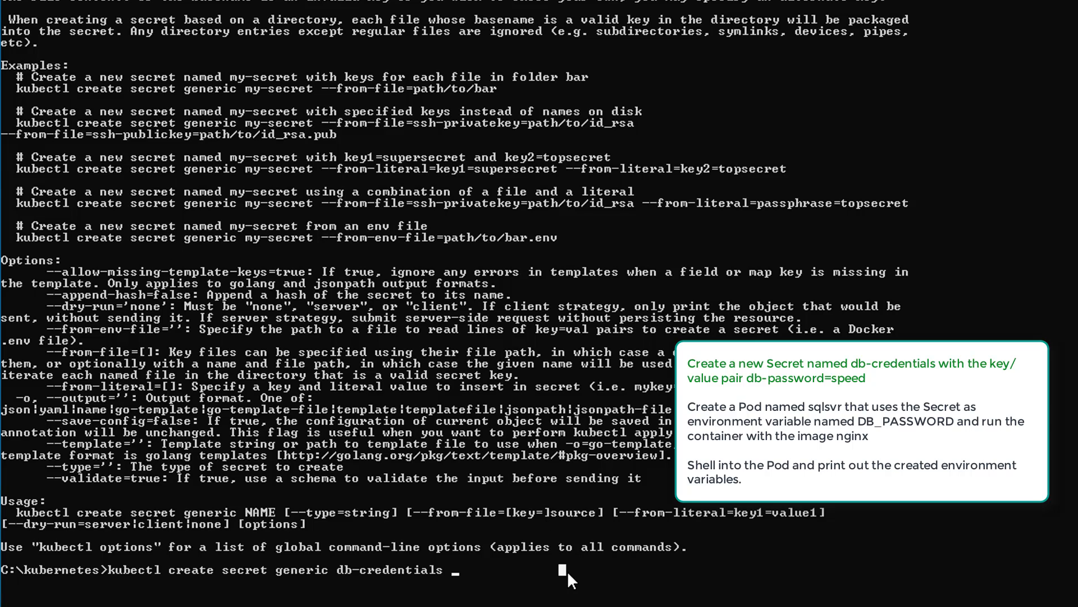
text(--)
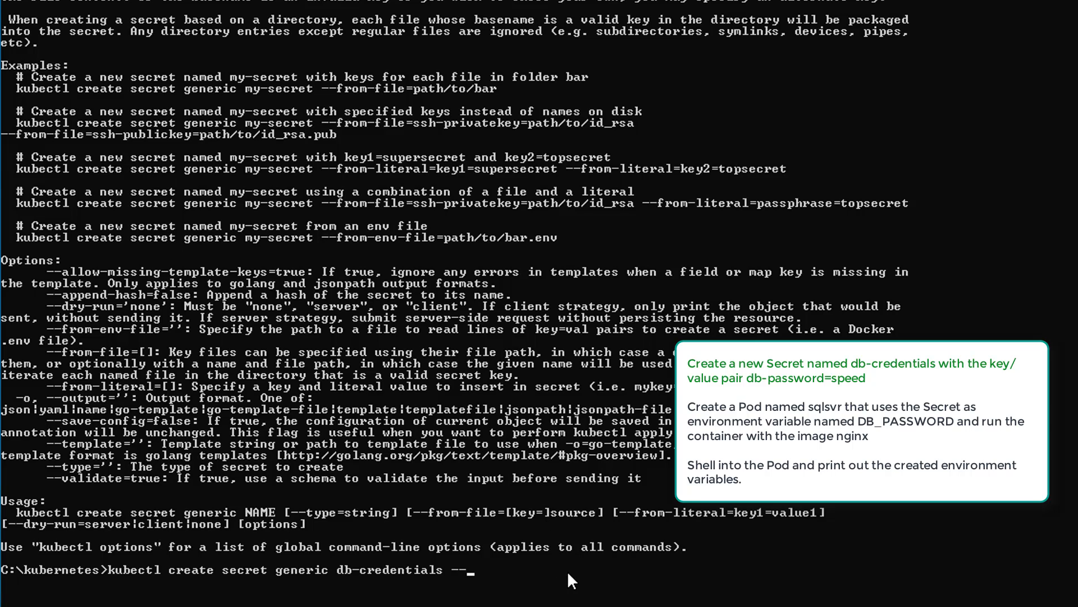
text(from)
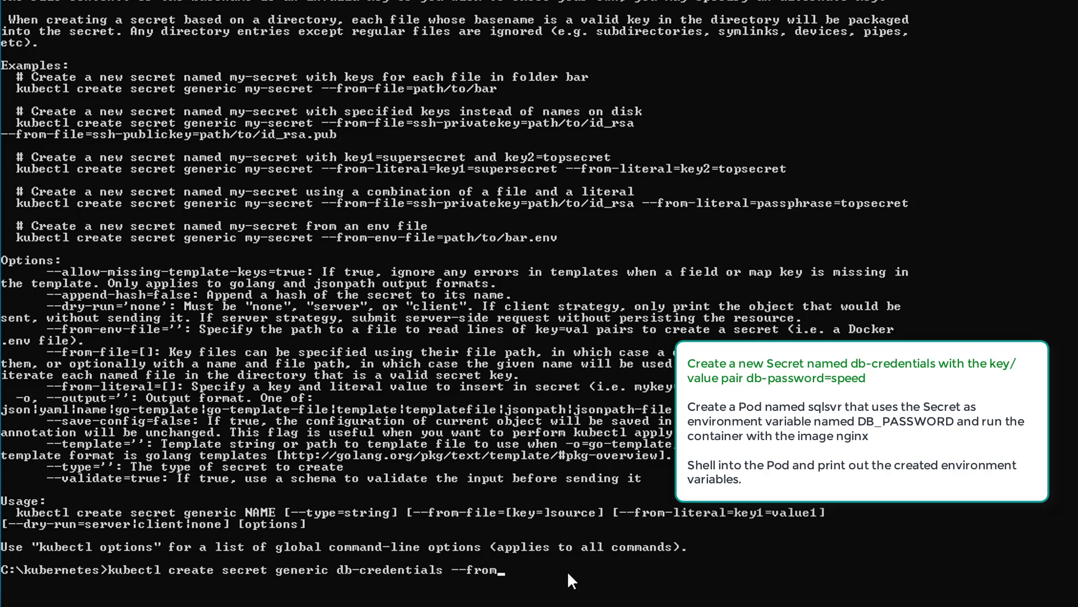
text(lit)
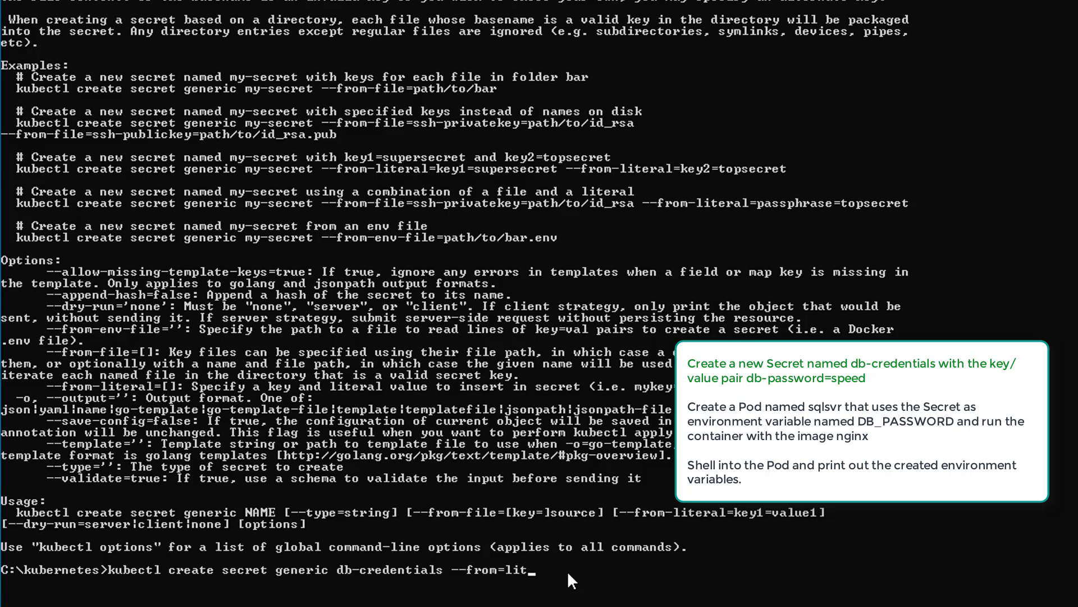
text(eral)
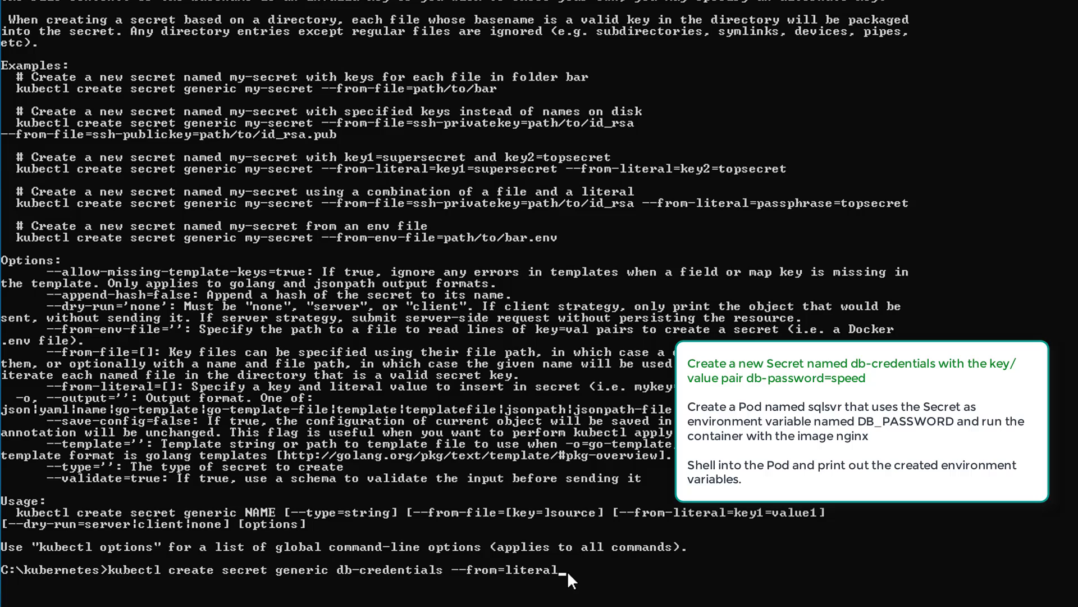
text(=)
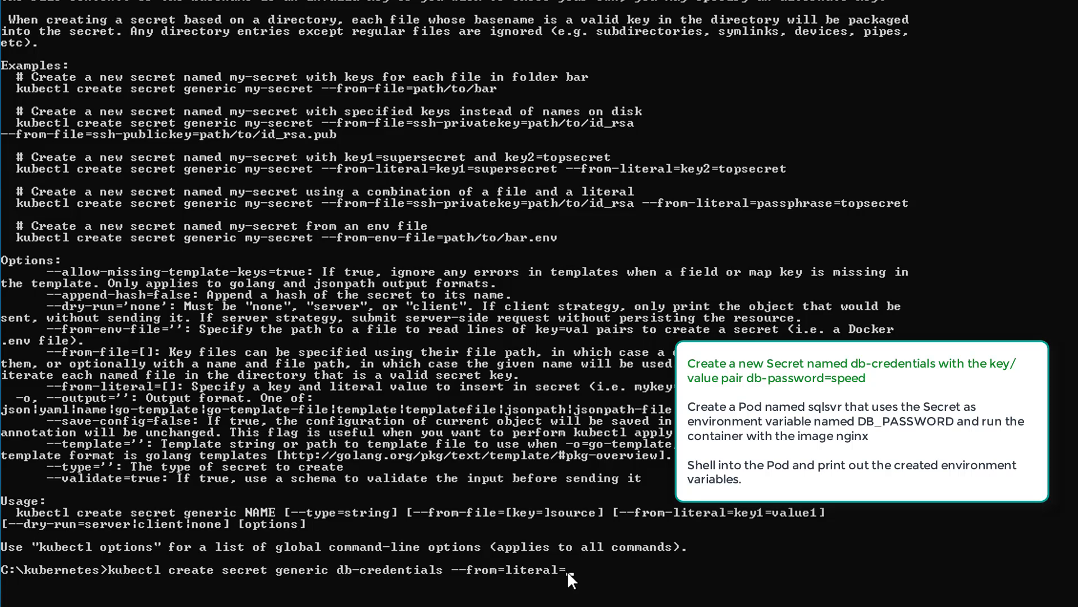
text(db_passwr)
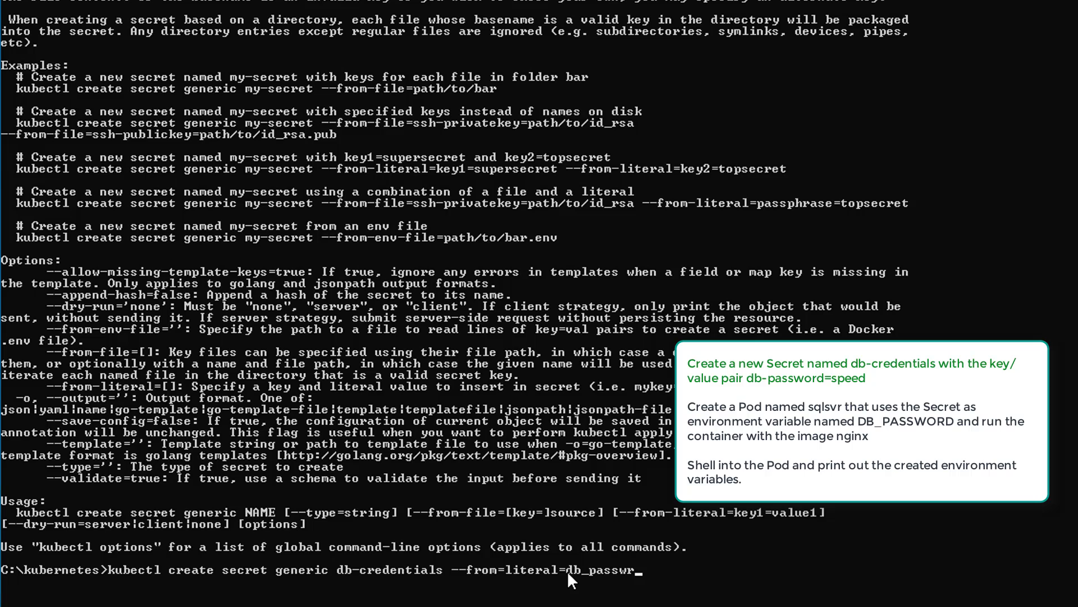
text(ord=)
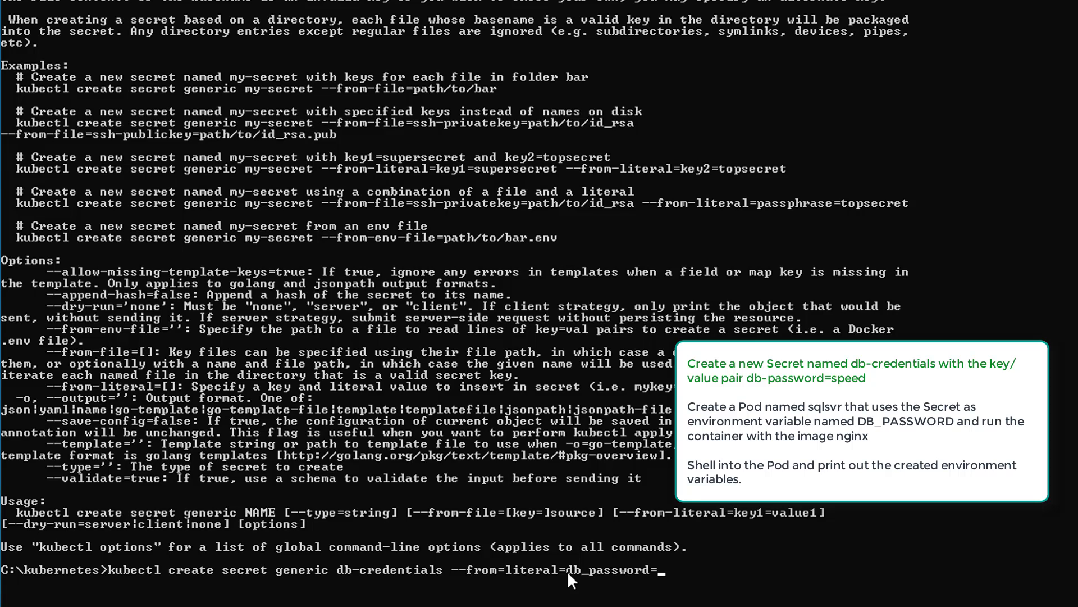
text(speed)
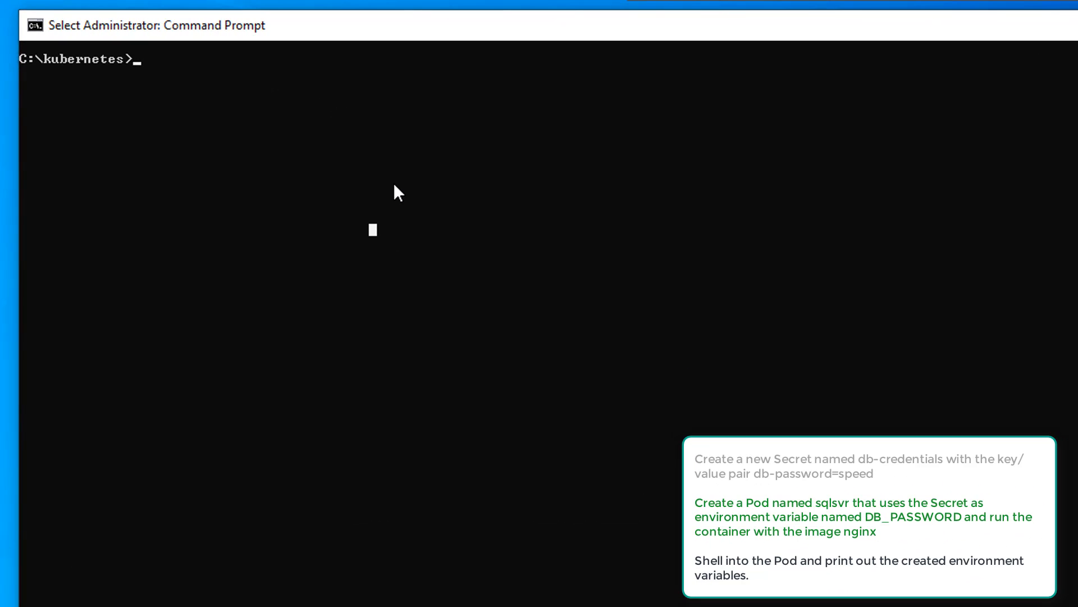
Step: Redirect a client dry-run YAML manifest for pod backend (image nginx) into q3.yaml
text(kub)
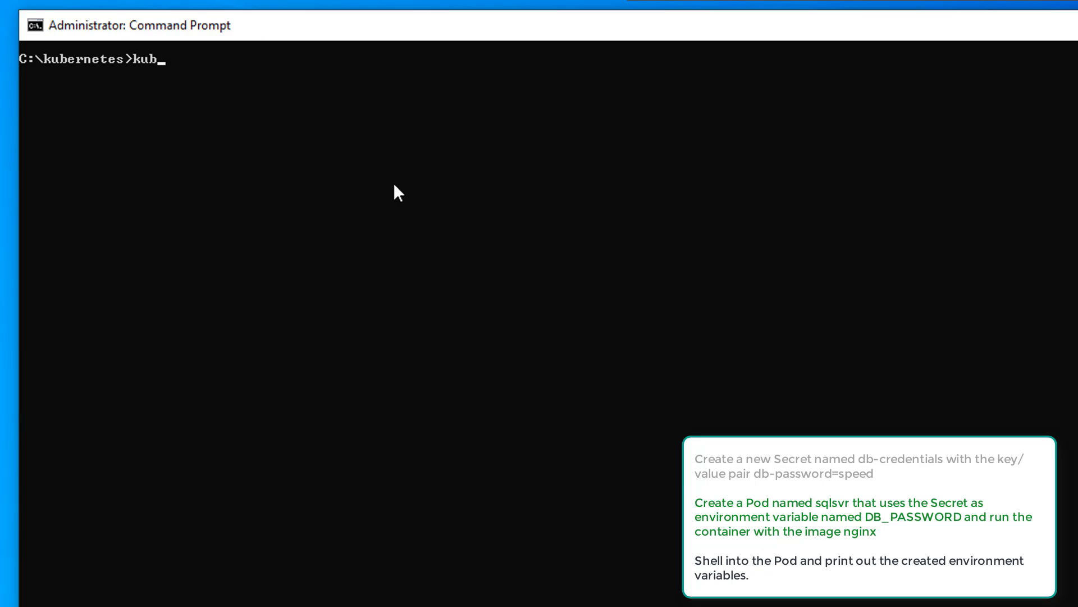
text(e)
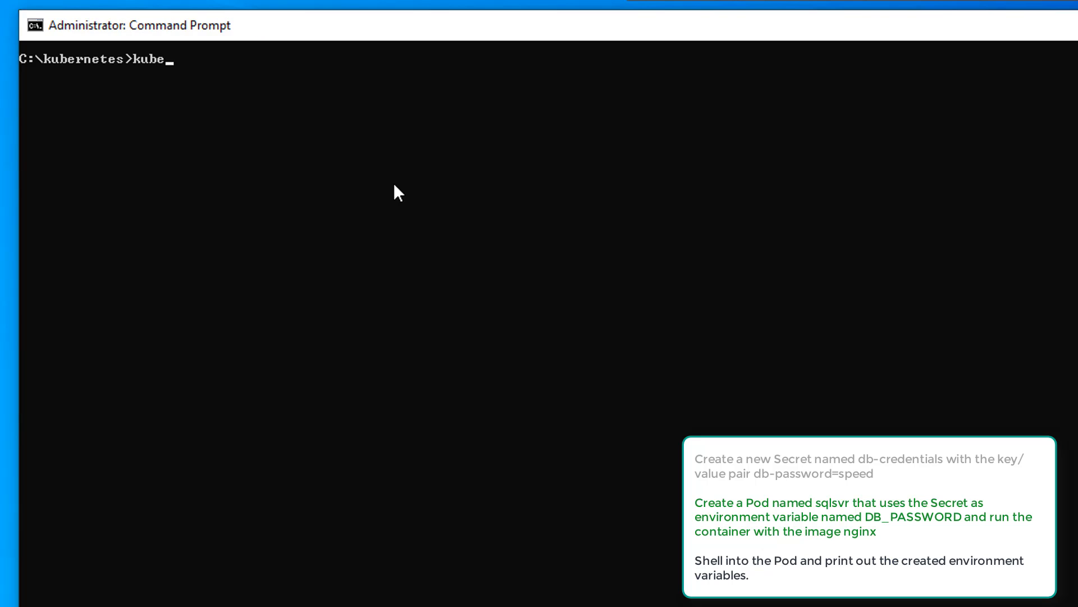
text(ctl)
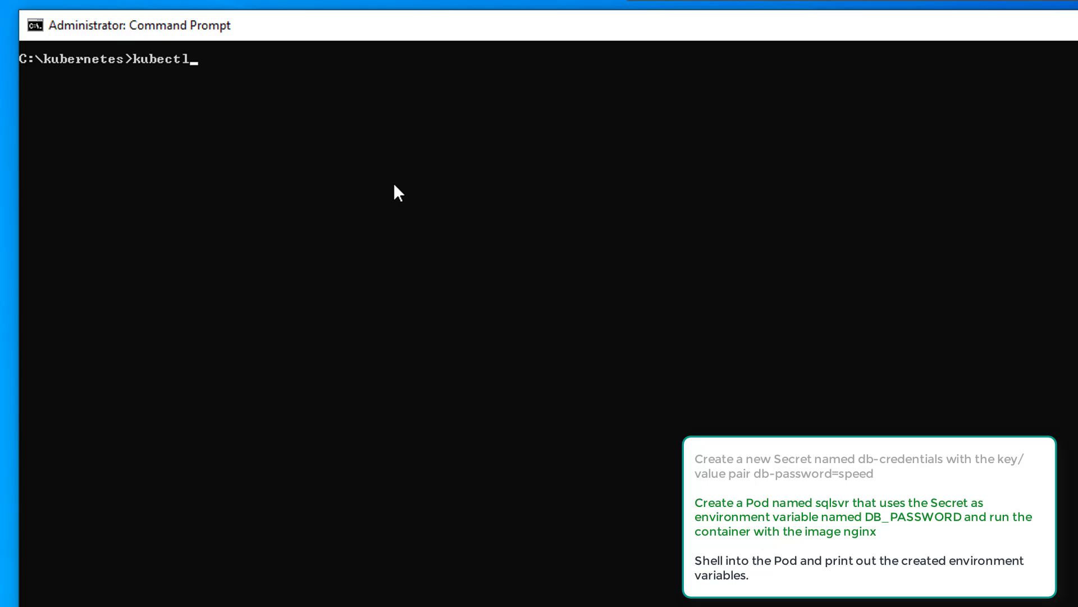
text(crea)
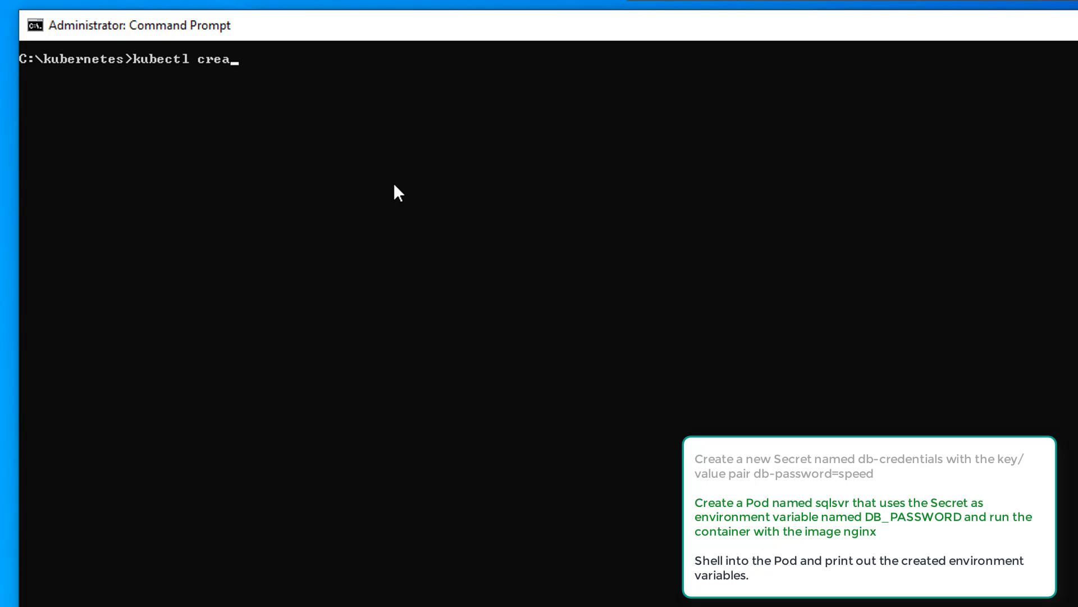
text(te)
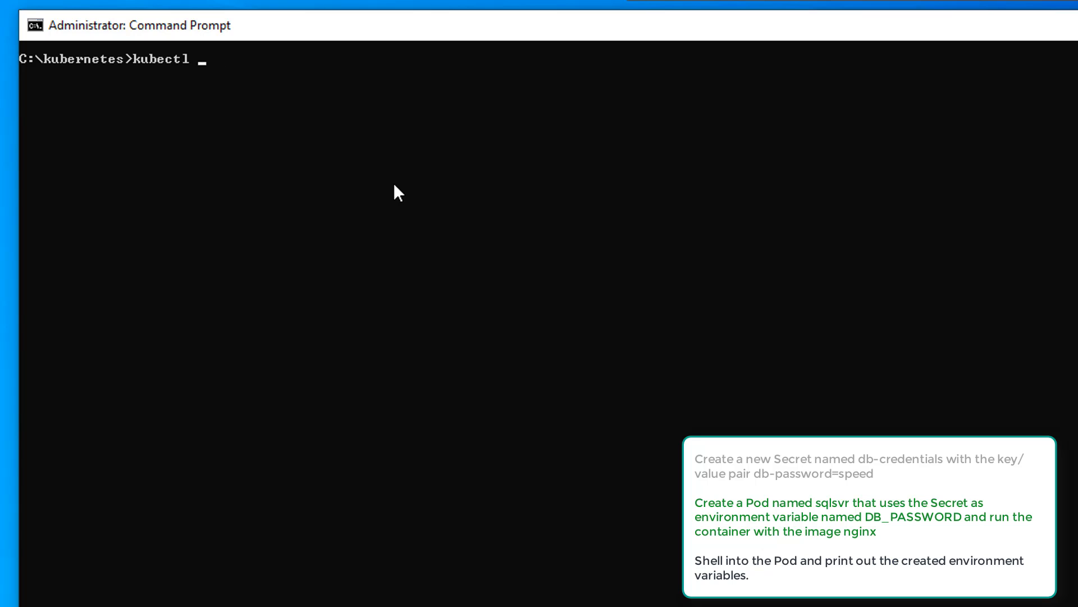
text(run b)
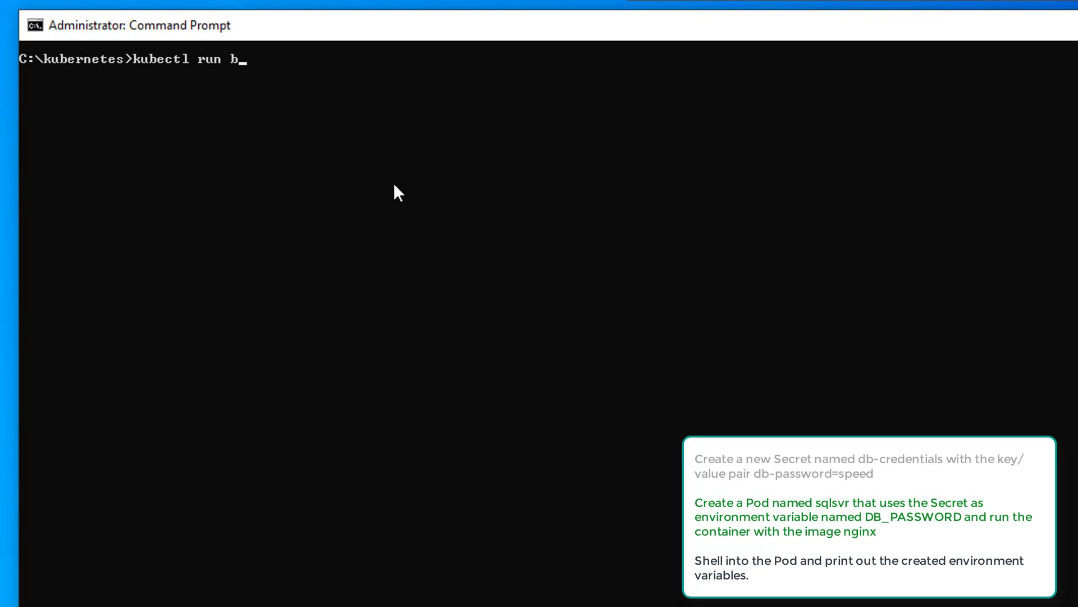
text(ackend)
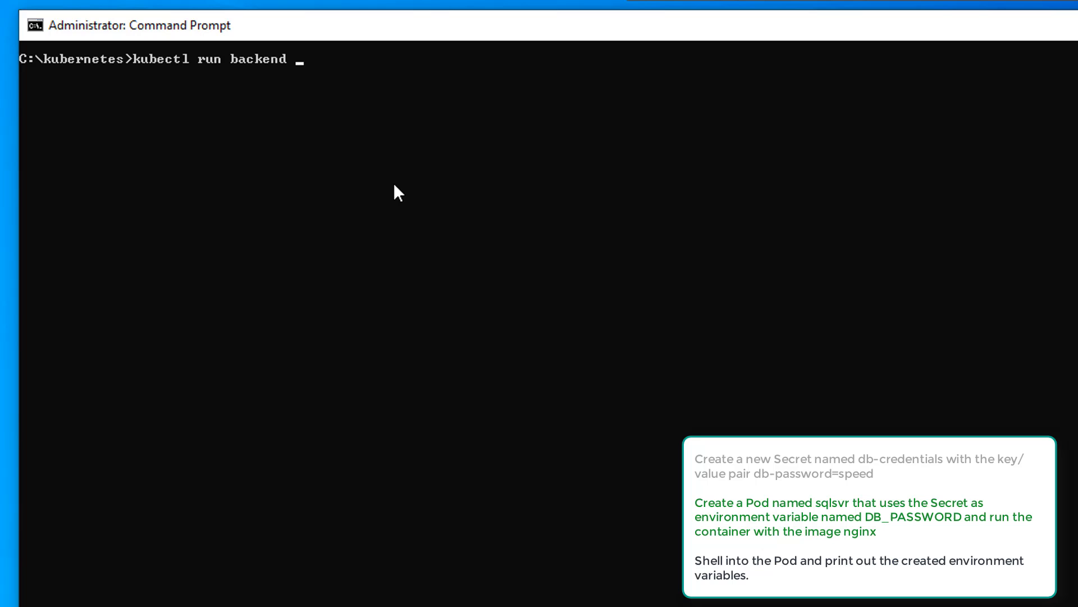
text(--)
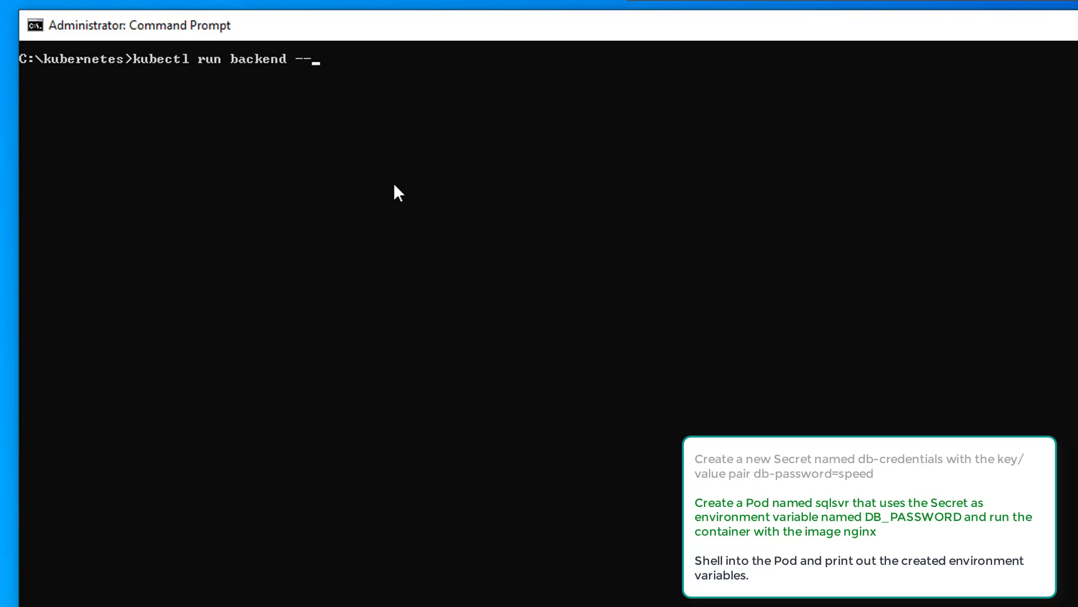
text(image=n)
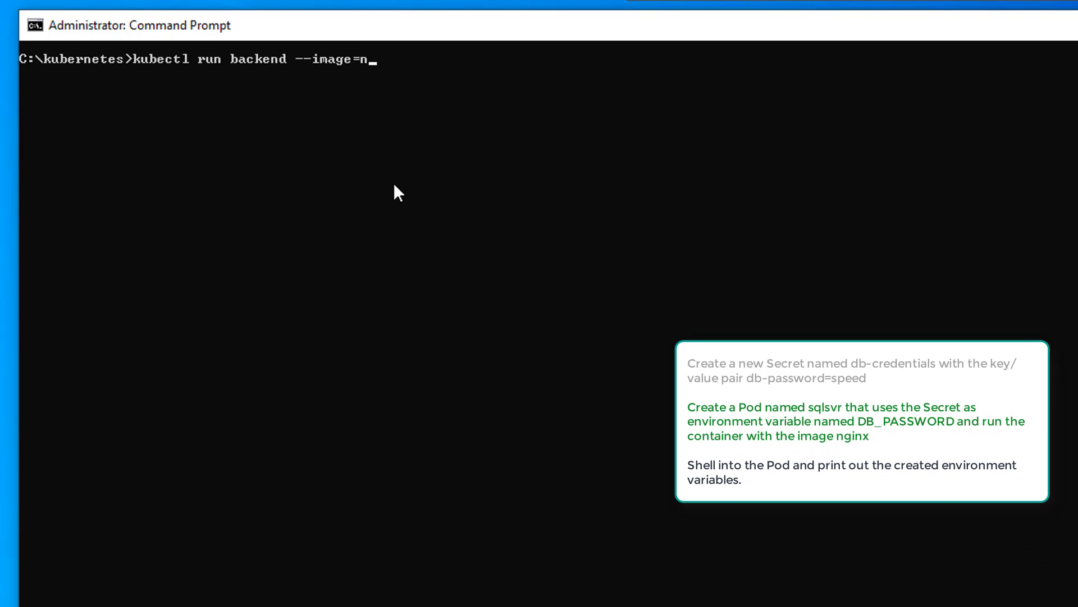
text(ginx)
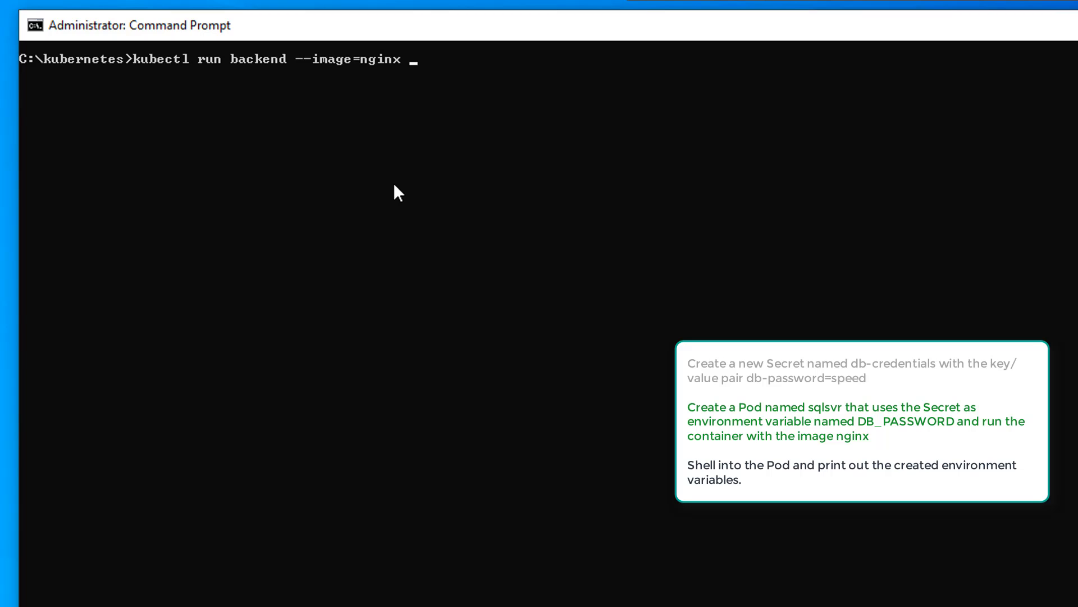
text(--dry)
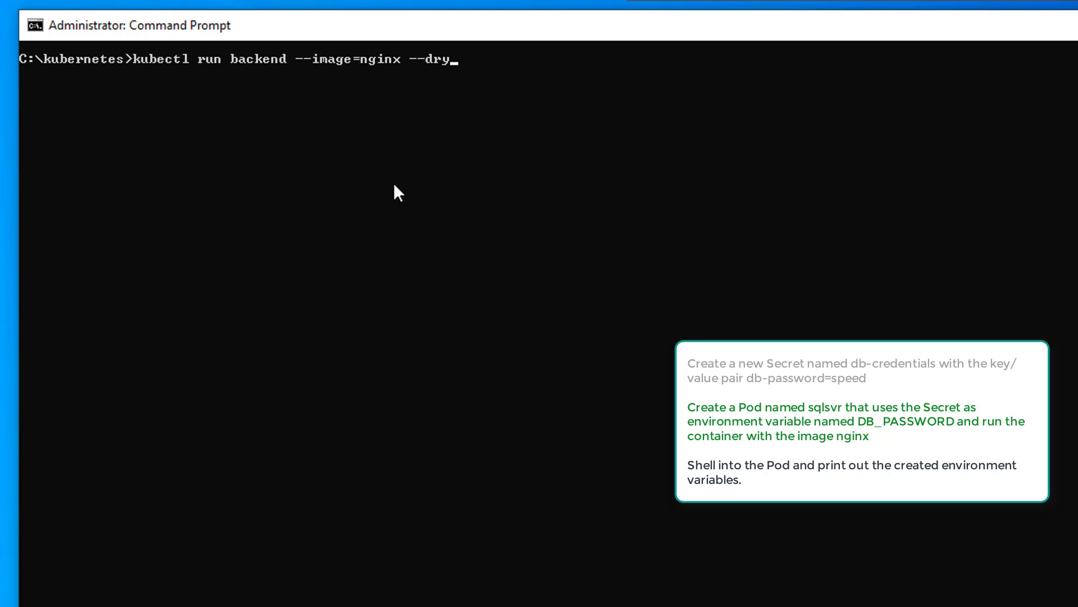
text(-run)
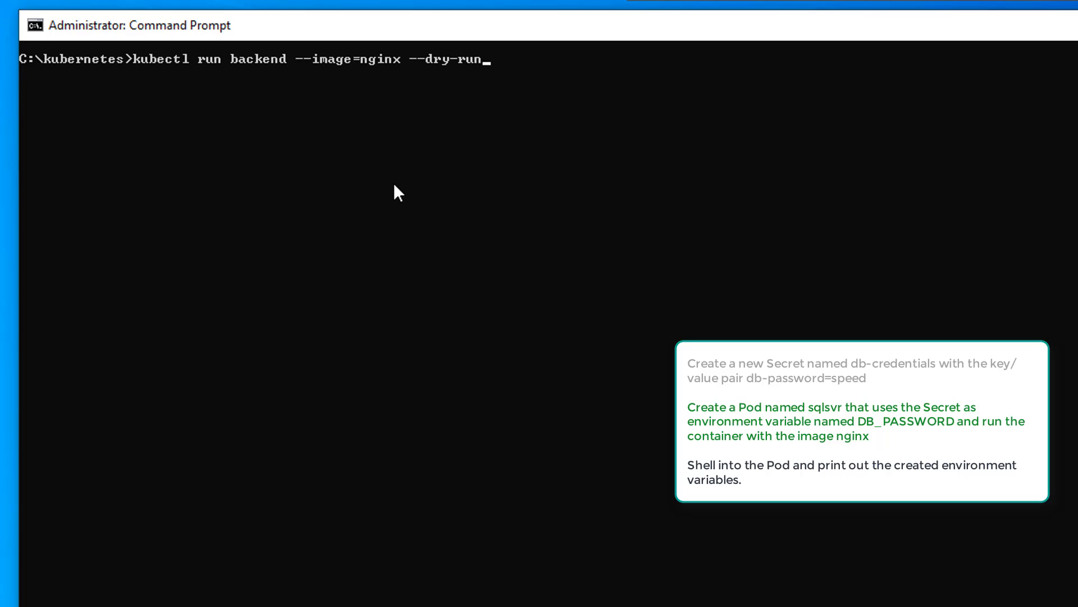
text(=)
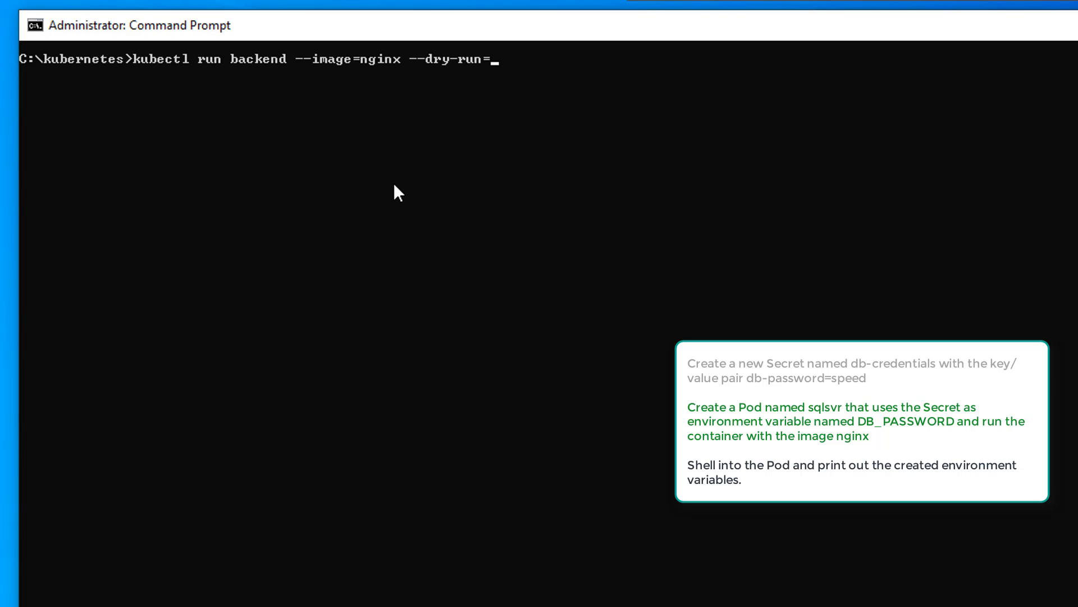
text(client)
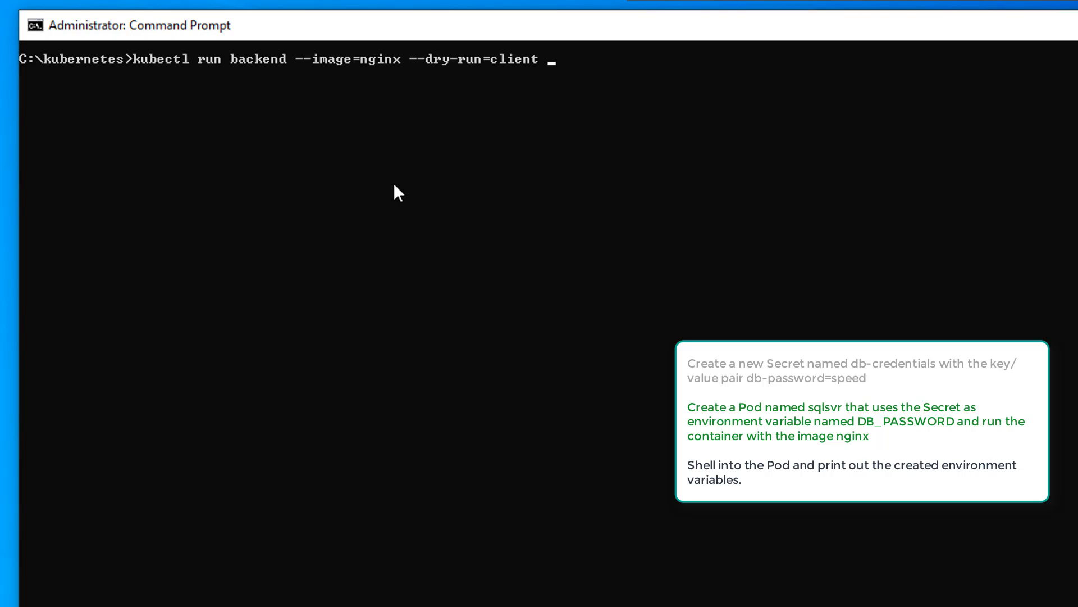
text(-o)
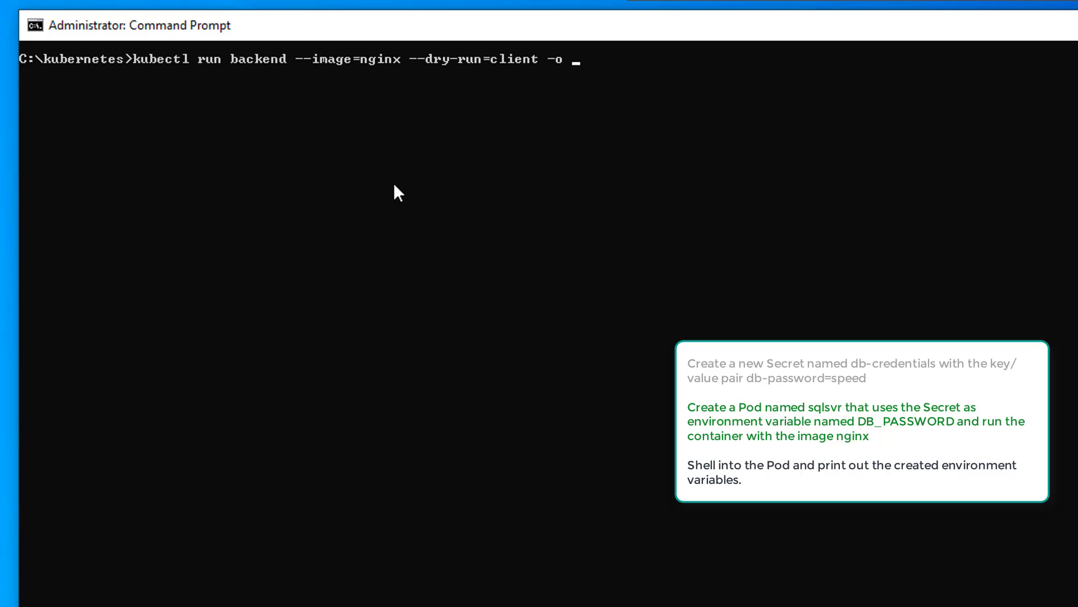
text(yaml)
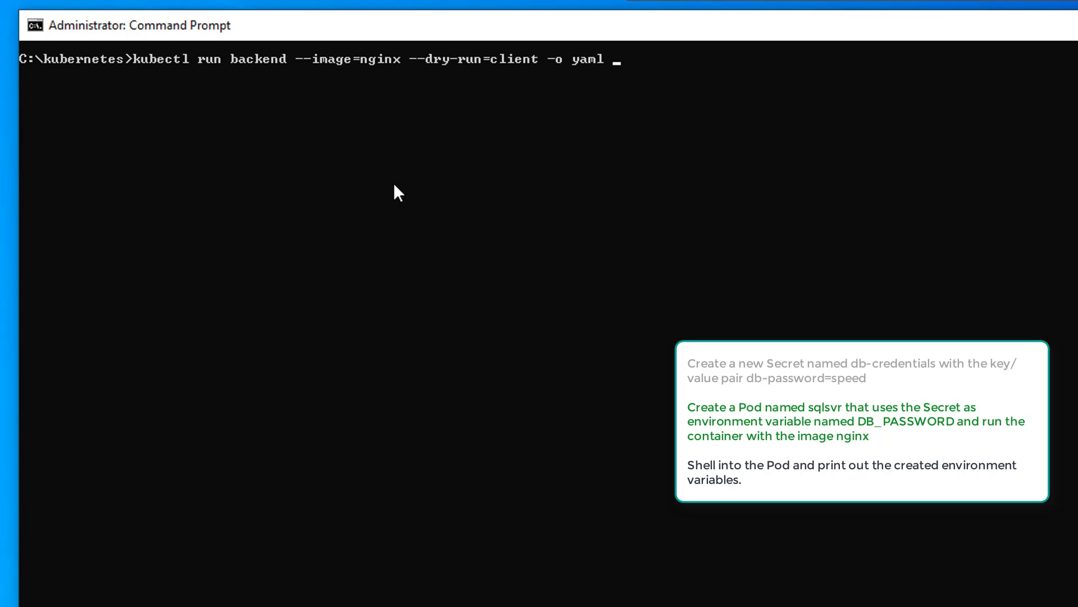
text(> q3.yaml)
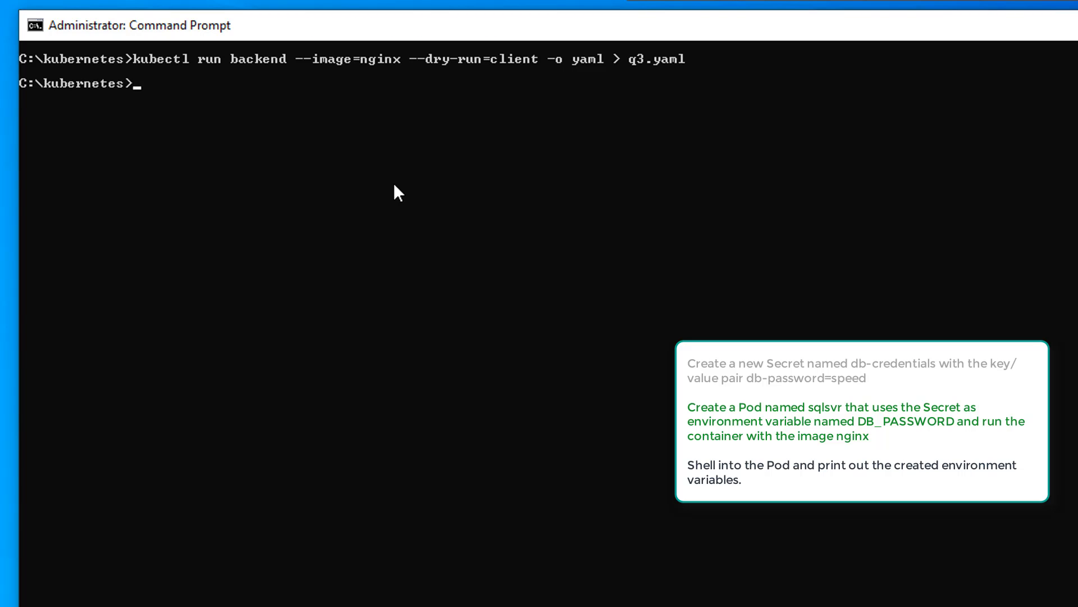
Step: Try opening q3.yaml with the 'code q3.yaml' command
text(code)
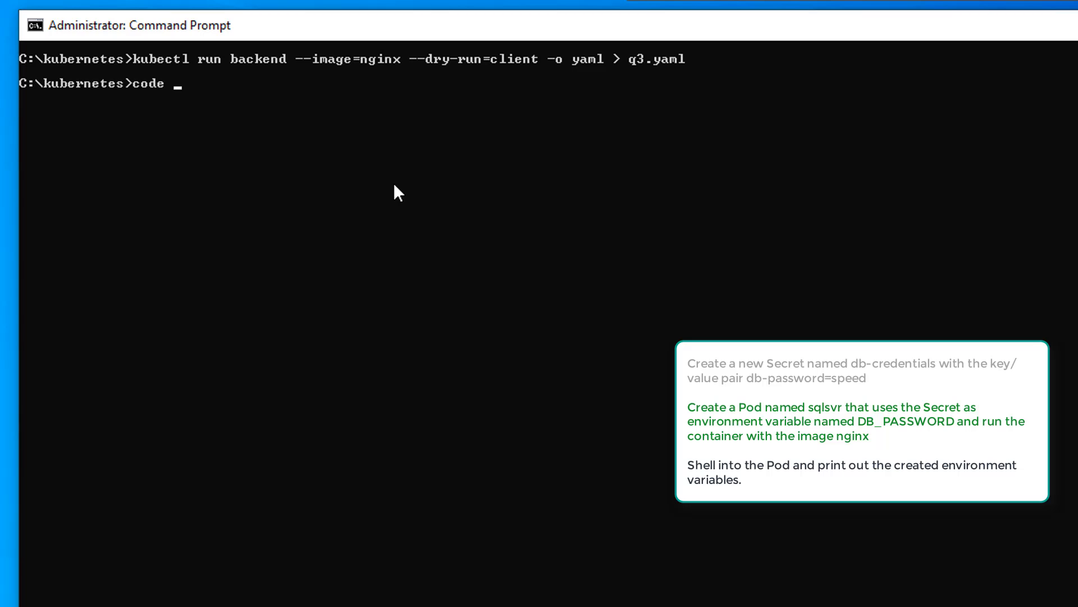
text(q3.)
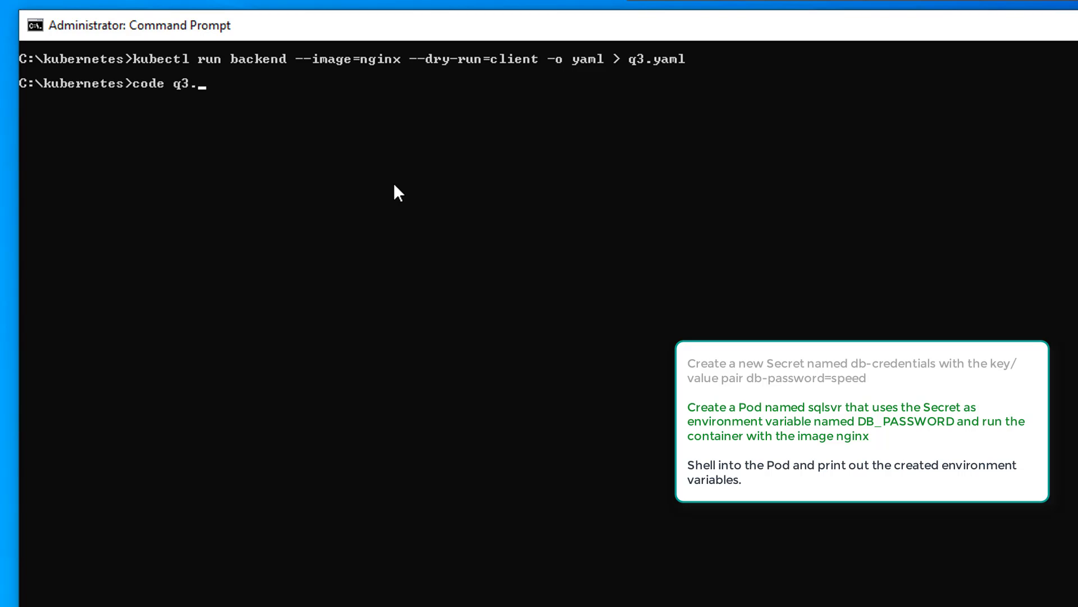
text(yaml)
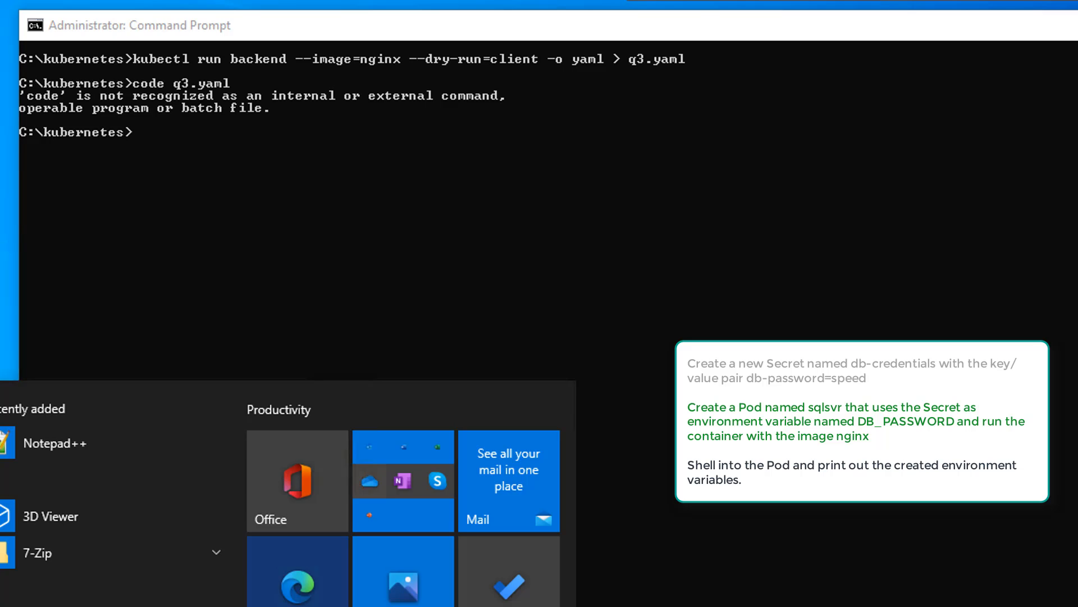
mouse_move(6, 347)
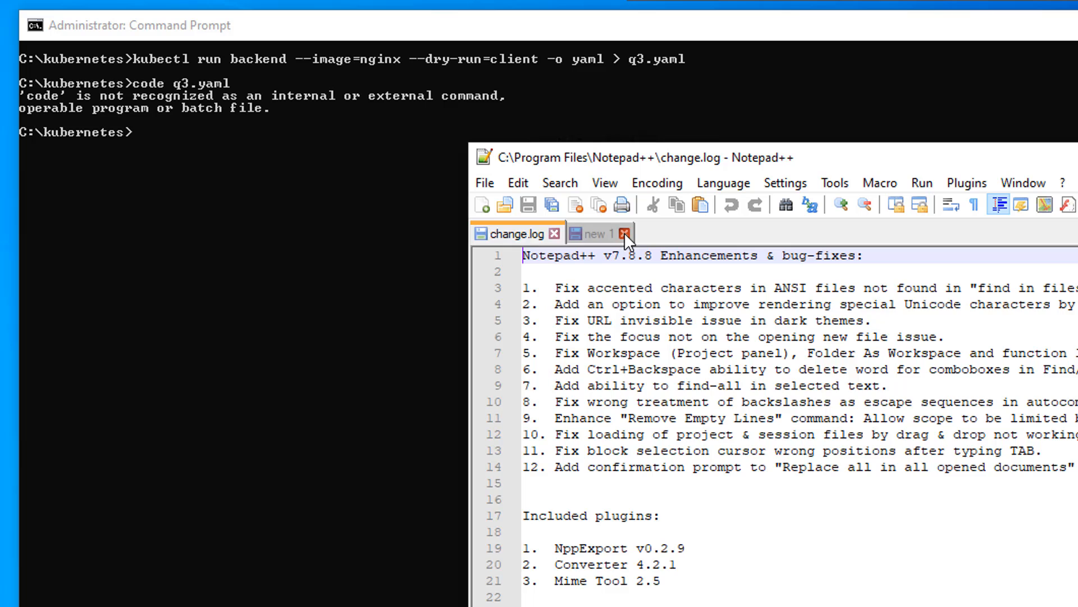
Step: Close the change.log tab and bring up Notepad++'s File > Open dialog
click(625, 234)
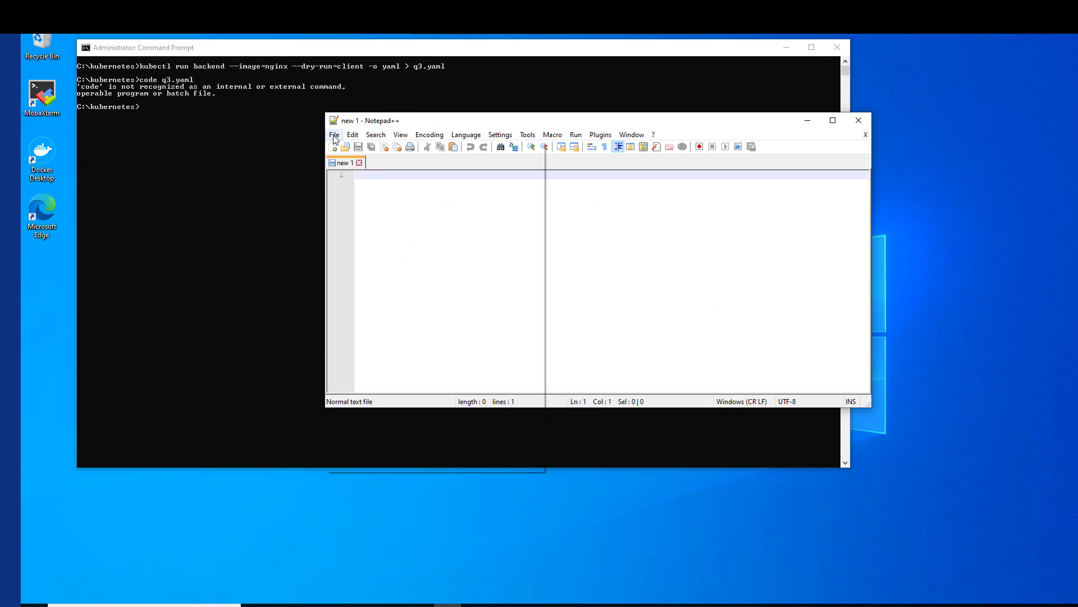
click(334, 134)
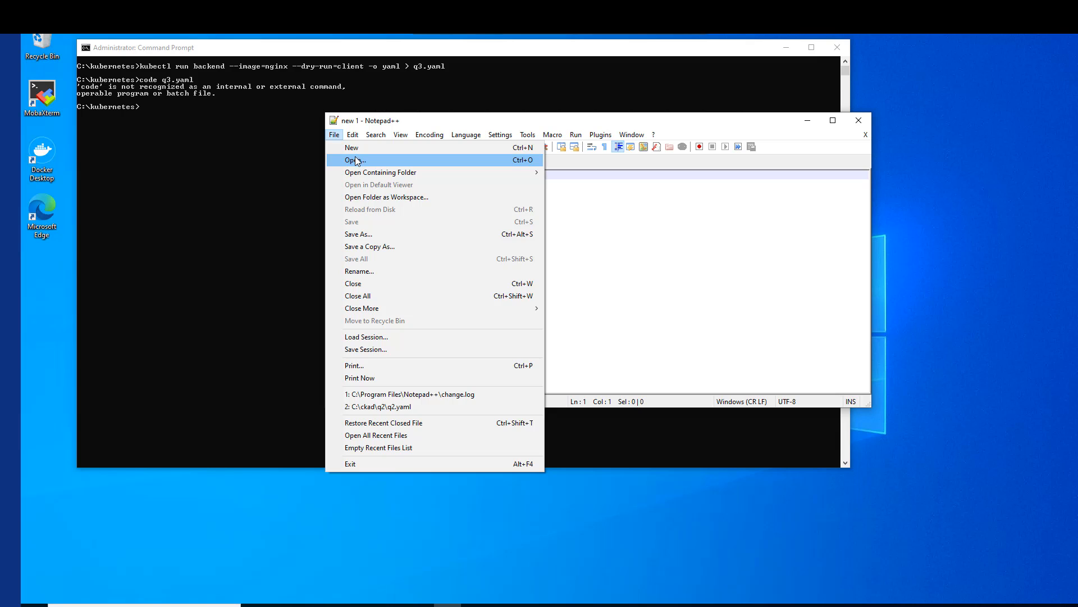
click(355, 160)
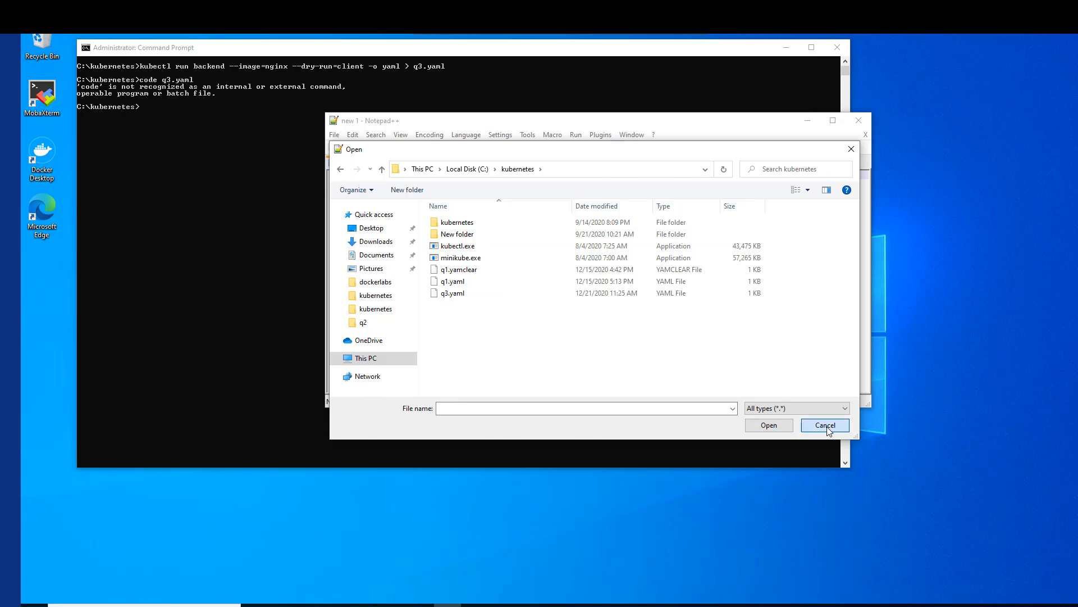
Step: Cancel the Open dialog and attempt 'rm q3.yaml' in Command Prompt
click(824, 425)
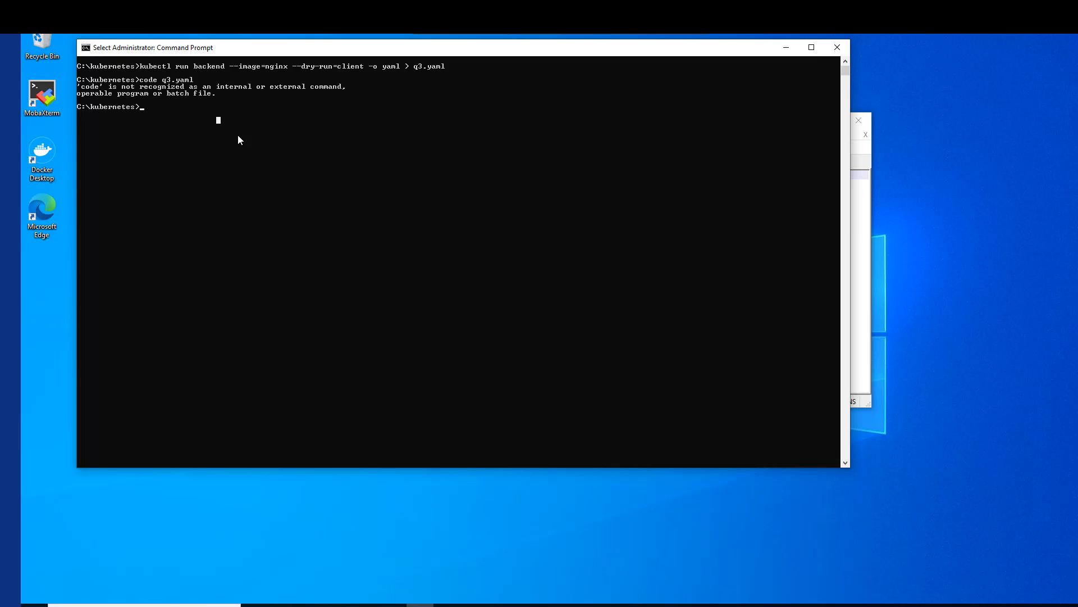
text(rm)
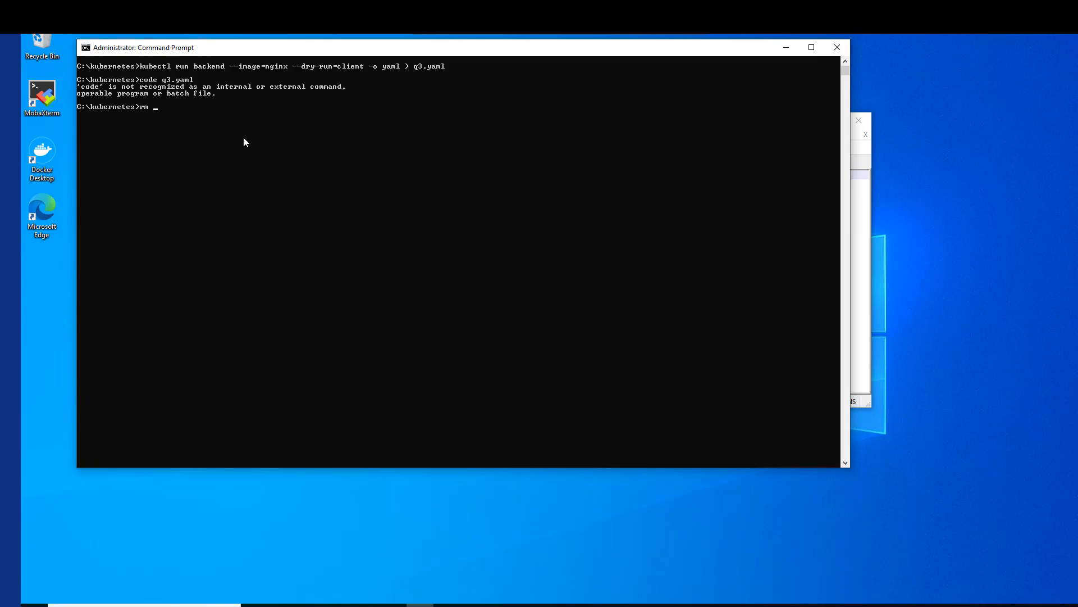
text(1)
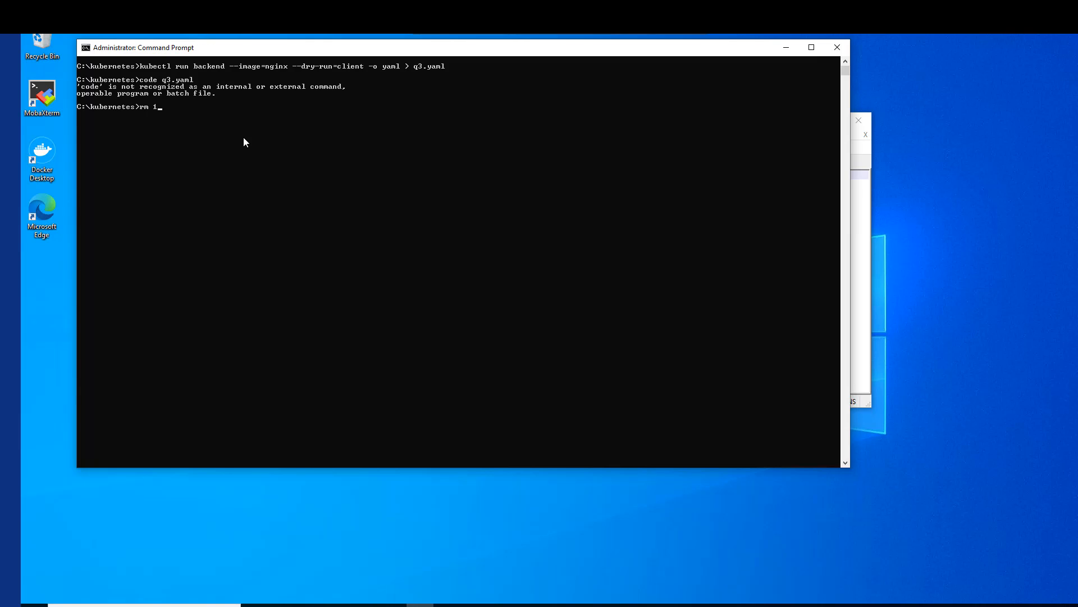
text(q3.yaml)
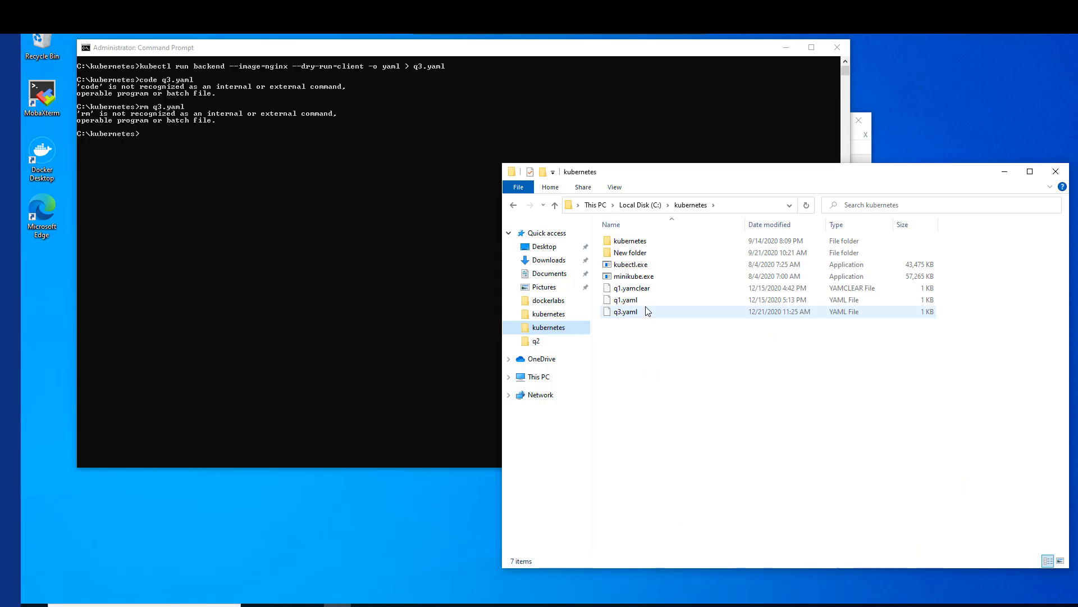
Step: Select q1.yamclear, q1.yaml and q3.yaml and bring up their context menu
click(625, 300)
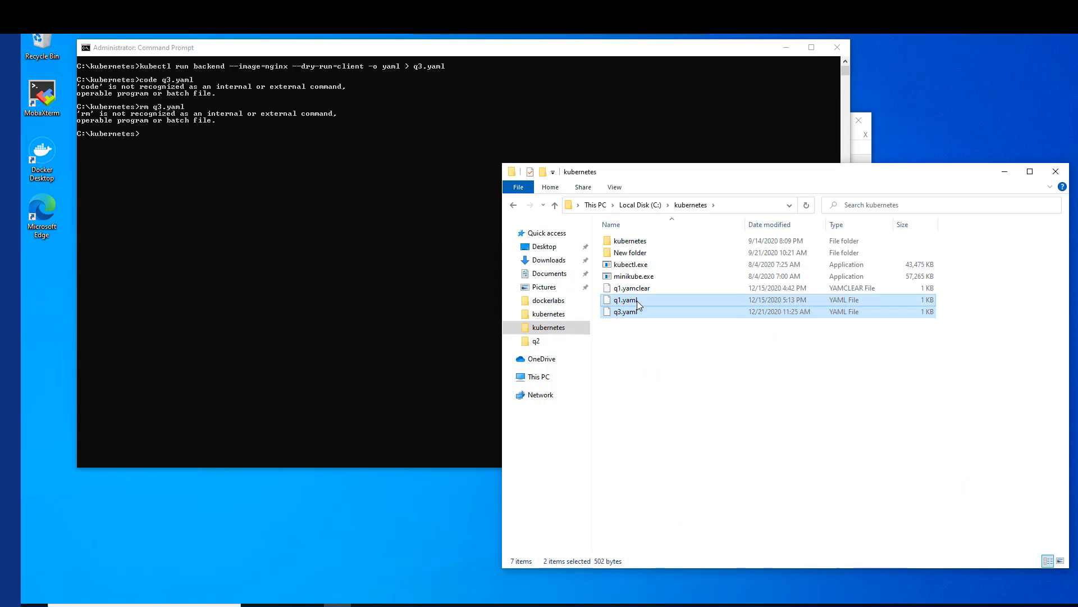
right_click(625, 300)
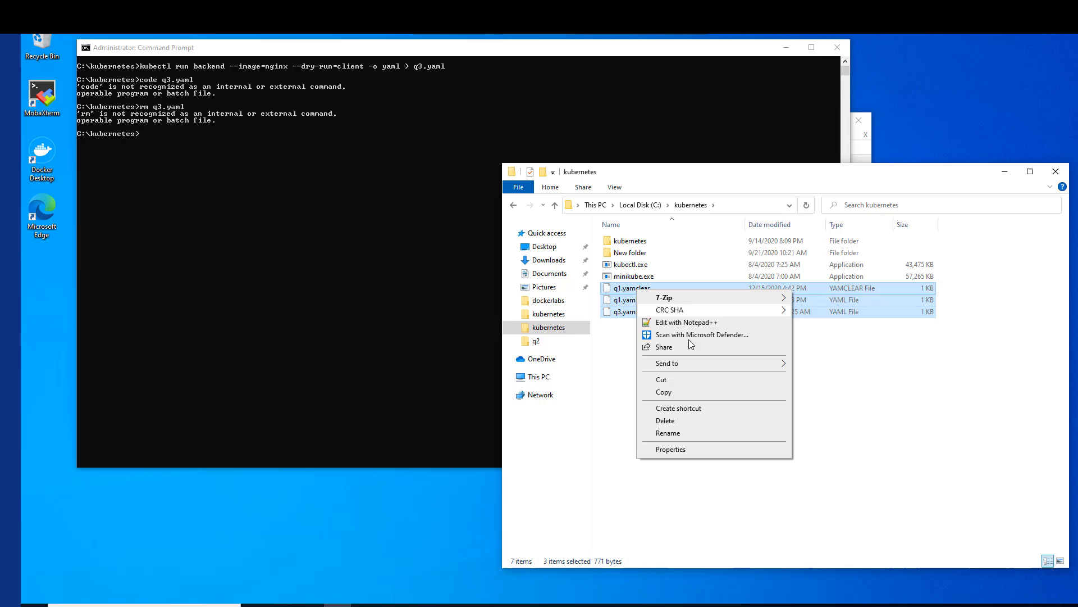
mouse_move(687, 391)
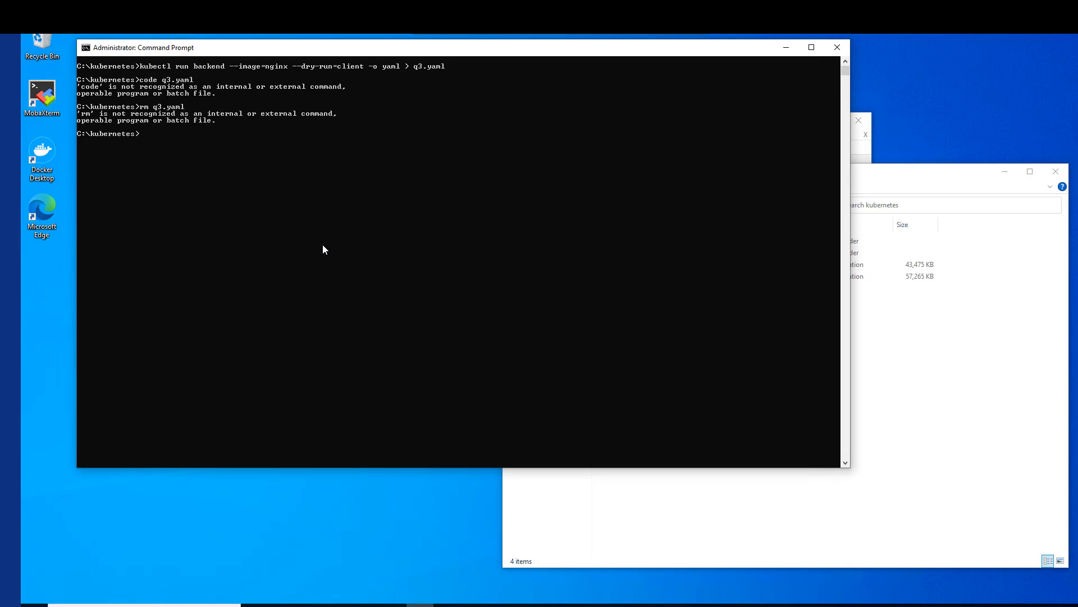
Step: Change directory to C:\ckad and enter 'rm q3.yaml'
text(cd)
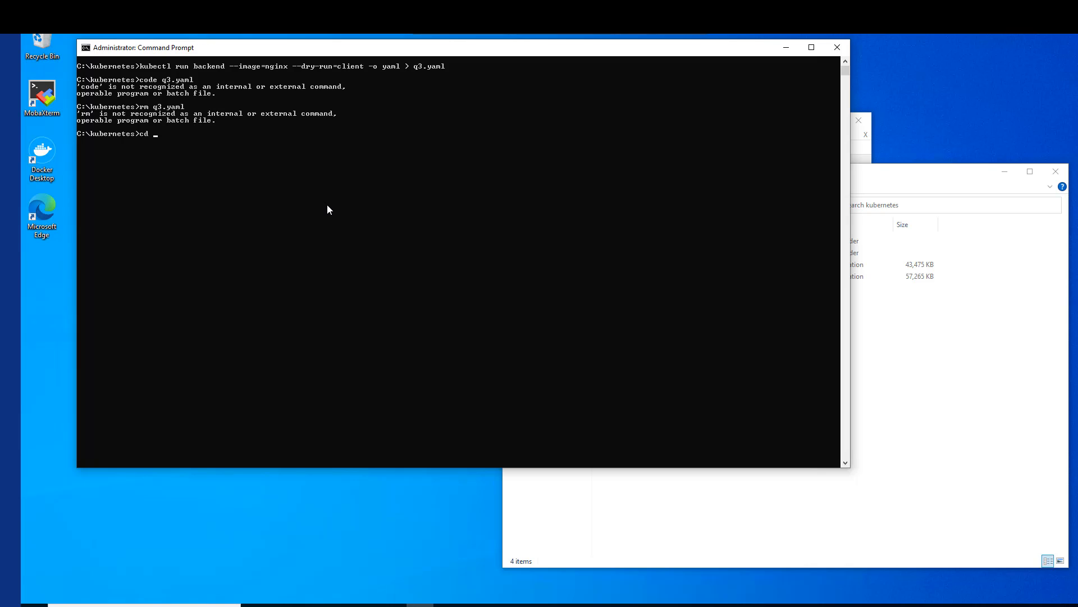
text(\ckad)
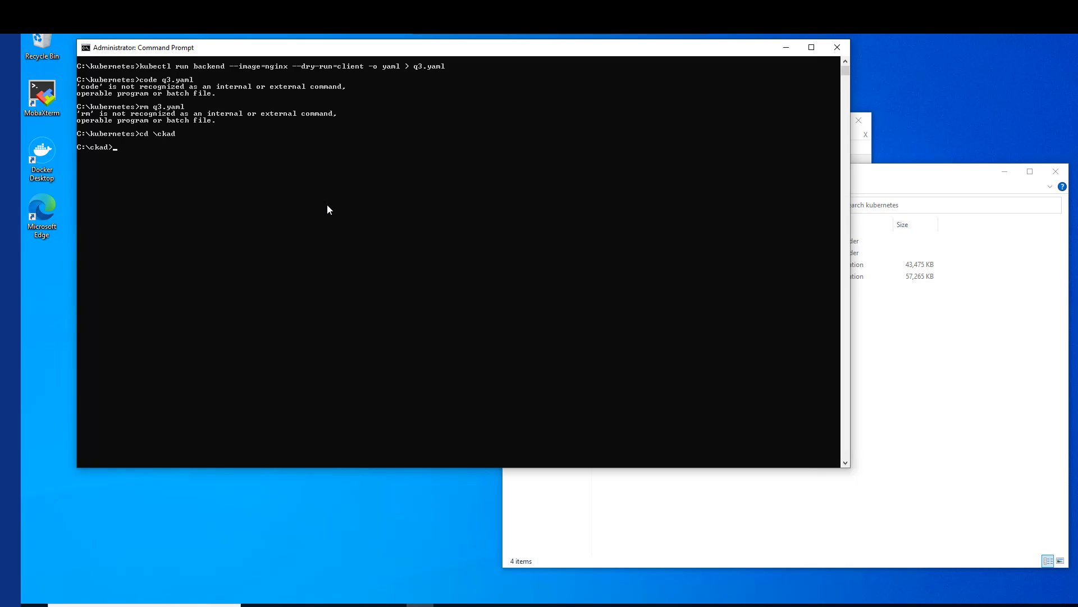
text(rm q3.yaml)
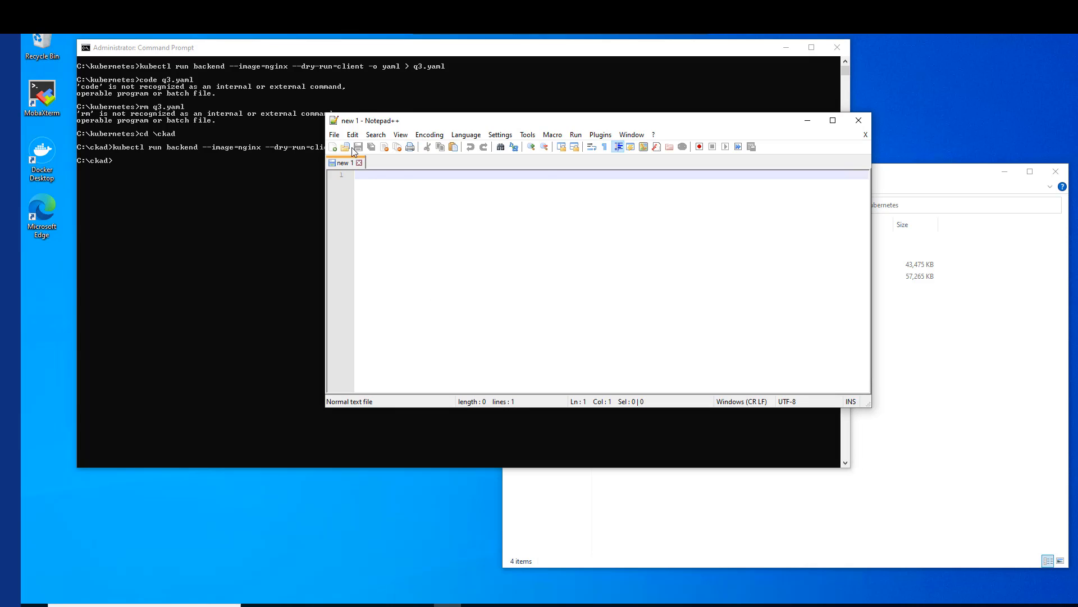
Step: Browse up to C:\ckad in Notepad++'s Open dialog and open q3.yaml
click(346, 147)
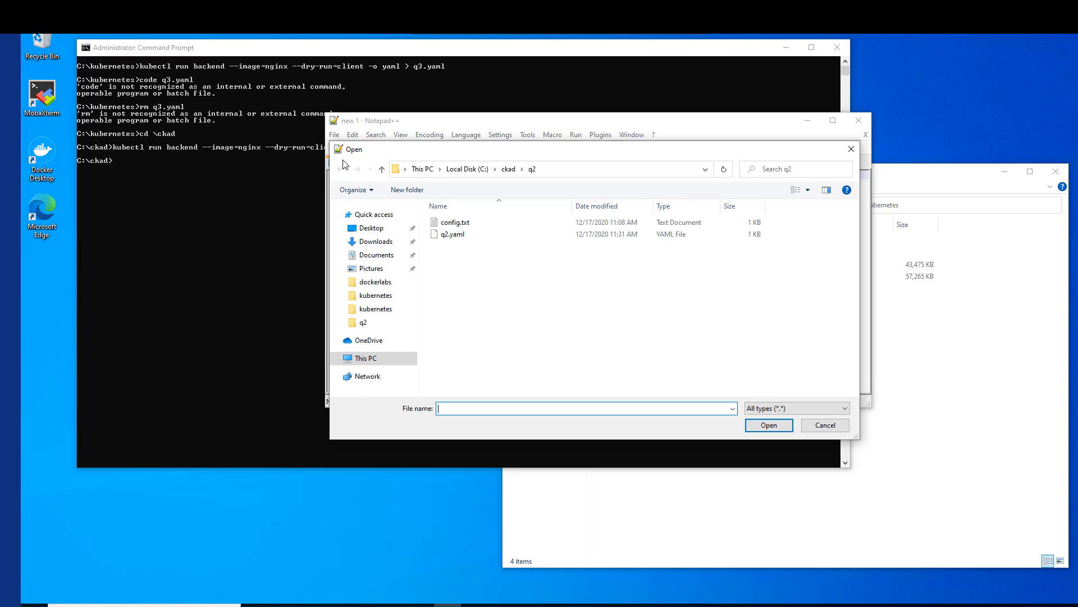
mouse_move(454, 234)
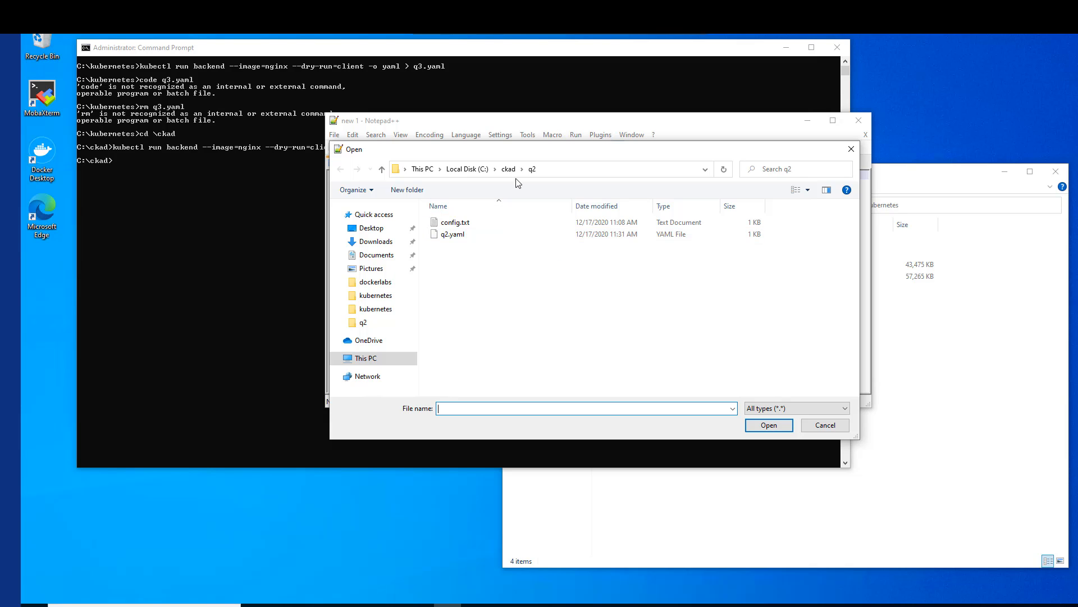
click(452, 257)
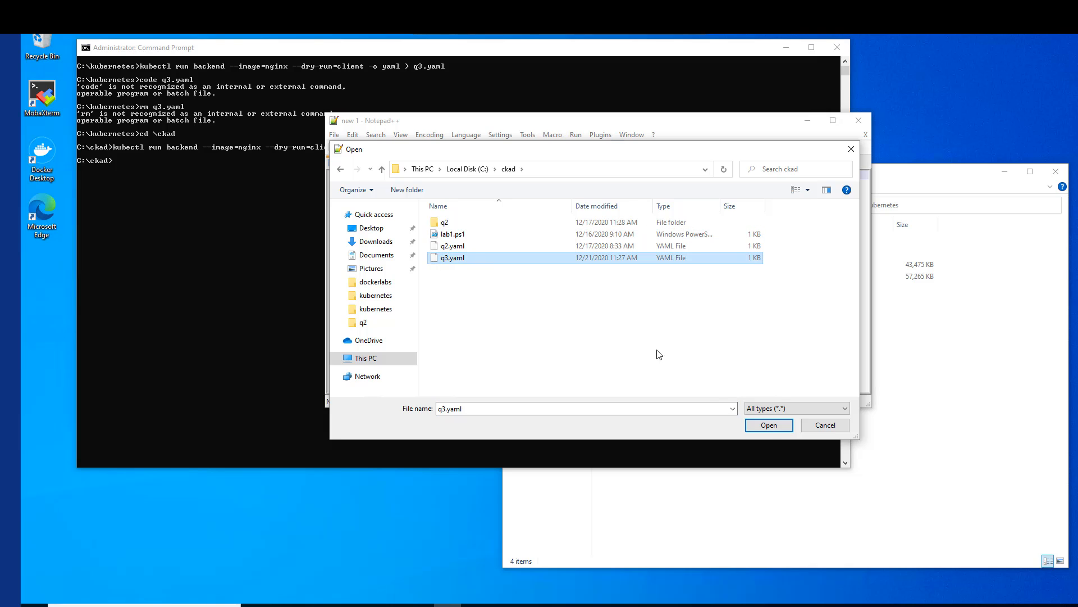
click(768, 425)
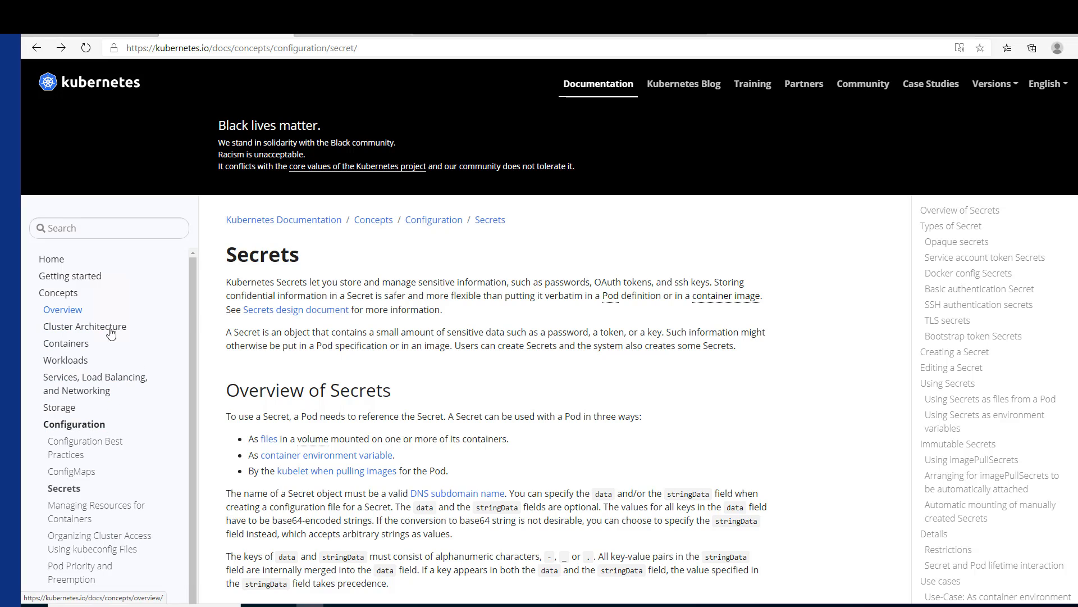
Step: Jump to the Secrets page's 'Using Secrets as environment variables' example with secretKeyRef
text(sec)
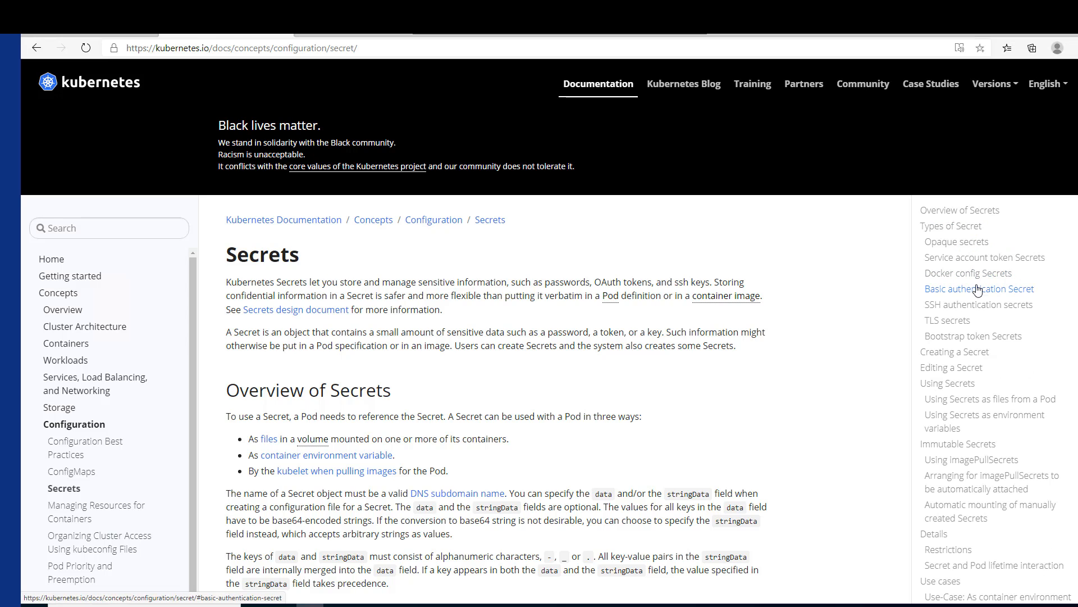
mouse_move(1006, 410)
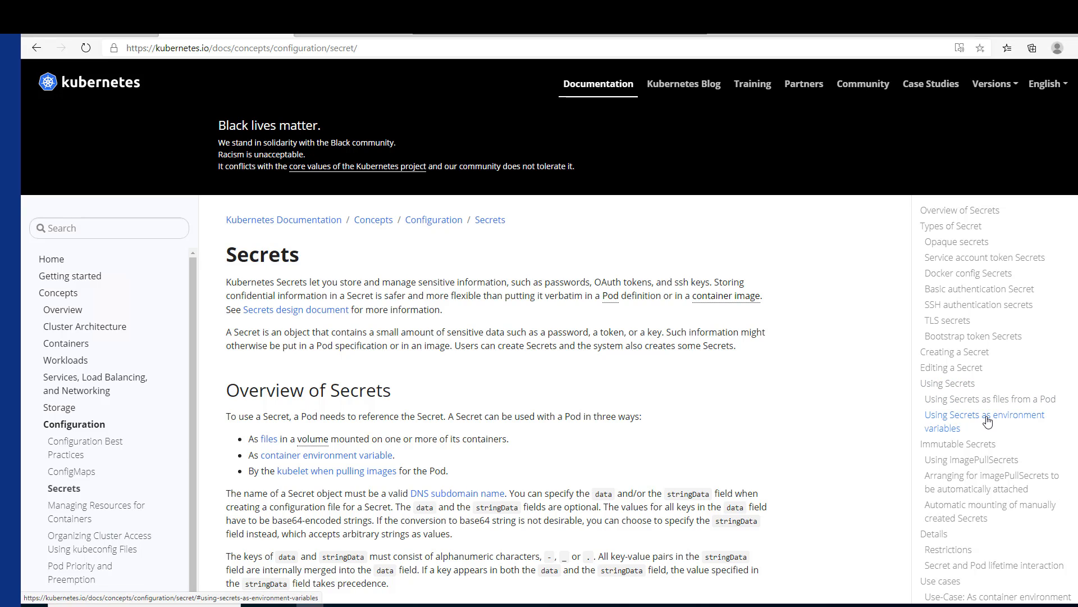
click(984, 414)
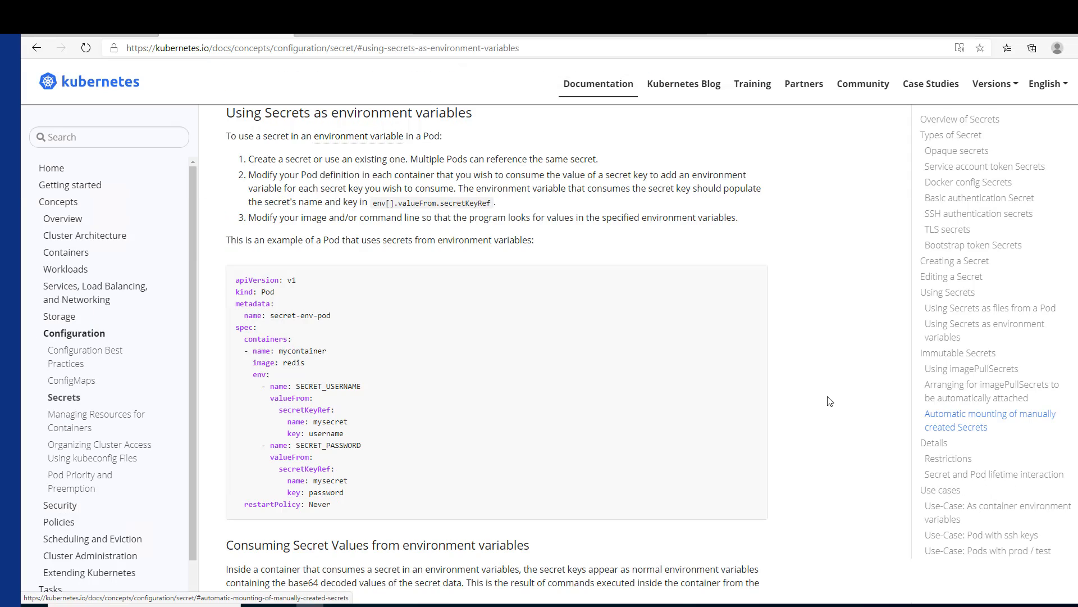
scroll(down, 3)
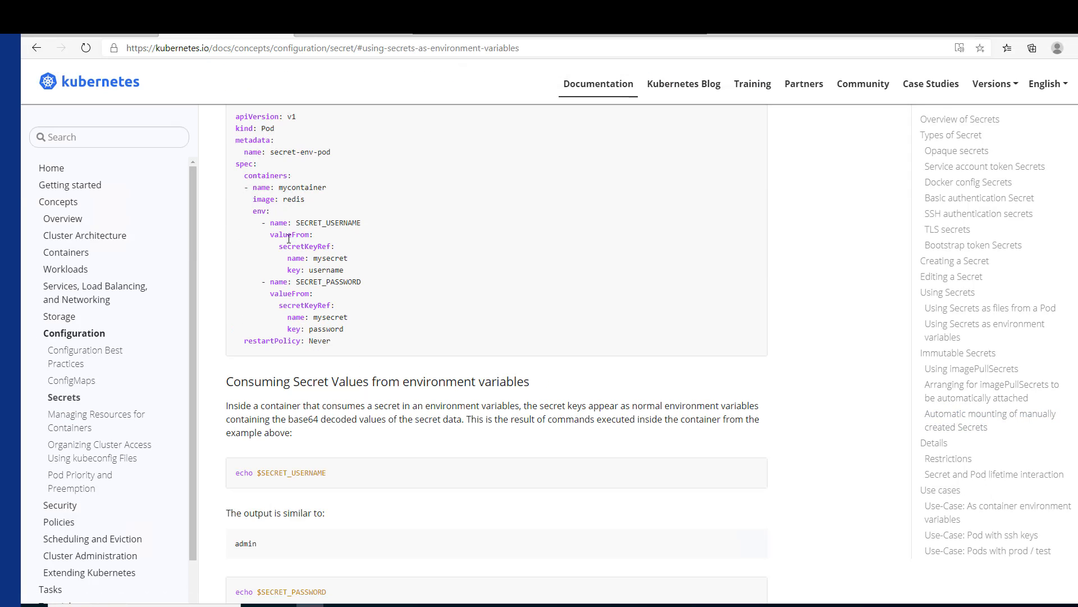
scroll(down, 3)
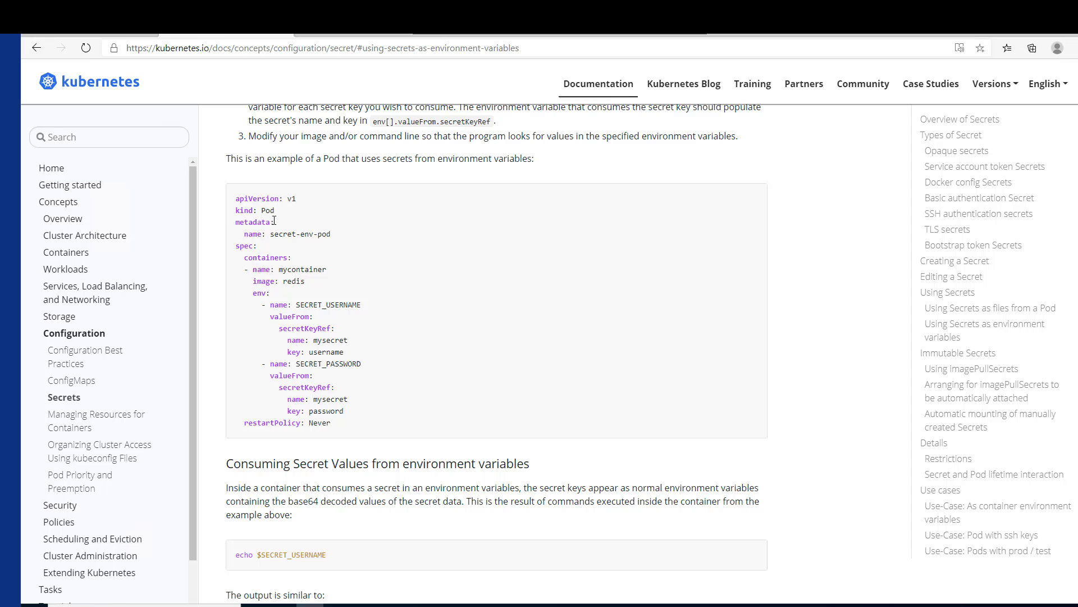
mouse_move(1052, 34)
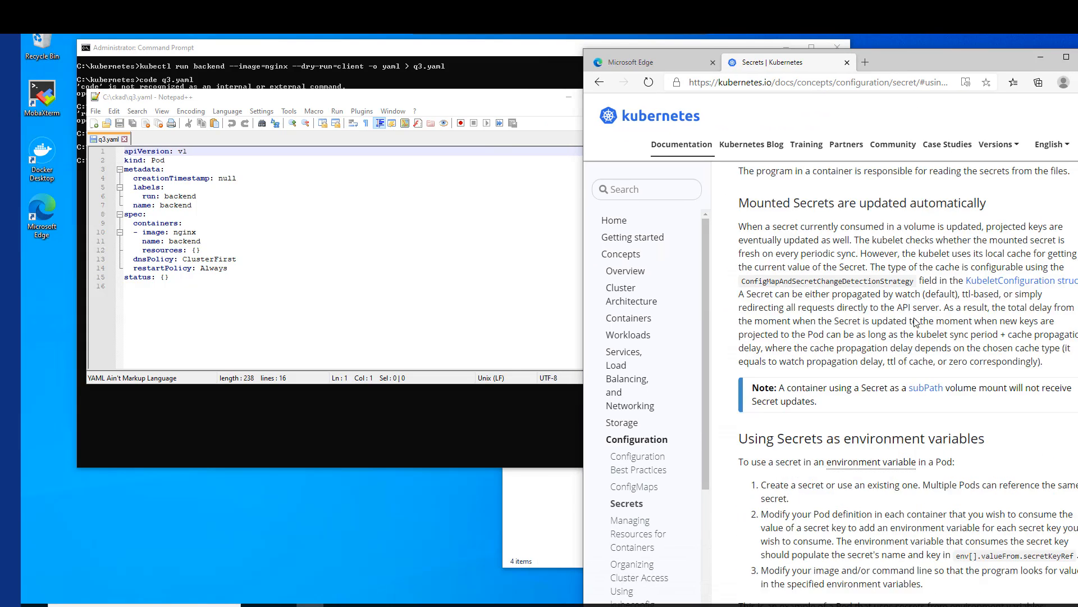
Step: Scroll q3.yaml in Notepad++ to the backend container beside the docs example
scroll(down, 3)
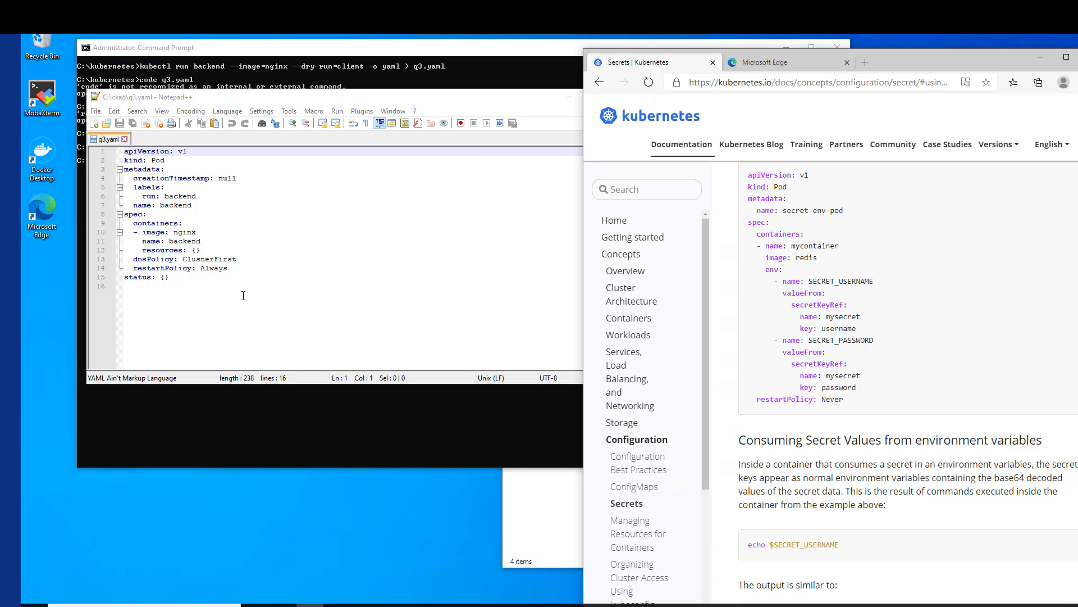
mouse_move(336, 76)
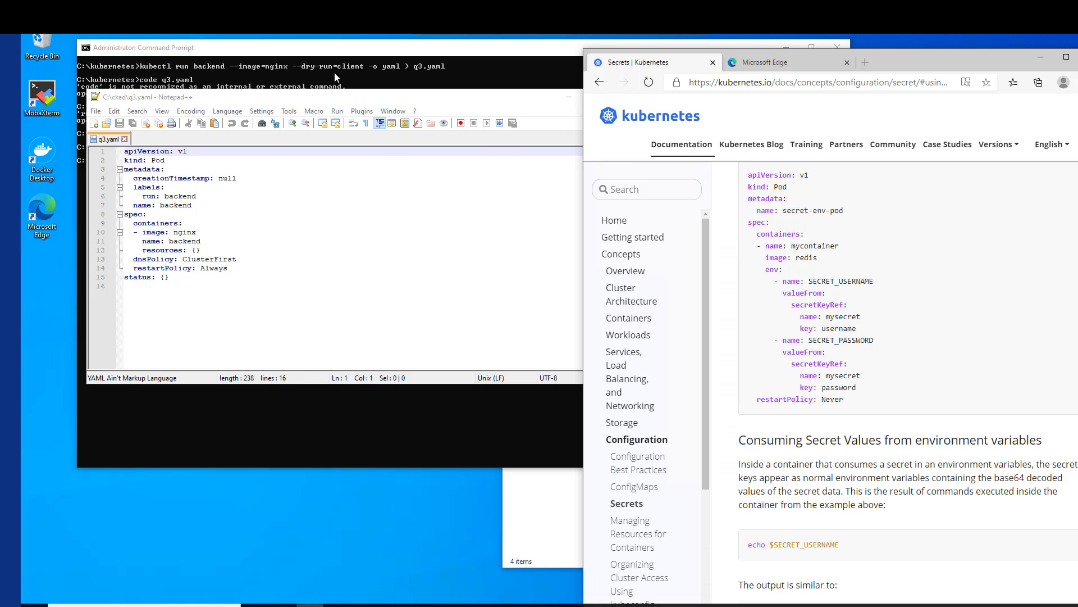
mouse_move(373, 102)
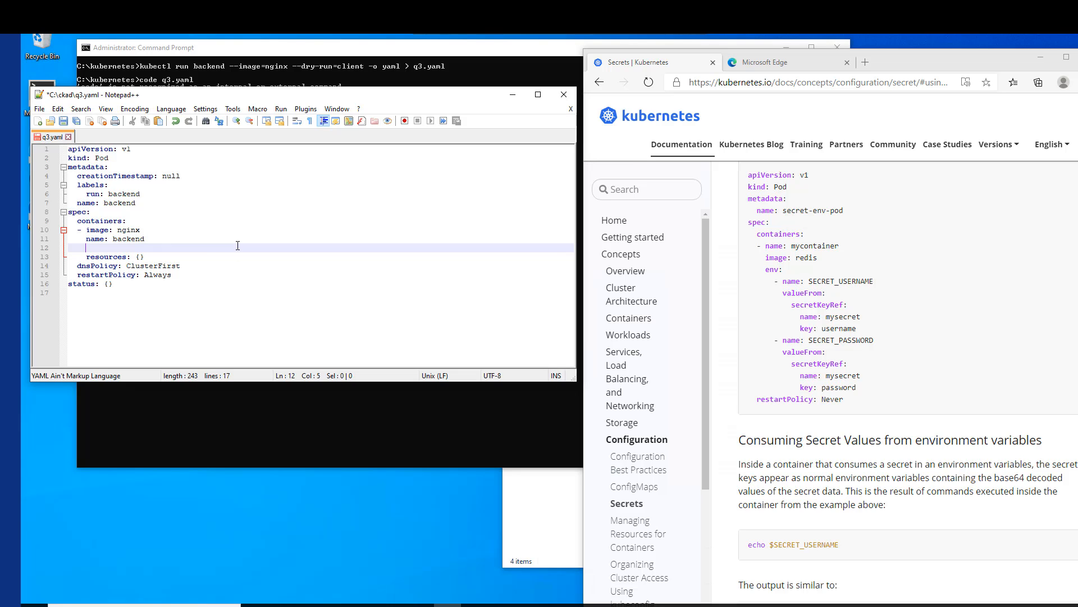
Step: Add an 'env:' list with '- name: DB_PASSWORD' and begin a 'valueFrom:' line
text(env)
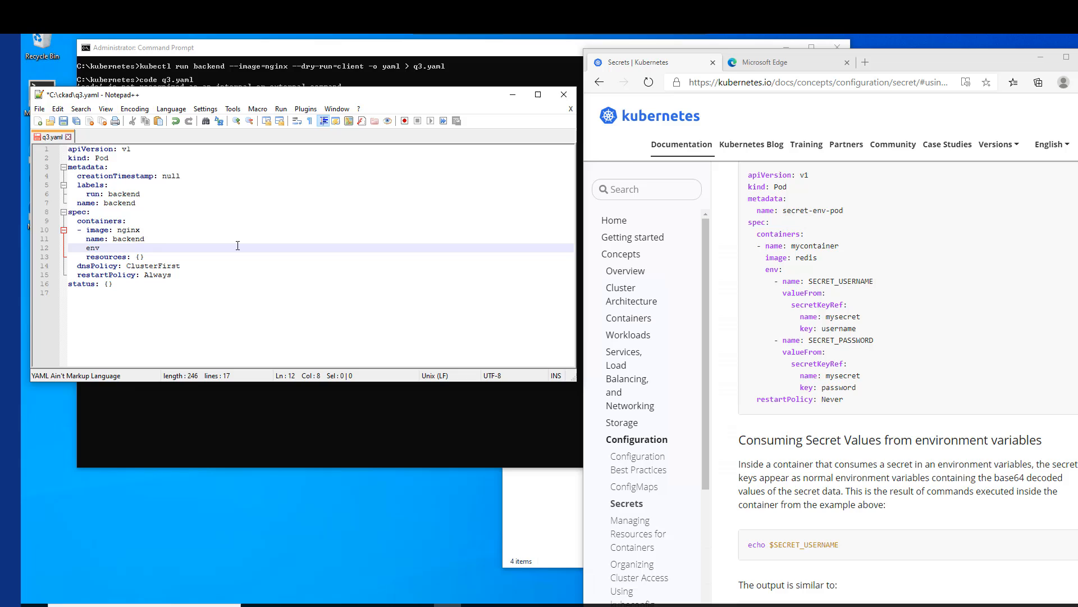
key(enter)
text(- name:)
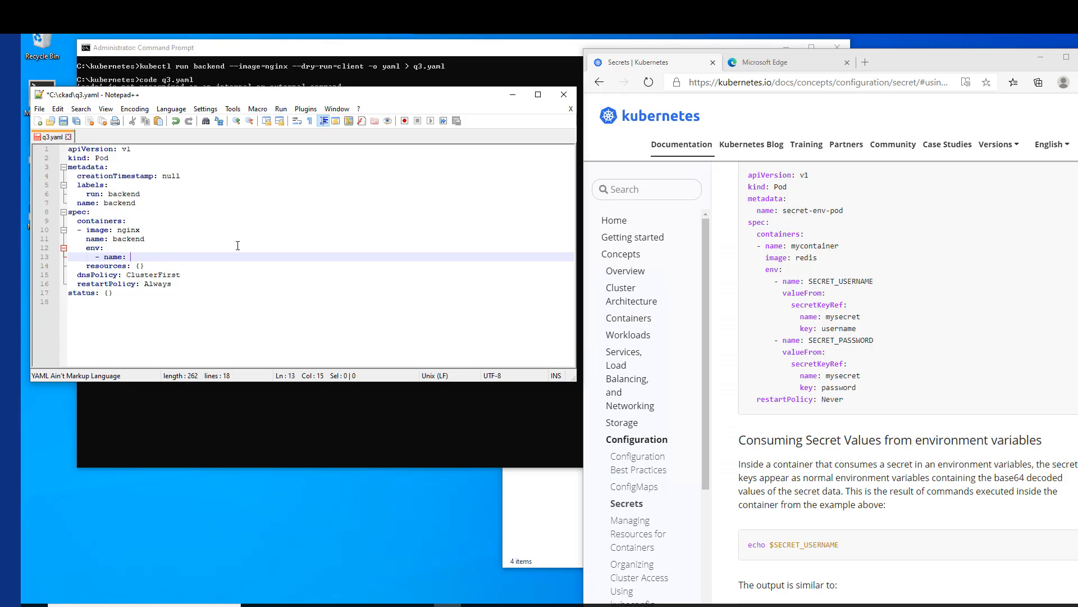
text(DB)
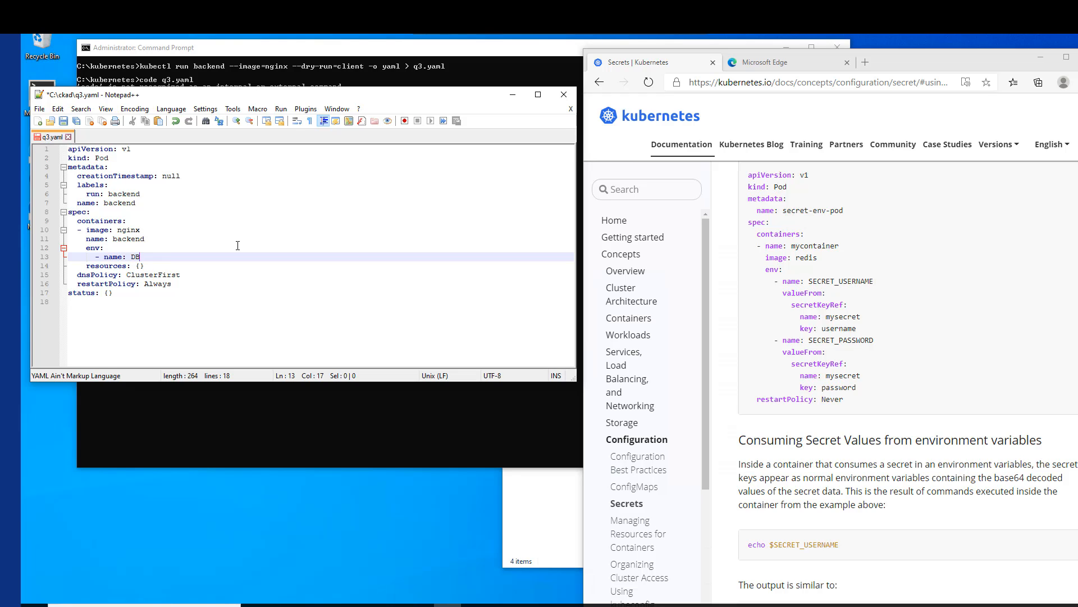
text(_PA)
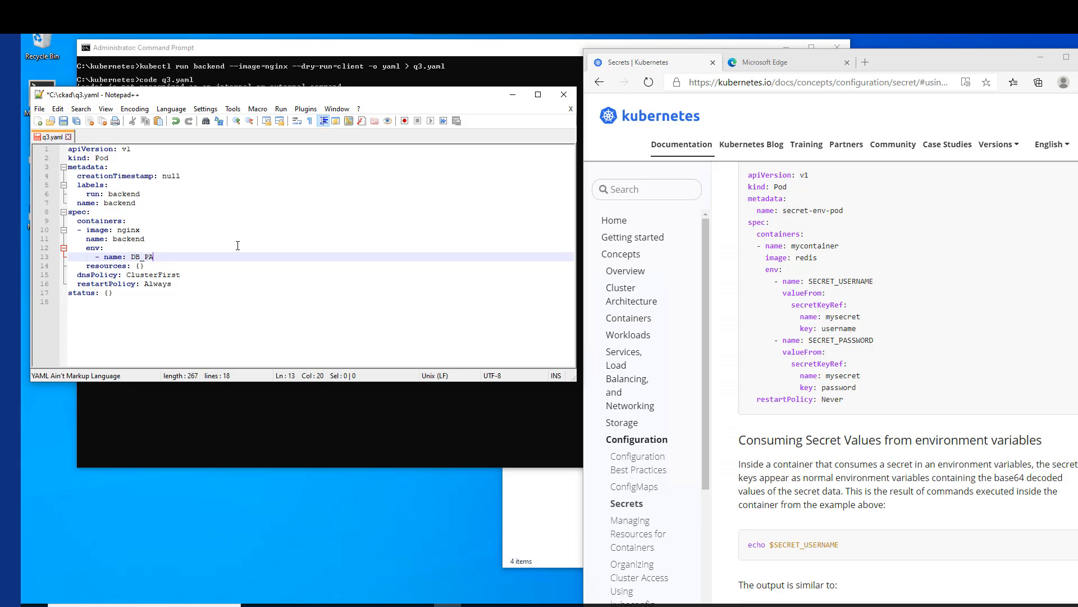
text(SSWORD)
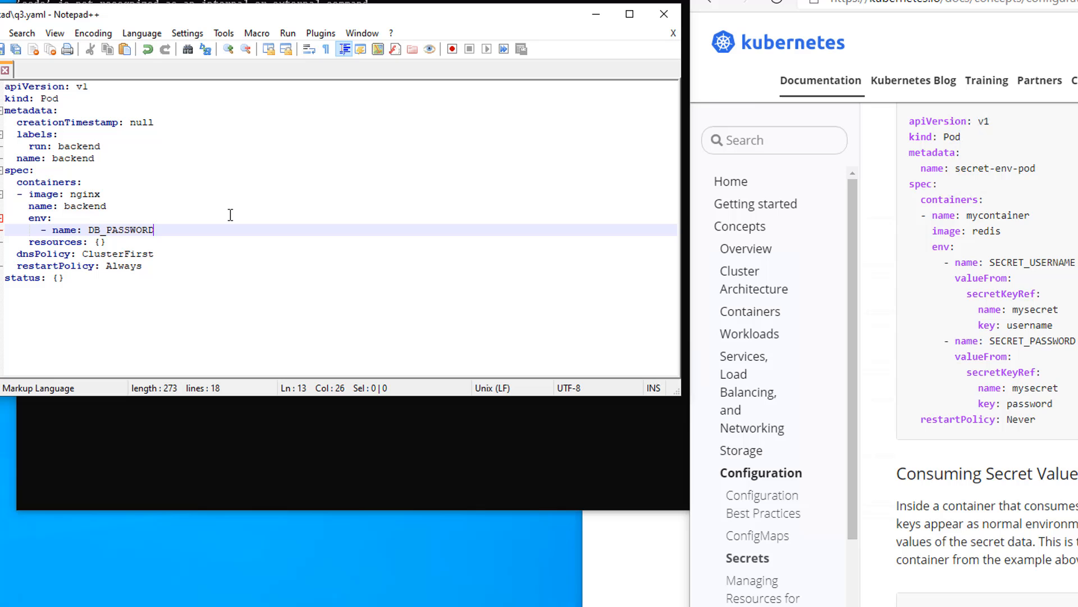
key(enter)
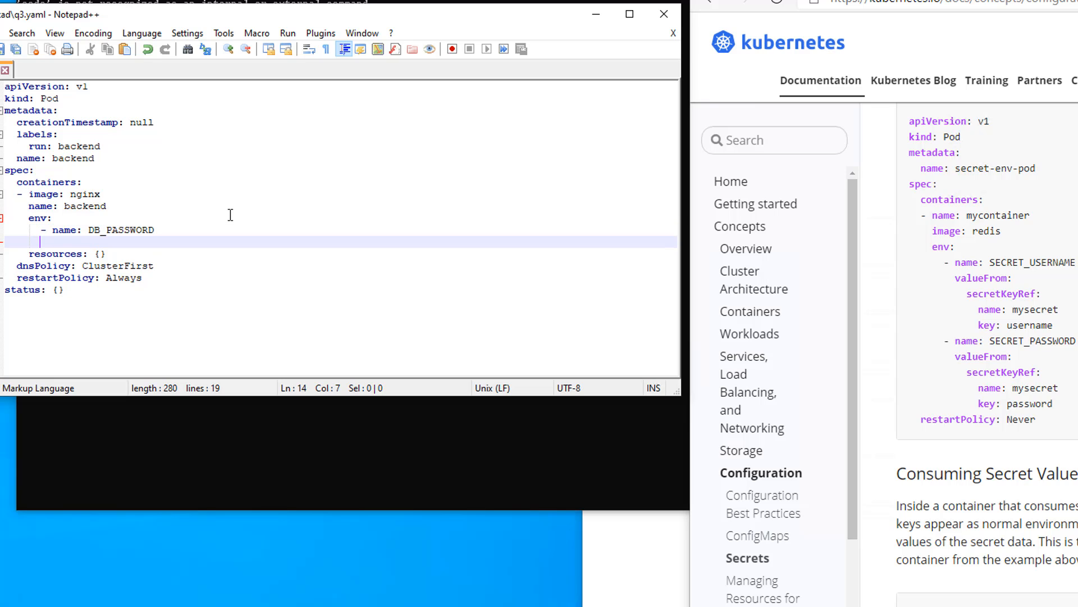
text(valueFrom:)
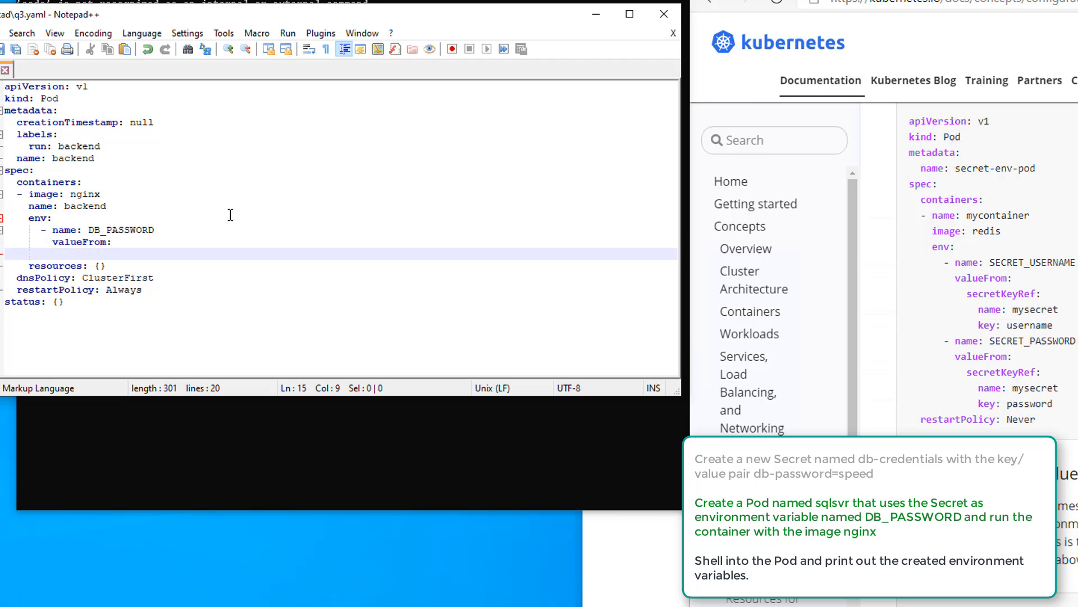
Step: Add 'secretKeyRef:' with 'name: db-credentials' under valueFrom
text(secretK)
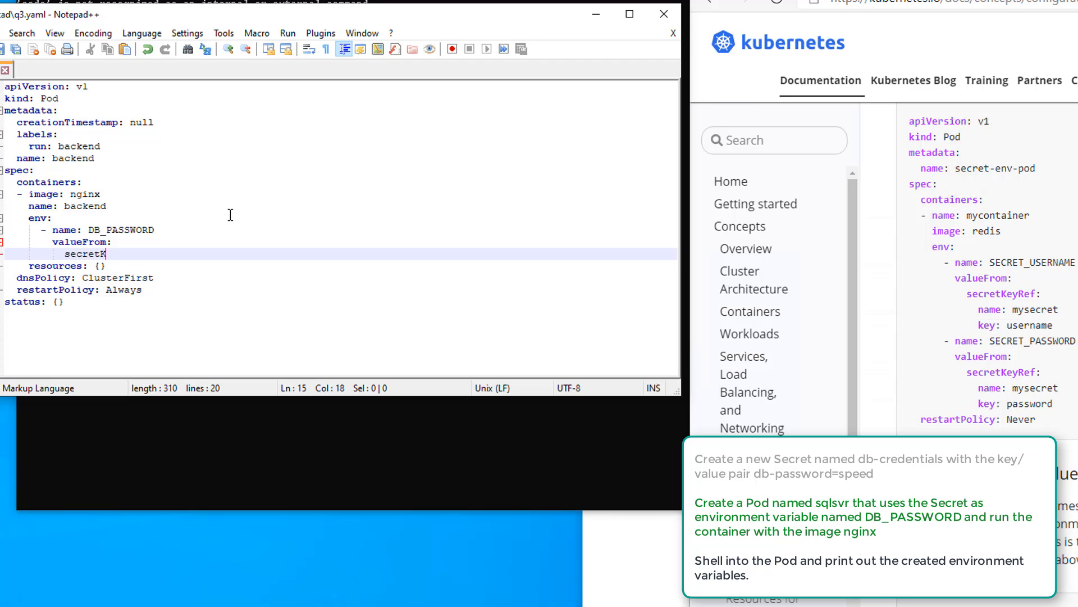
text(eyRef:)
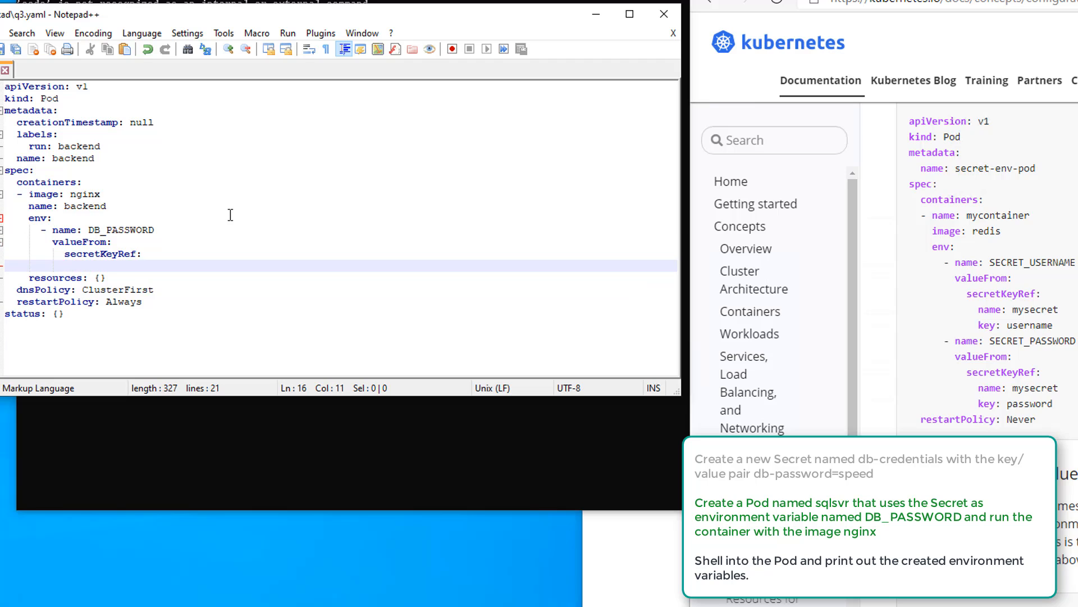
text(n)
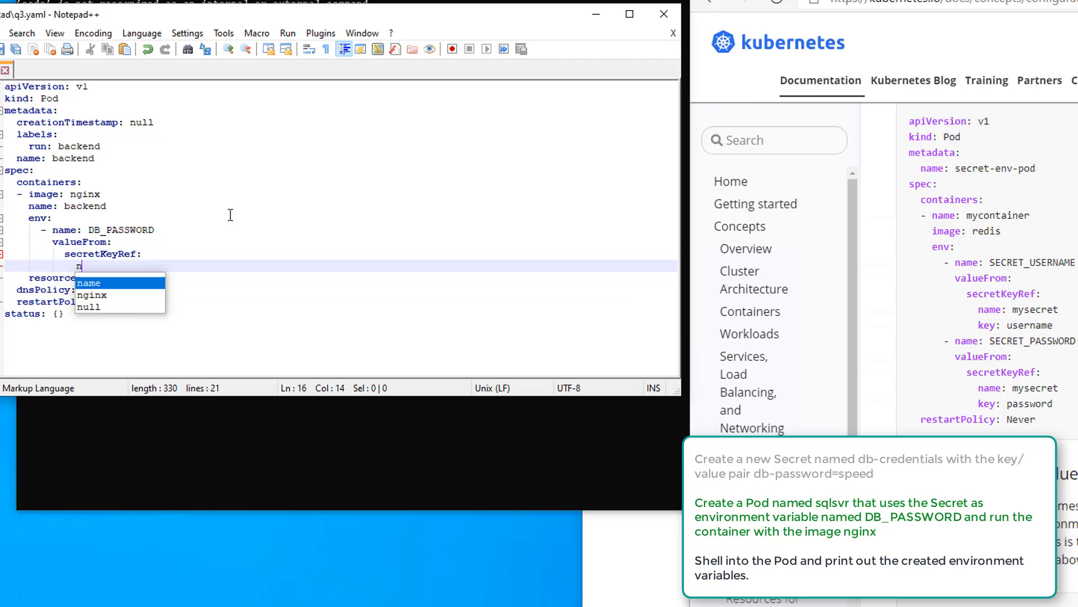
text(name:)
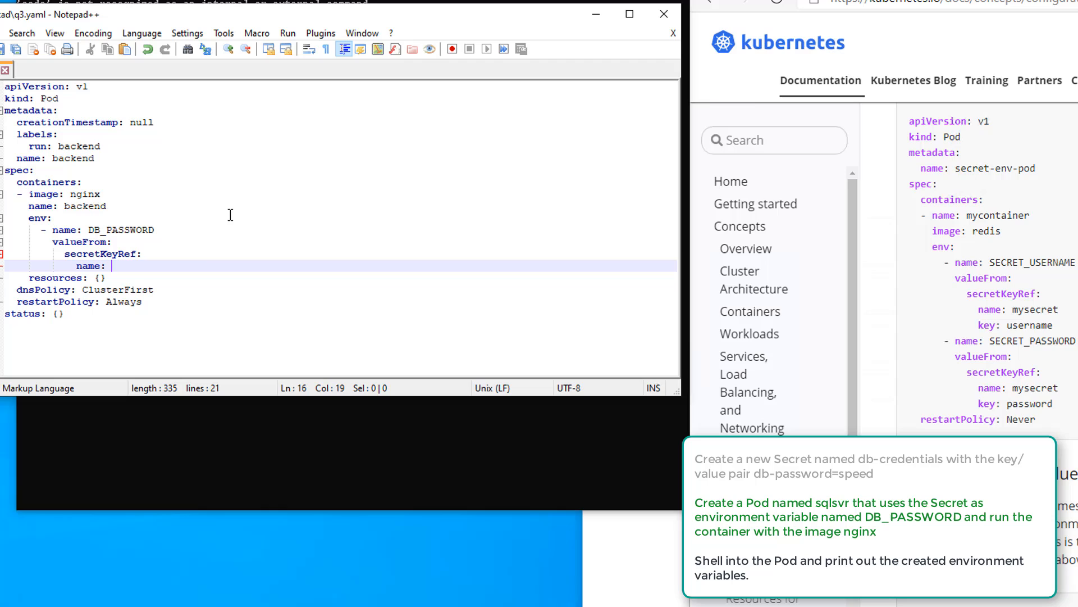
text(de)
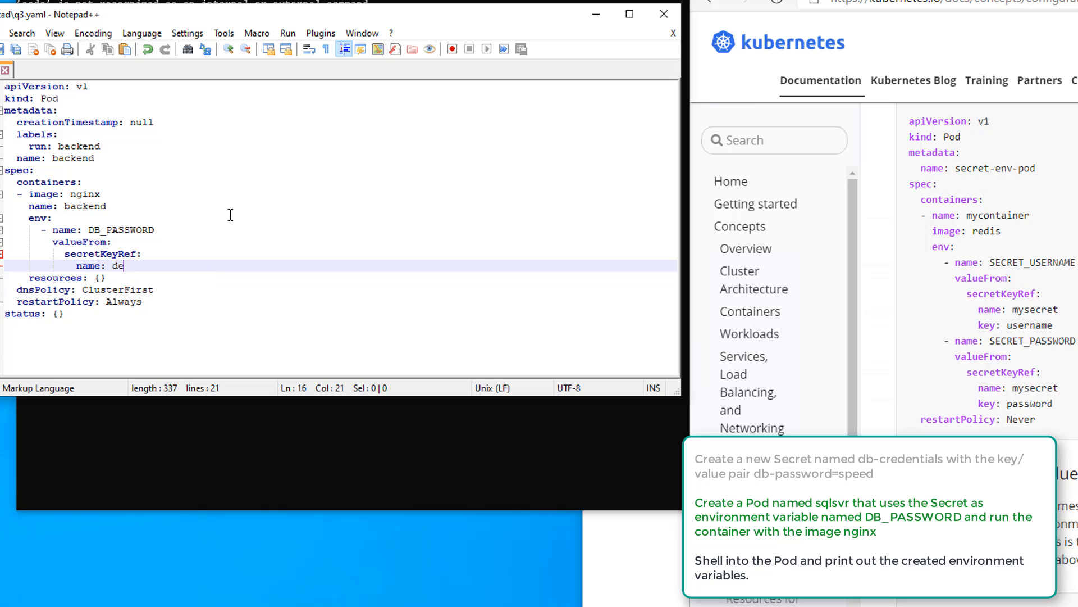
text(b-creden)
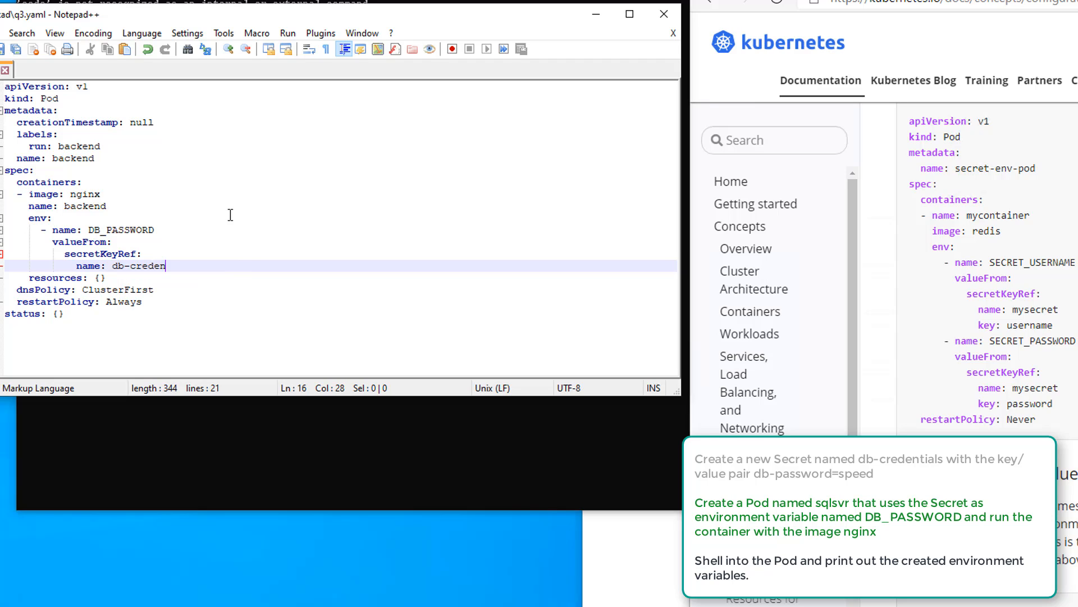
text(tials)
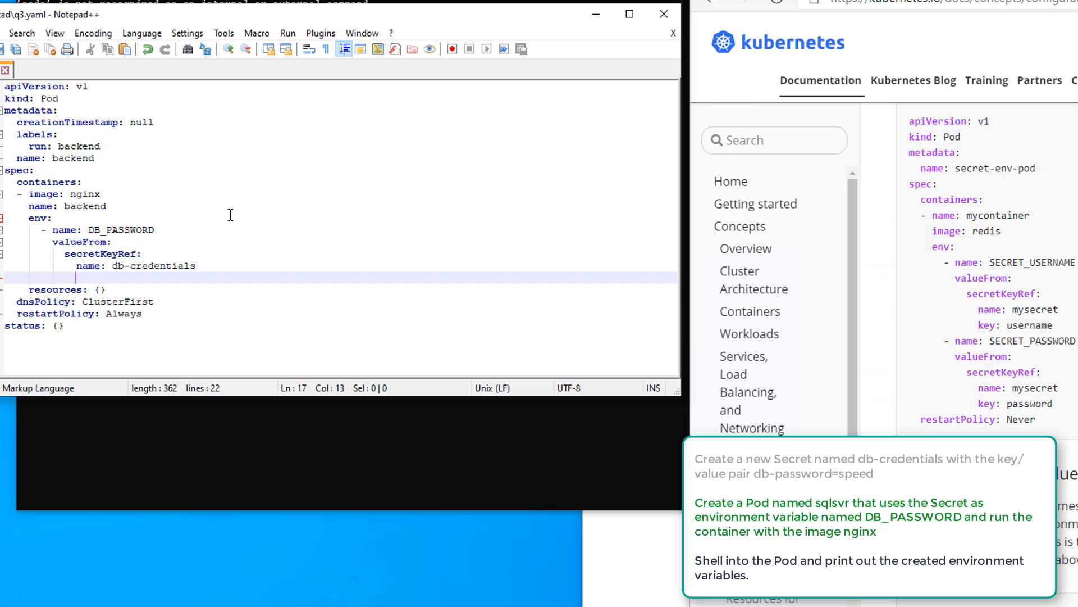
Step: Add 'key: db-password', removing the stray equals sign
text(key)
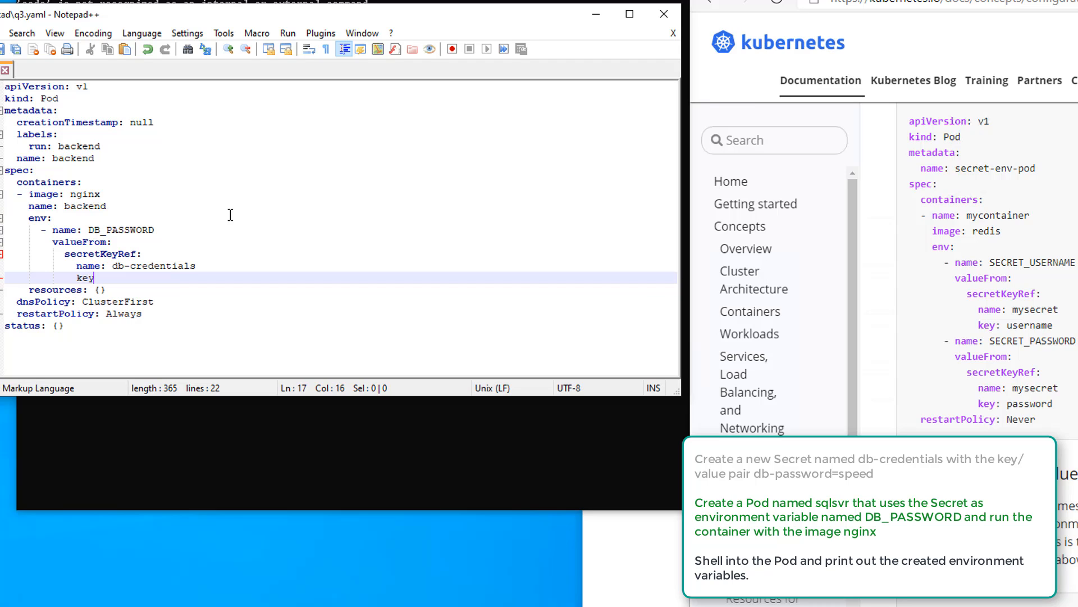
text(:)
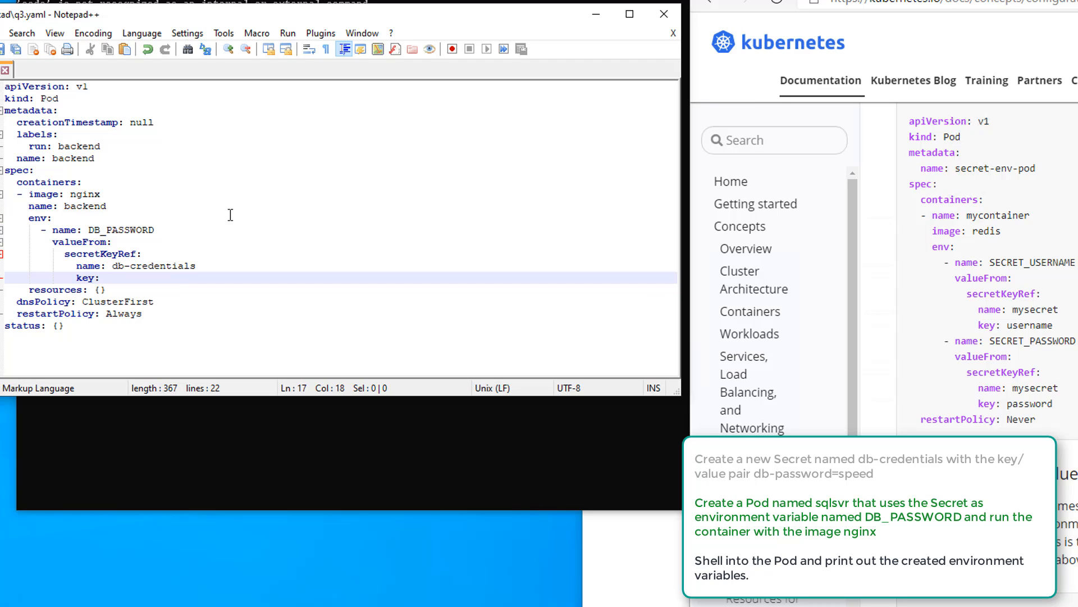
text(db=)
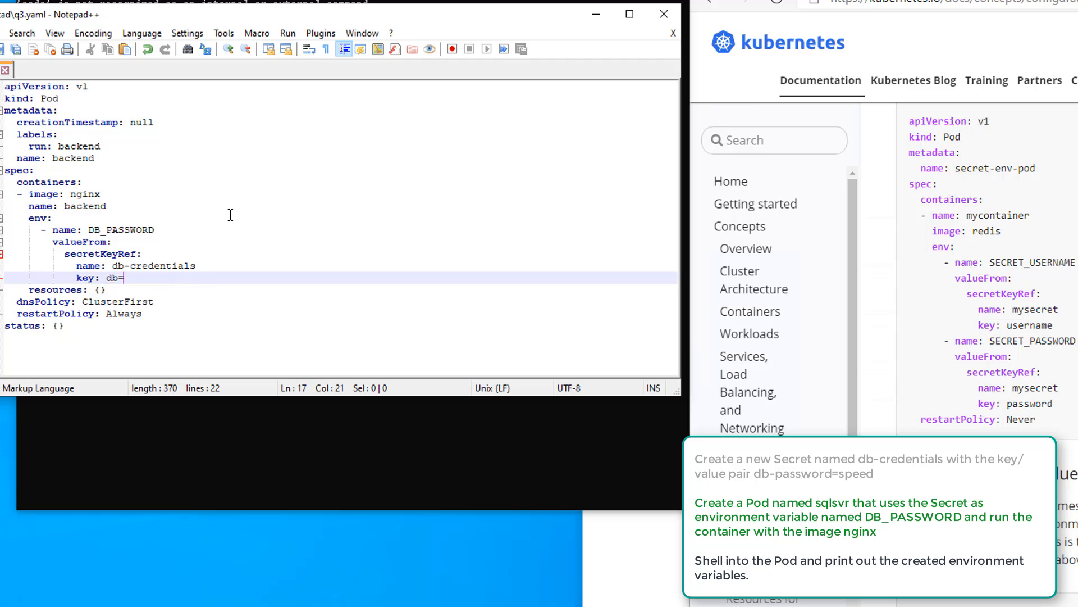
text(-pa)
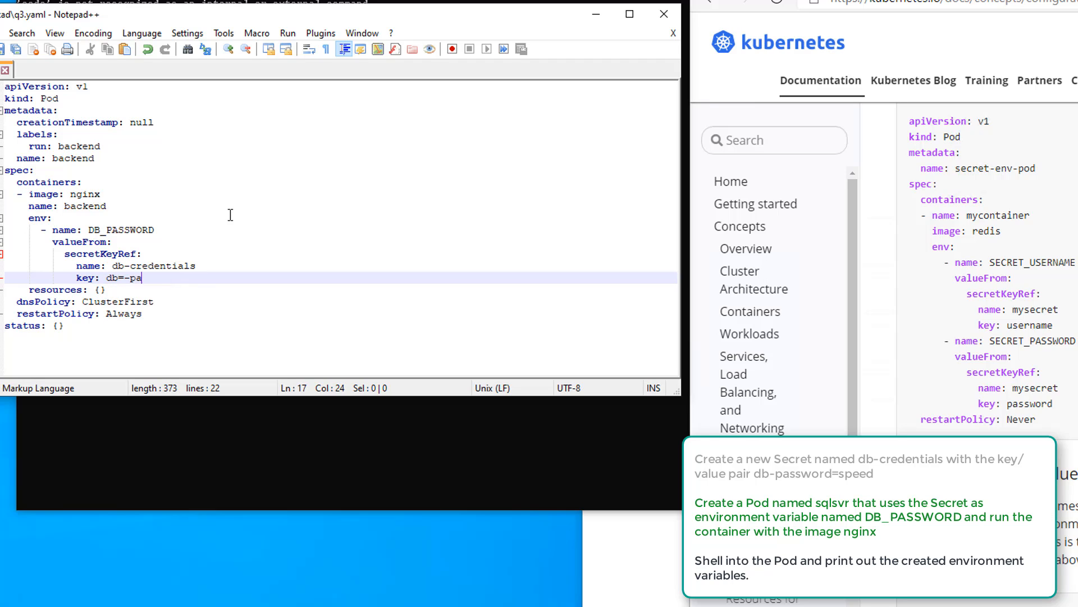
text(ssword)
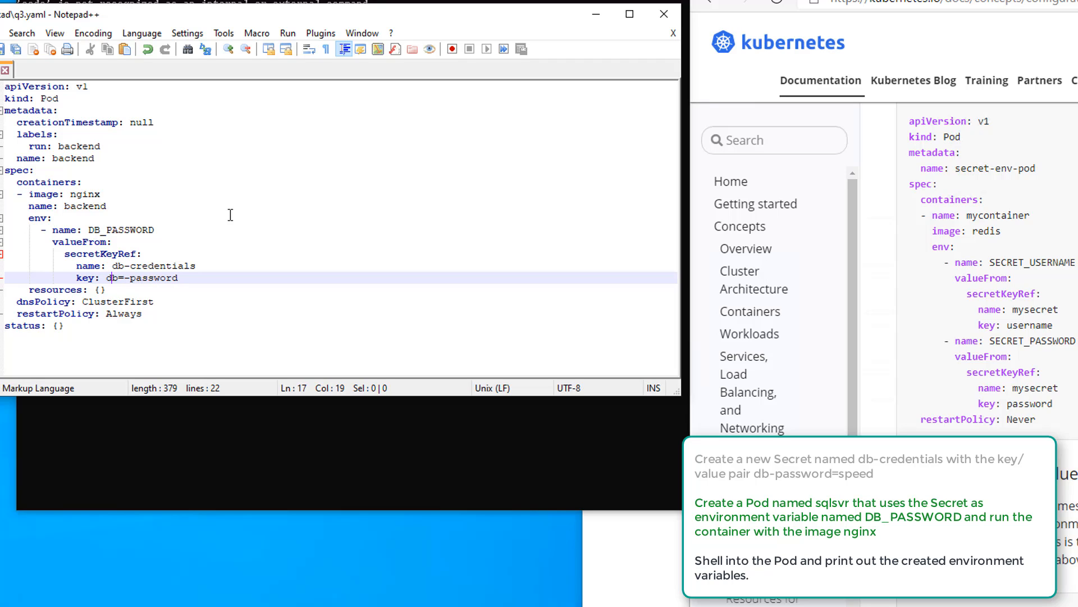
key(Backspace)
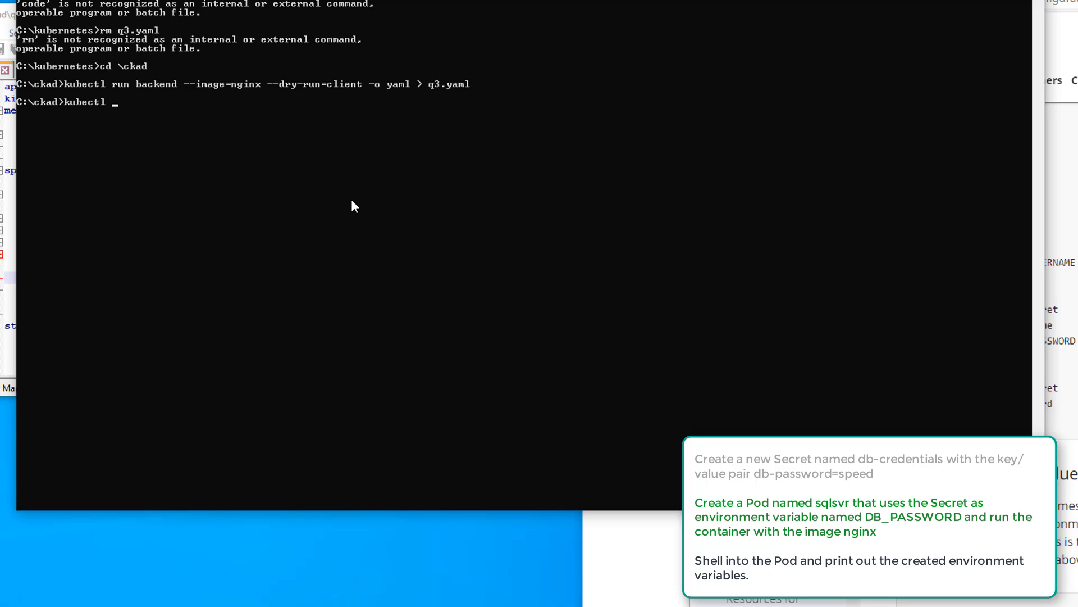
Step: Create the backend pod from q3.yaml and list pods, showing CreateContainerConfigError
text(cra)
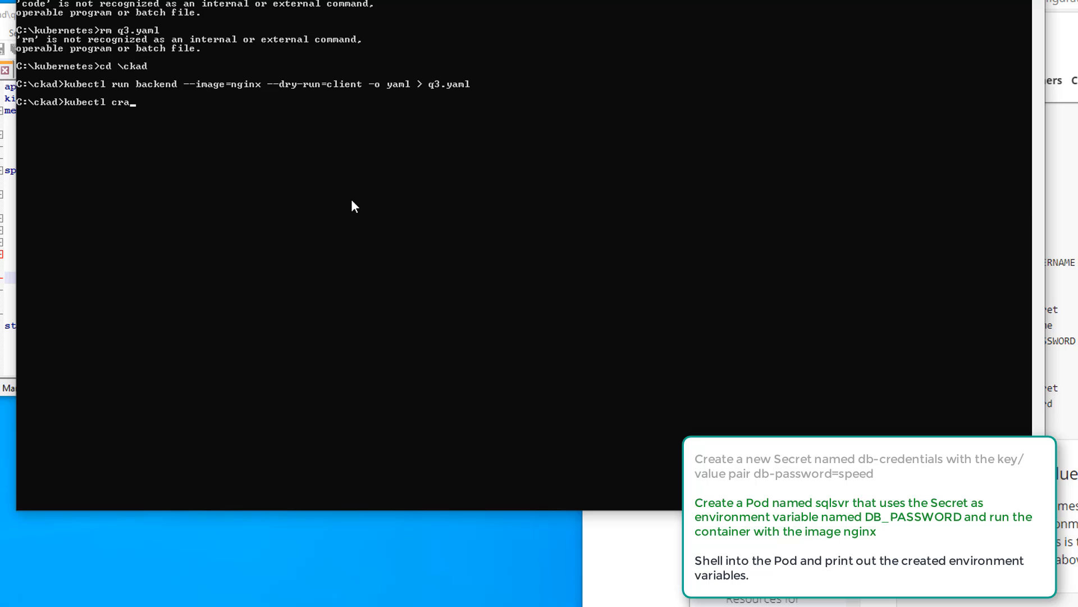
text(create -f)
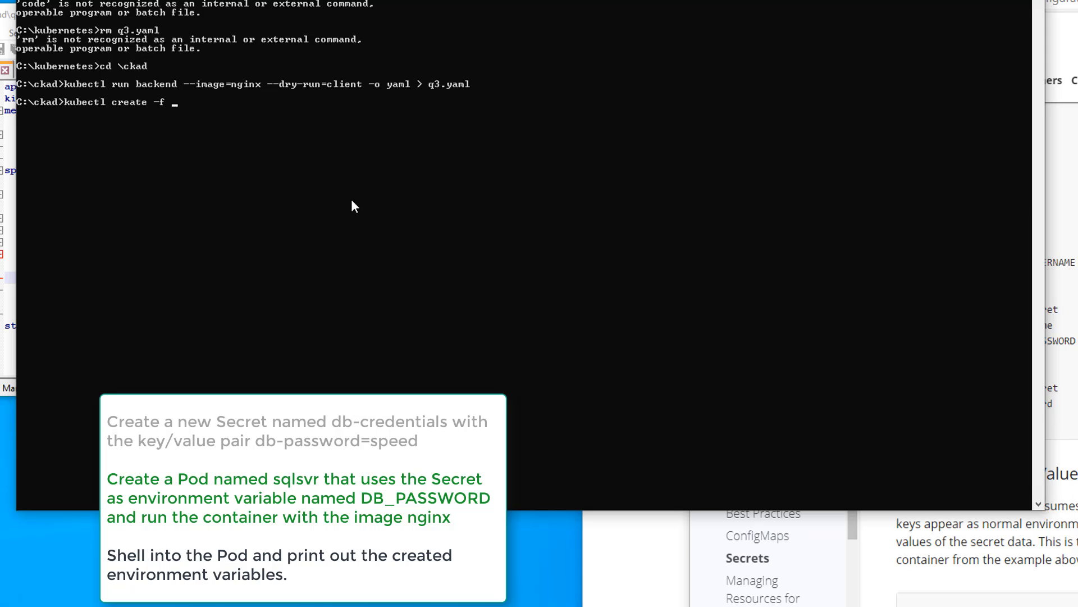
text(q3.yaml)
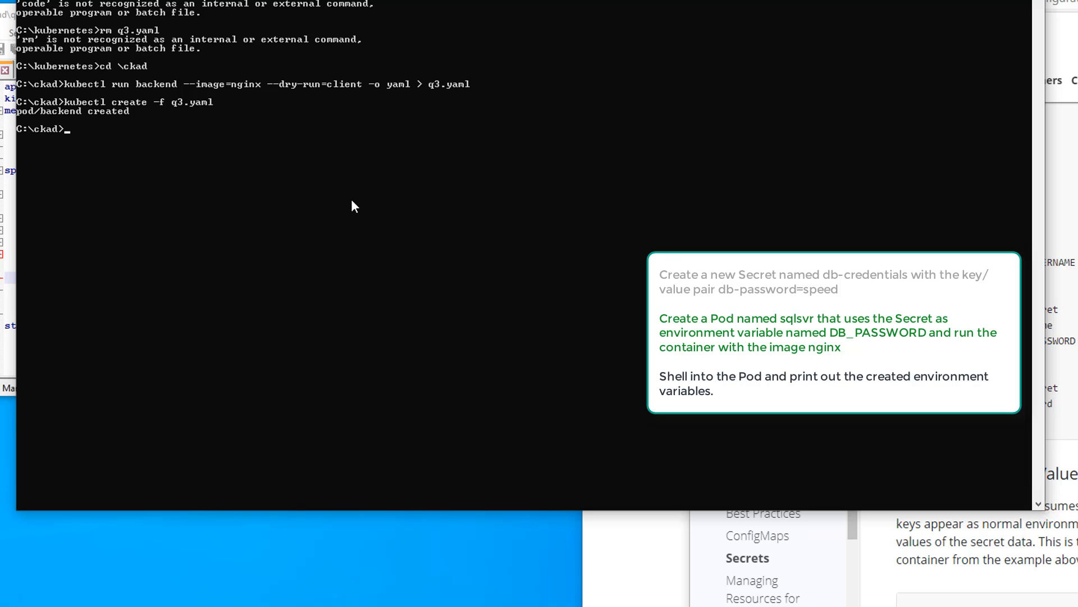
text(kubectl)
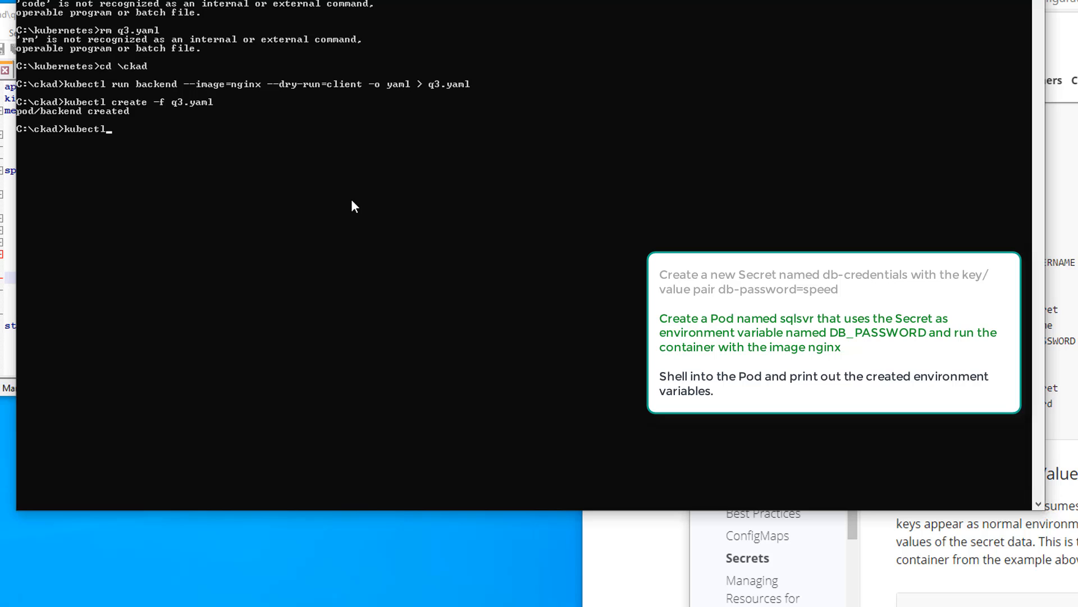
text(get pods)
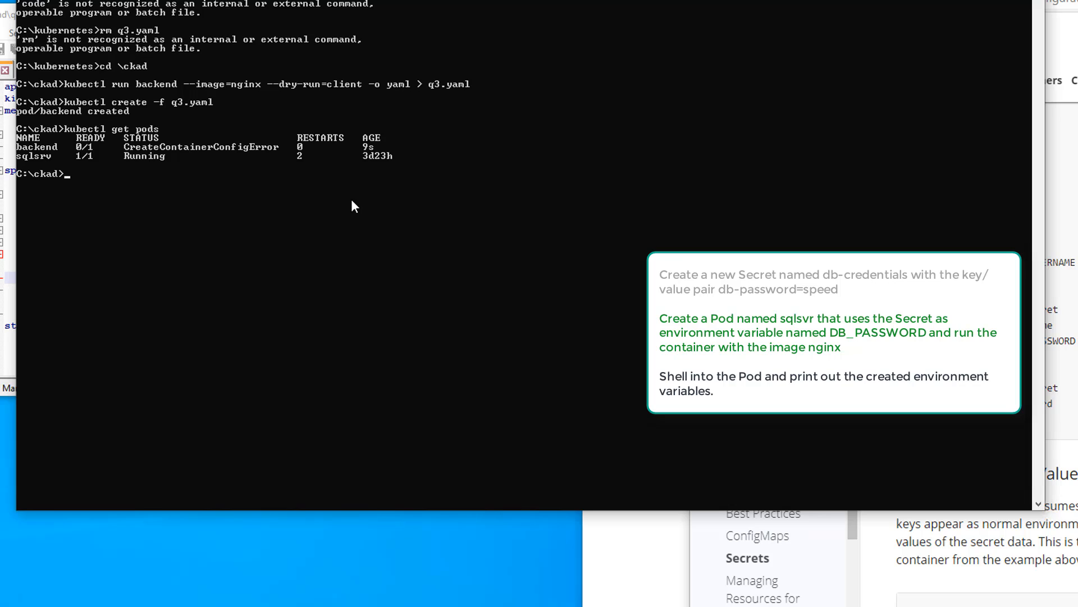
text(kubectl get pods)
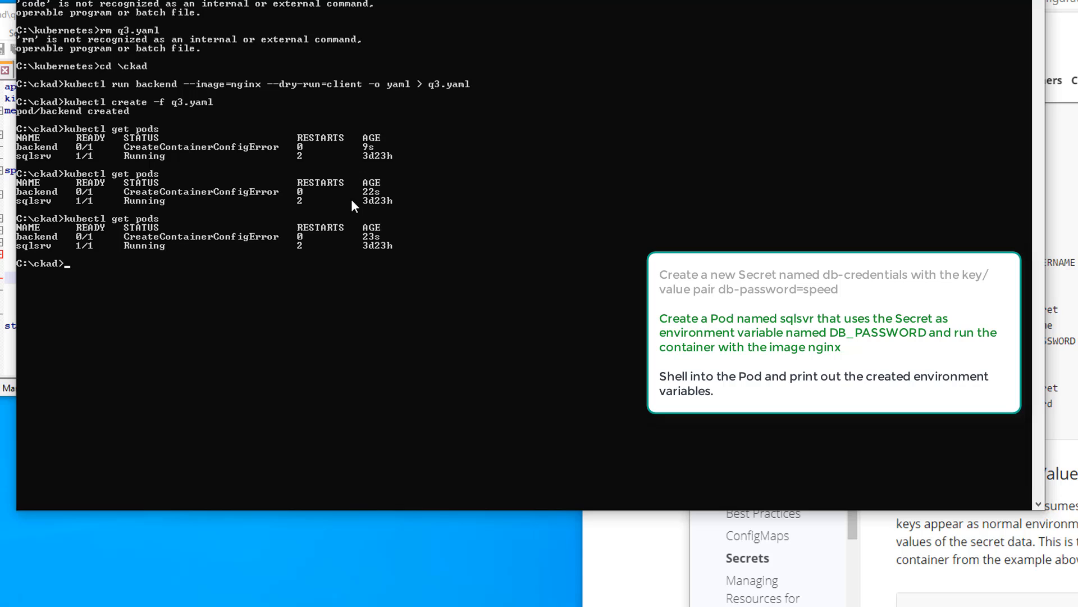
Step: Clear the screen and begin typing kubectl describe pod backend
text(cl)
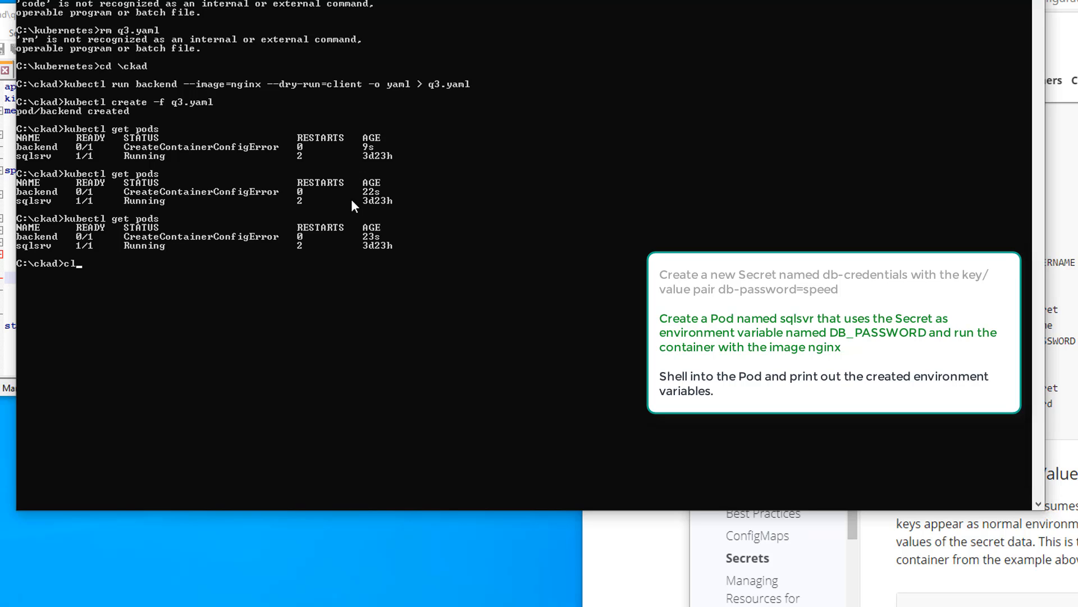
text(kubectl)
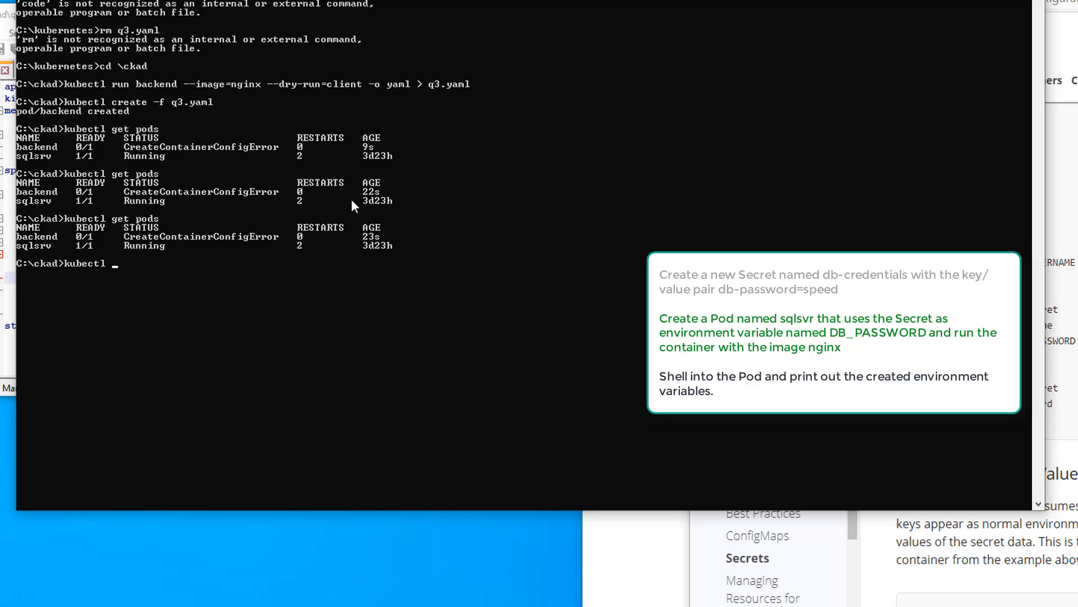
text(describe p)
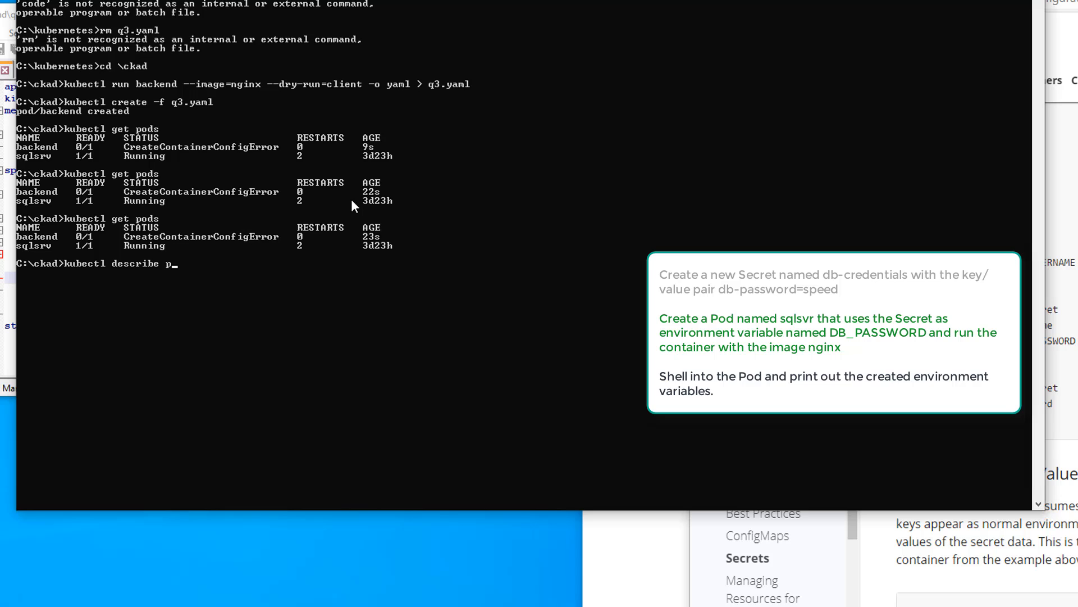
text(od backend)
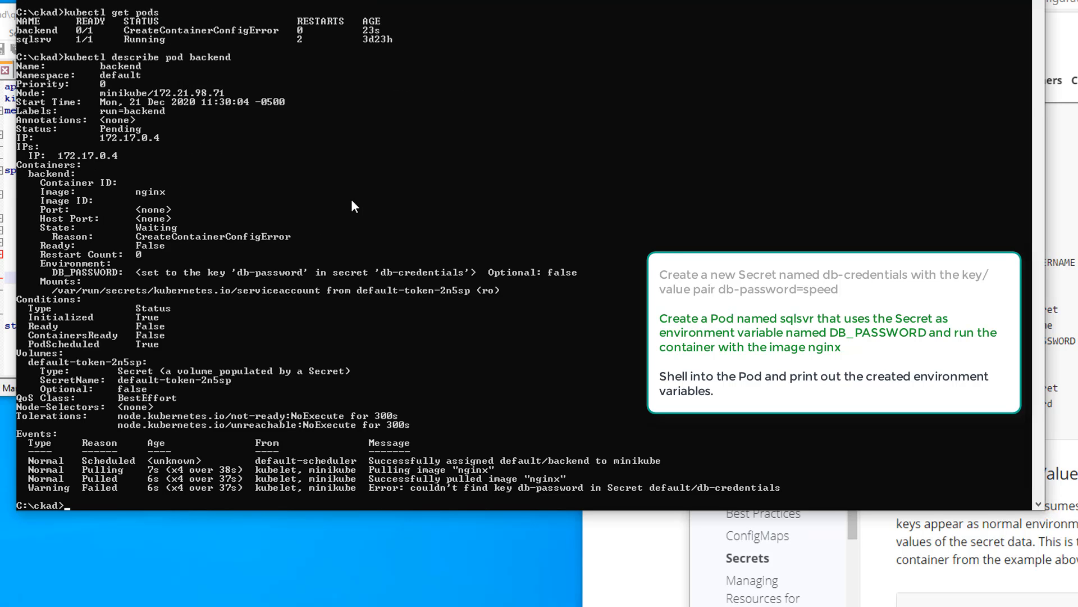
mouse_move(453, 499)
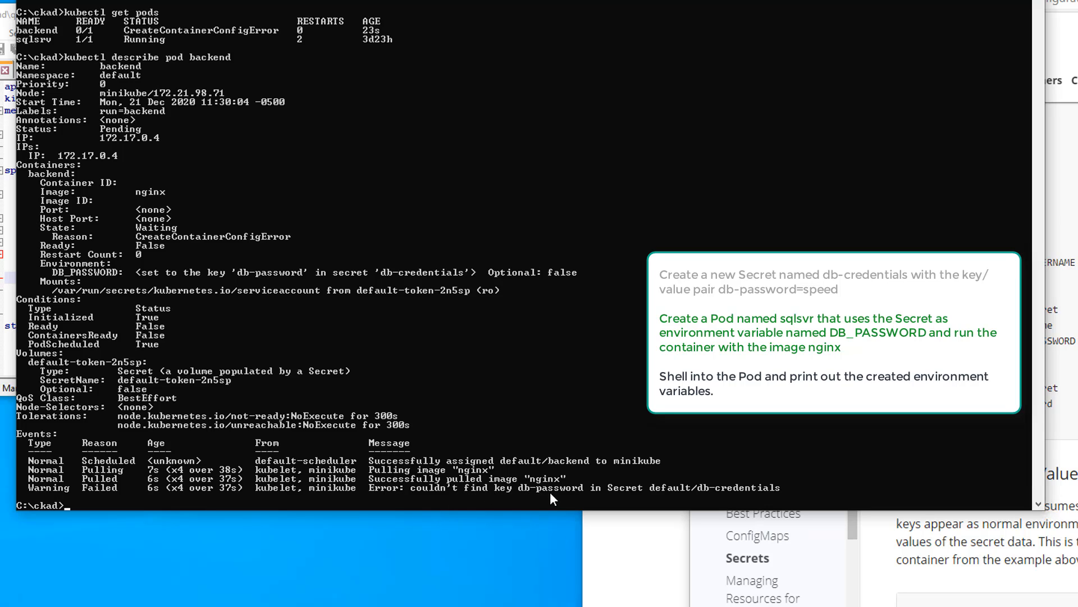
mouse_move(610, 342)
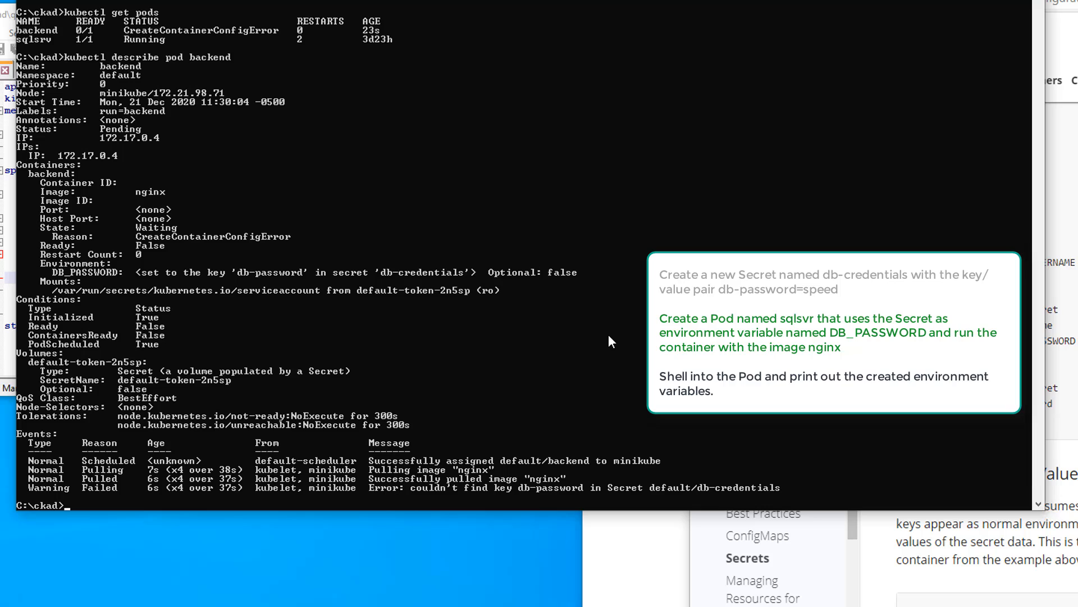
Step: Clear Command Prompt after the describe output shows db-password missing
text(cl)
text(kubectl get)
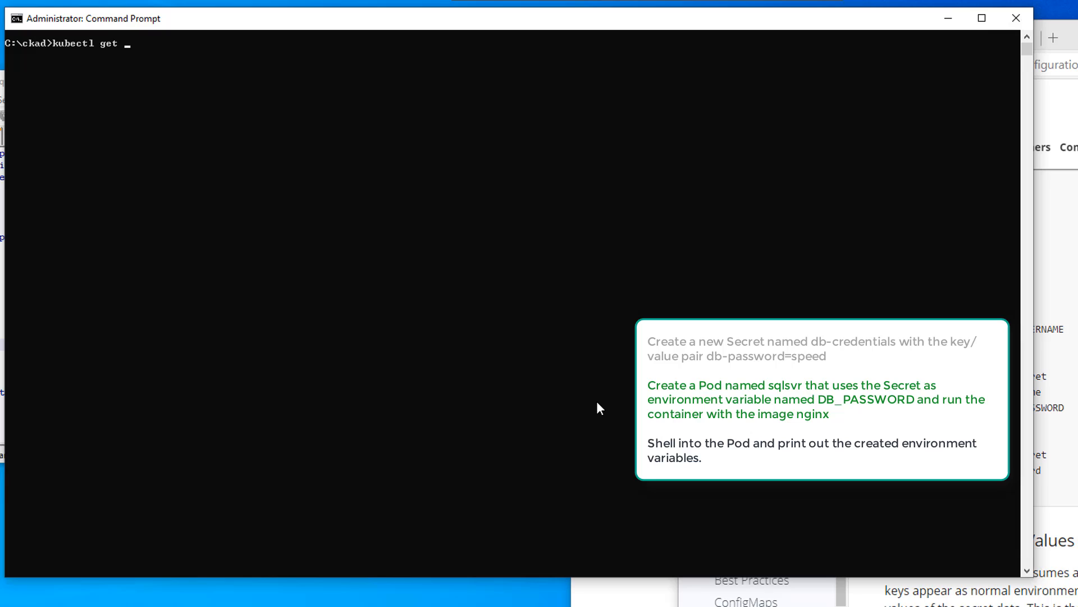
Step: List secrets, retry kubectl create -f q3.yaml, and describe pod backend again
text(secret)
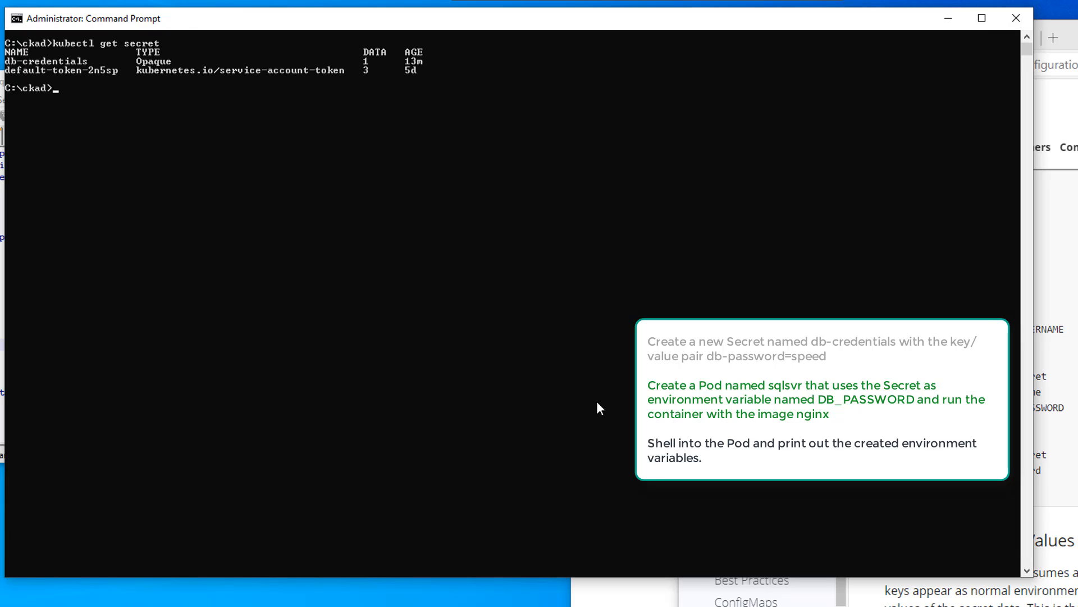
text(kubectl describe pod backend)
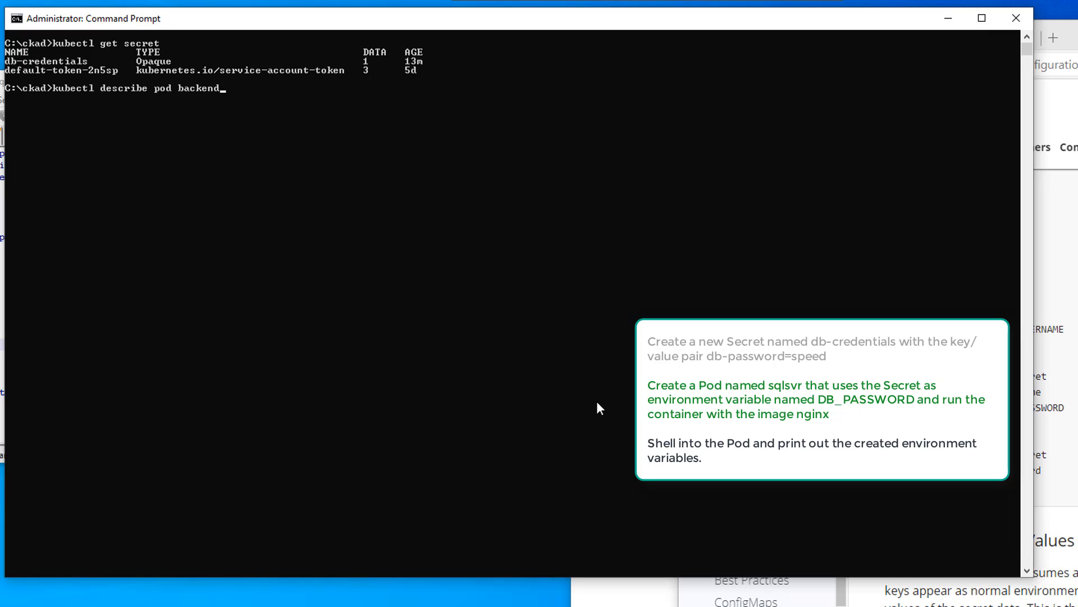
text(kubectl create -f q3.yaml)
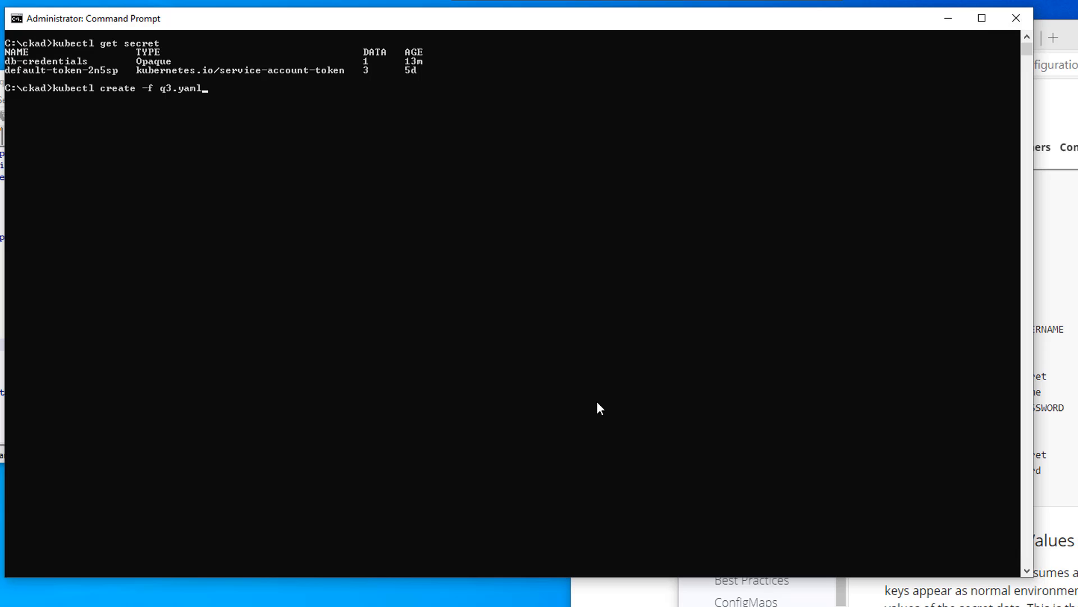
text(kubectl describe pod backend)
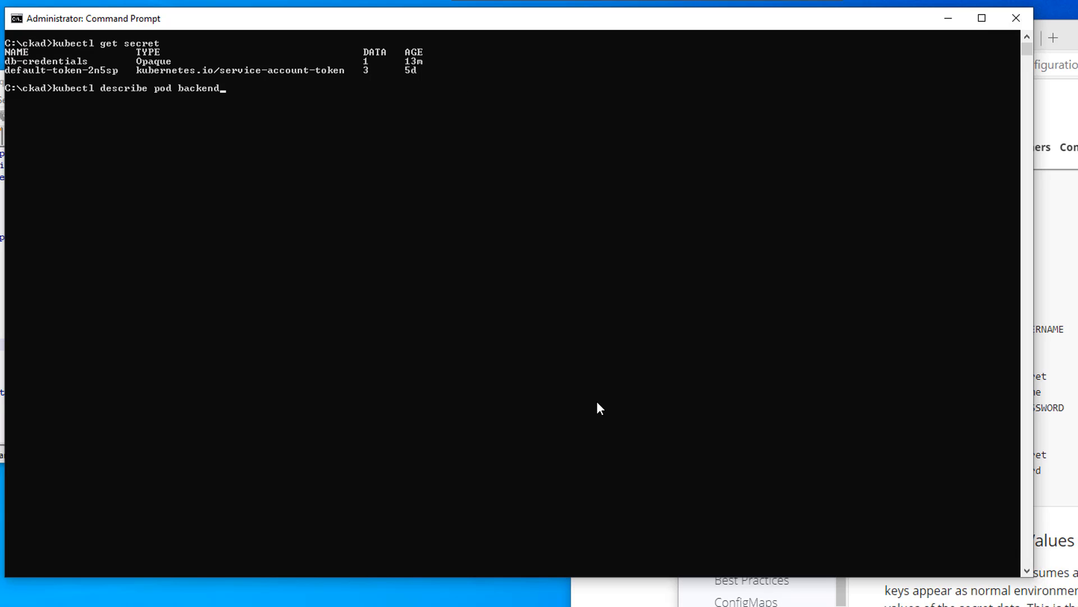
key(enter)
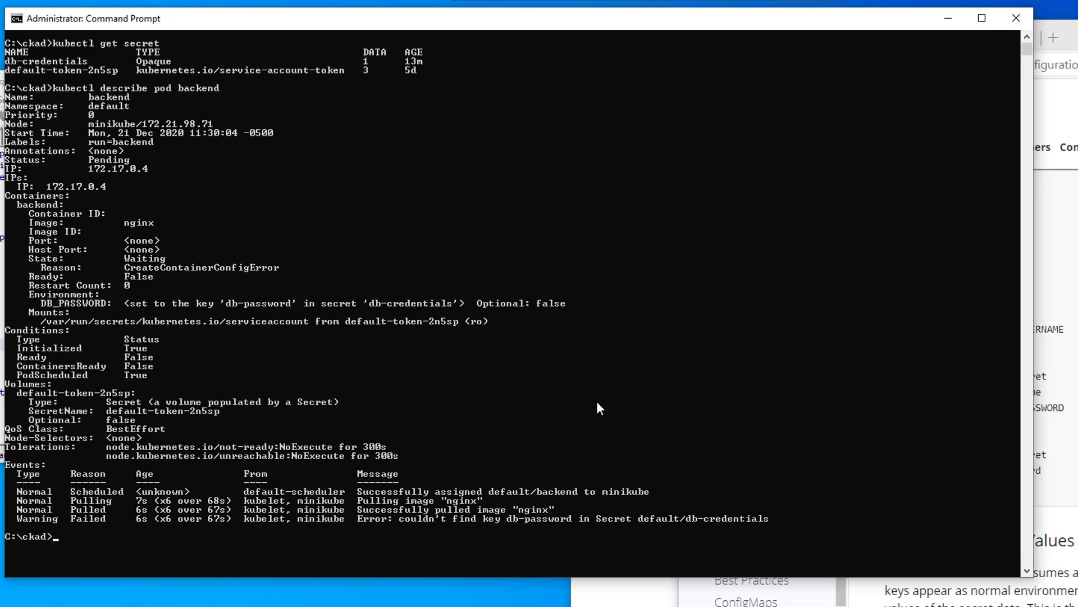
mouse_move(460, 530)
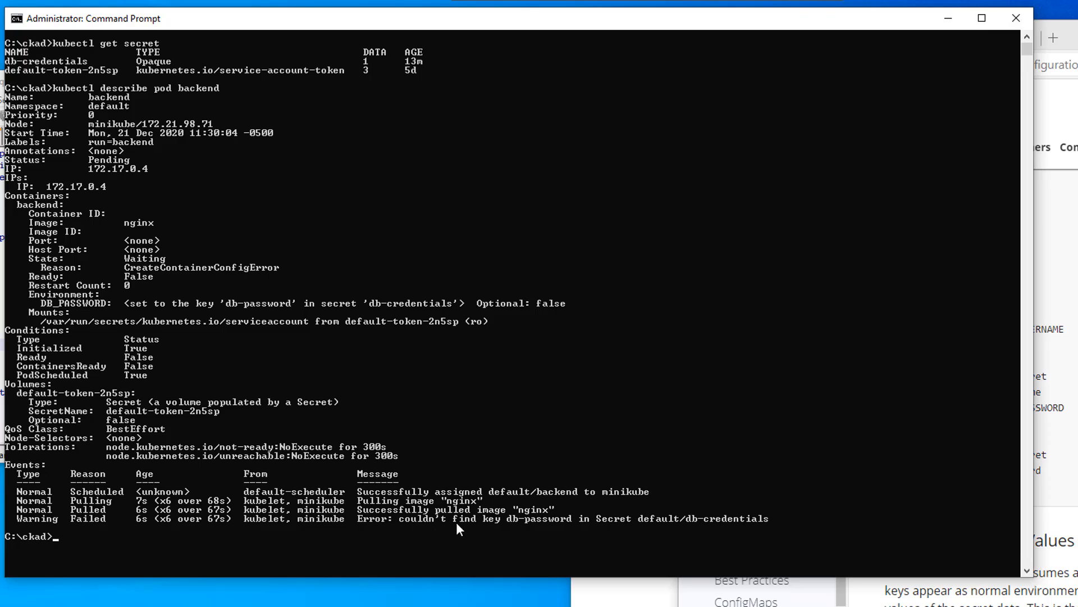
mouse_move(680, 528)
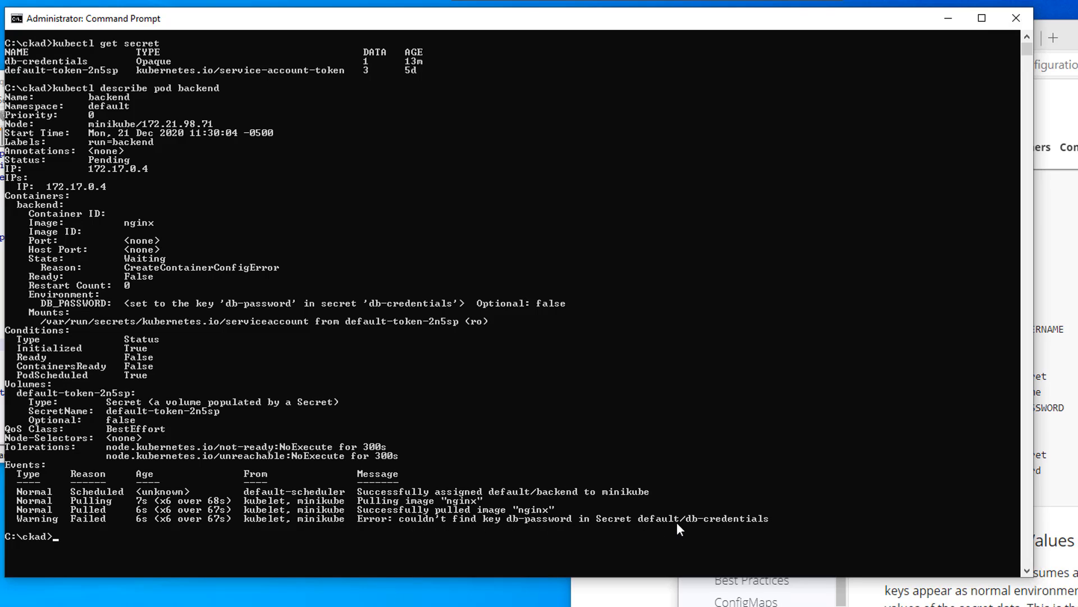
mouse_move(731, 528)
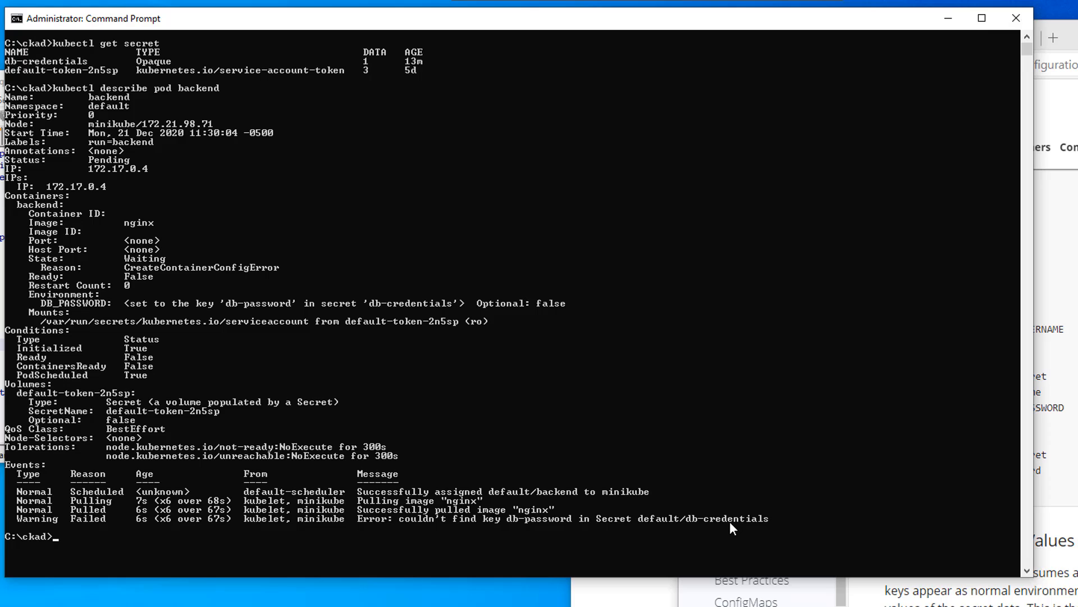
mouse_move(30, 77)
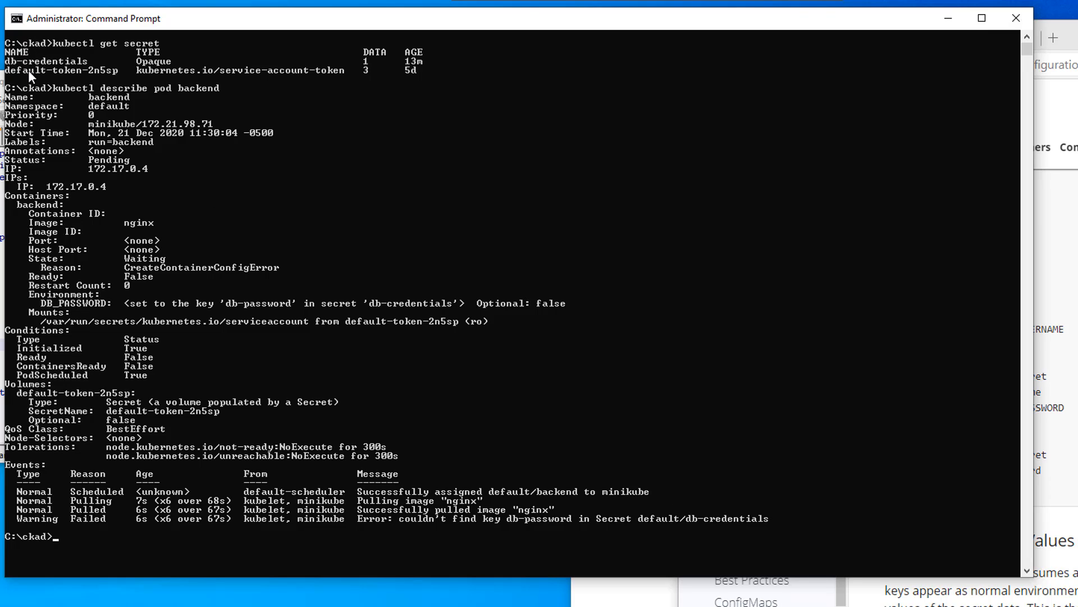
mouse_move(44, 74)
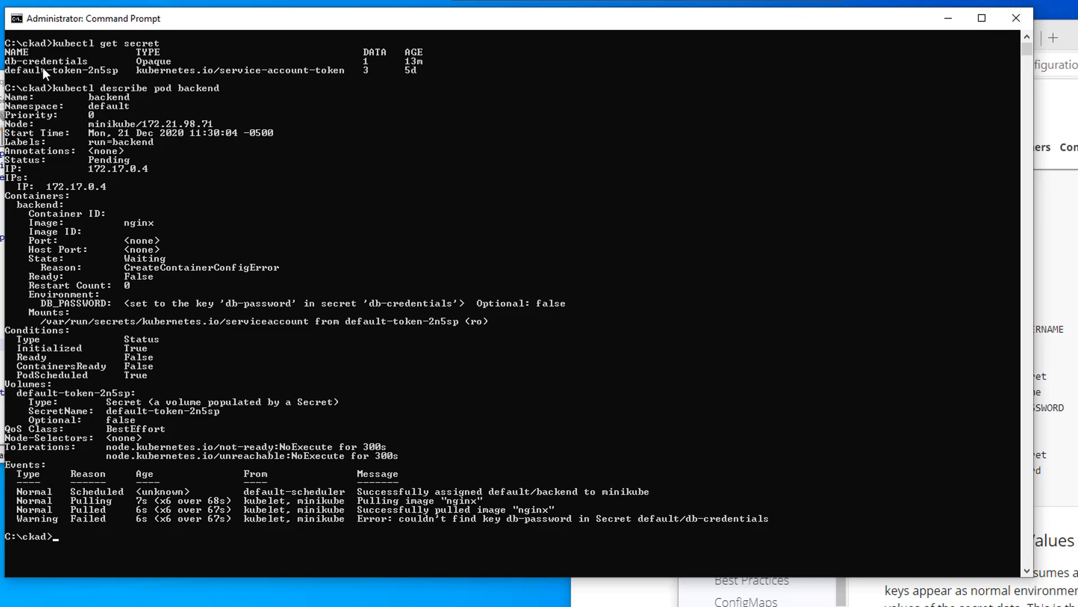
mouse_move(63, 68)
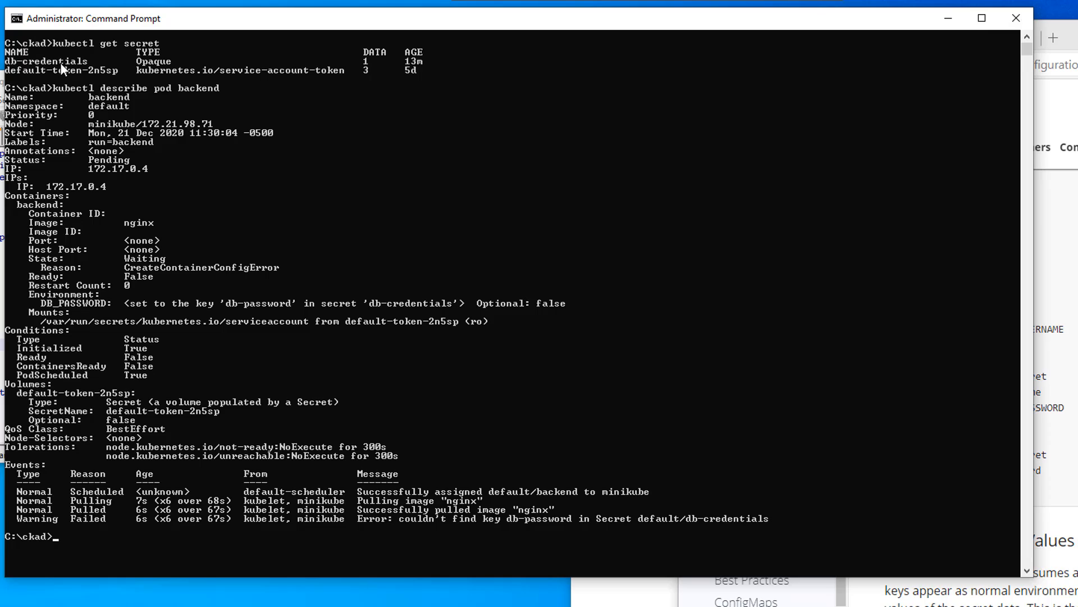
mouse_move(364, 224)
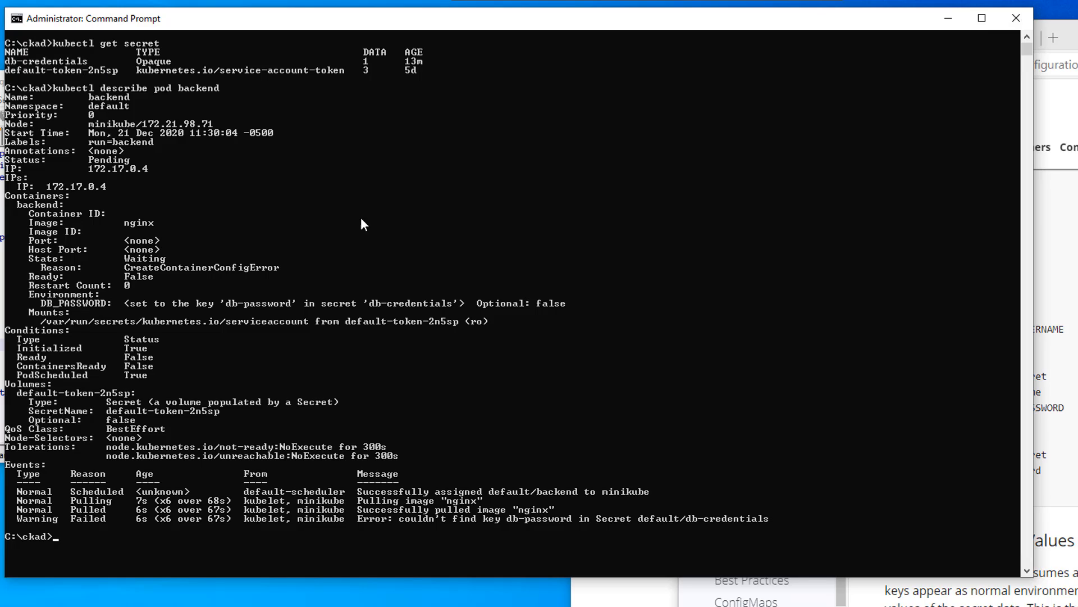
mouse_move(417, 528)
text(kubectl describe secret db-credentials)
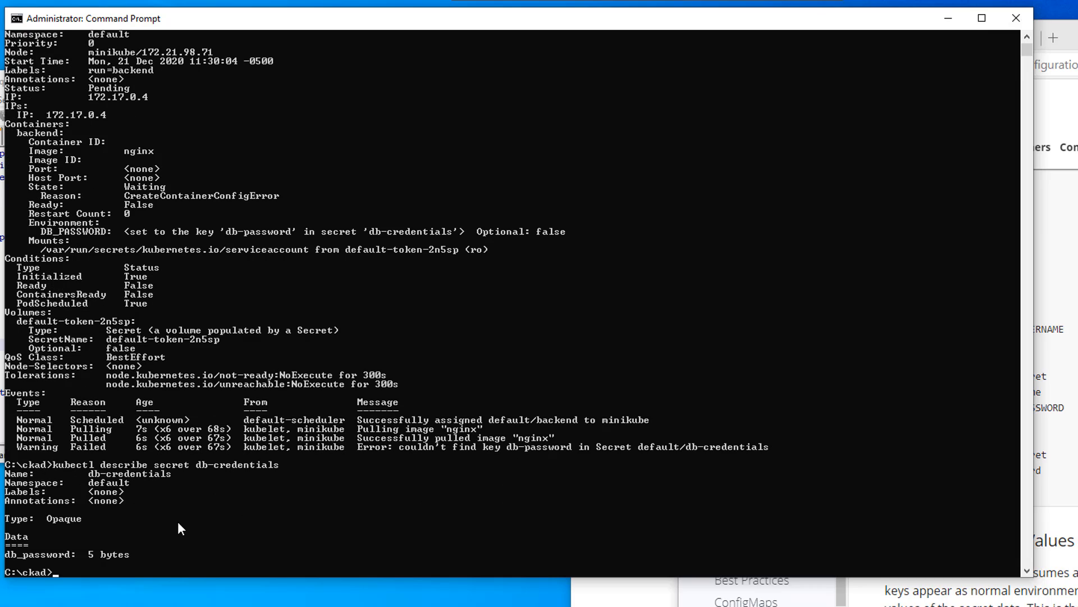
mouse_move(201, 475)
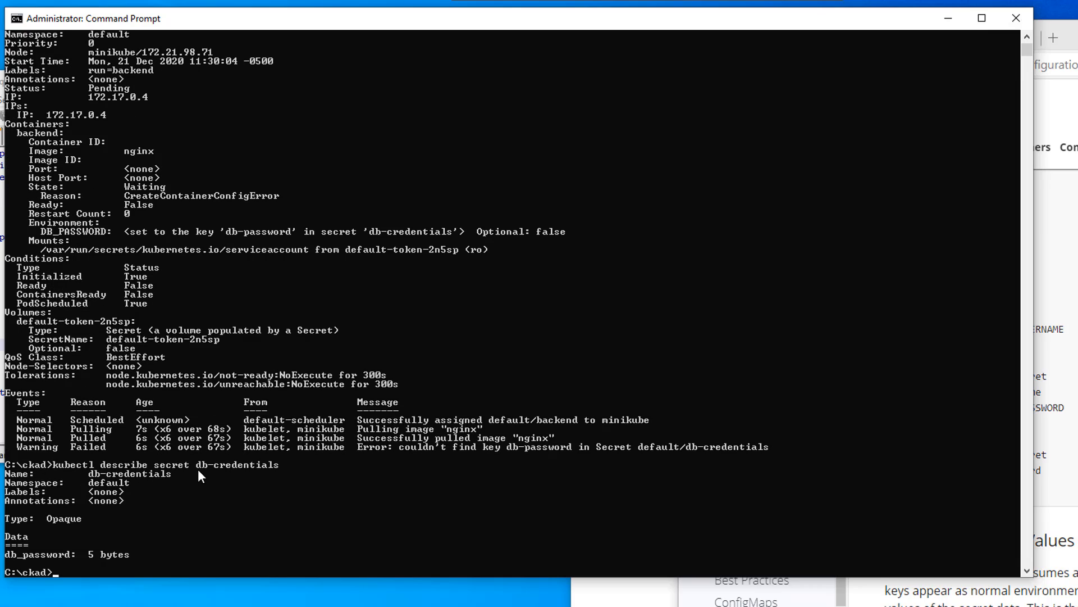
mouse_move(10, 564)
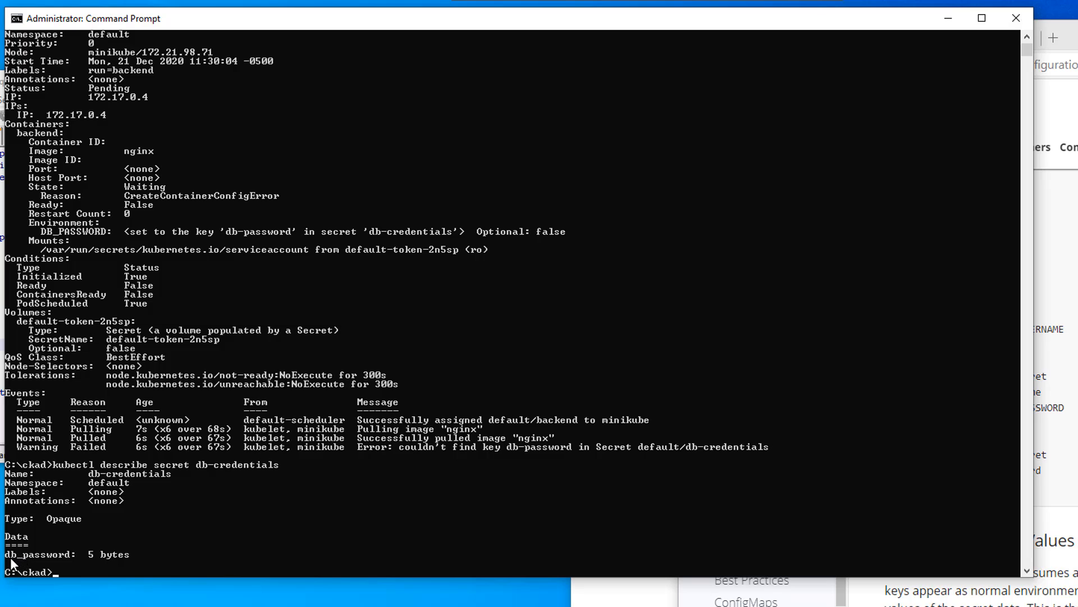
mouse_move(27, 563)
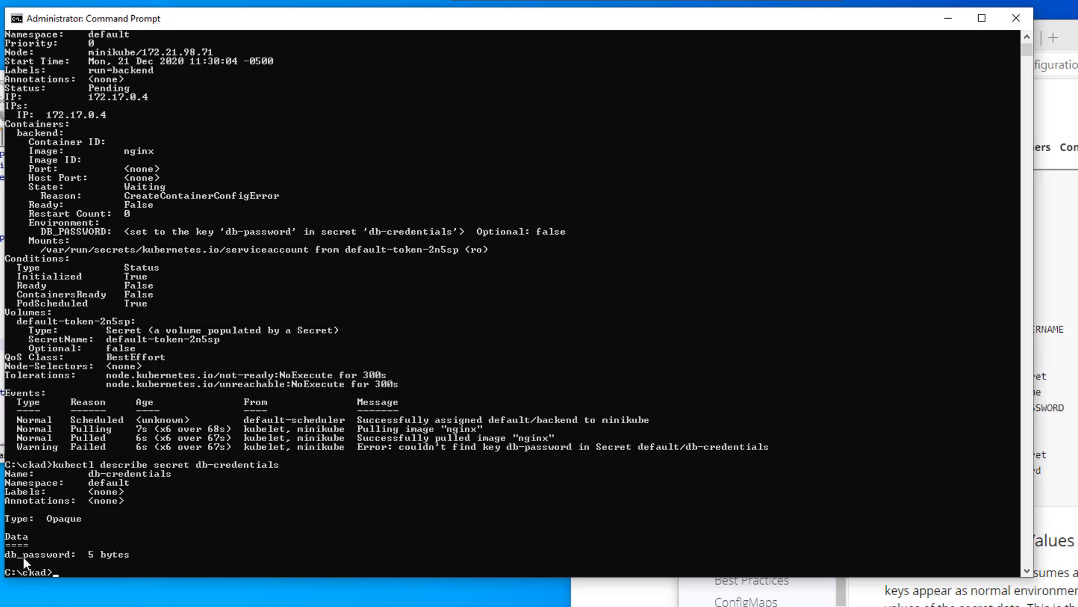
mouse_move(678, 383)
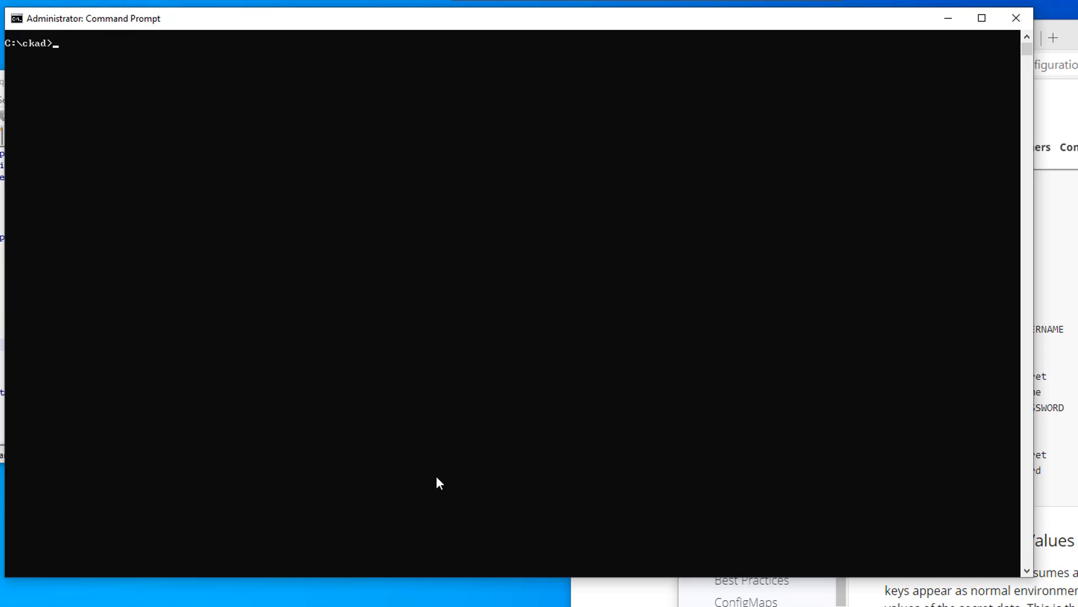
Step: Describe secret db-credentials, recreate backend from q3.yaml, and confirm it is Running 1/1
text(kubectl delete -f q3.yaml)
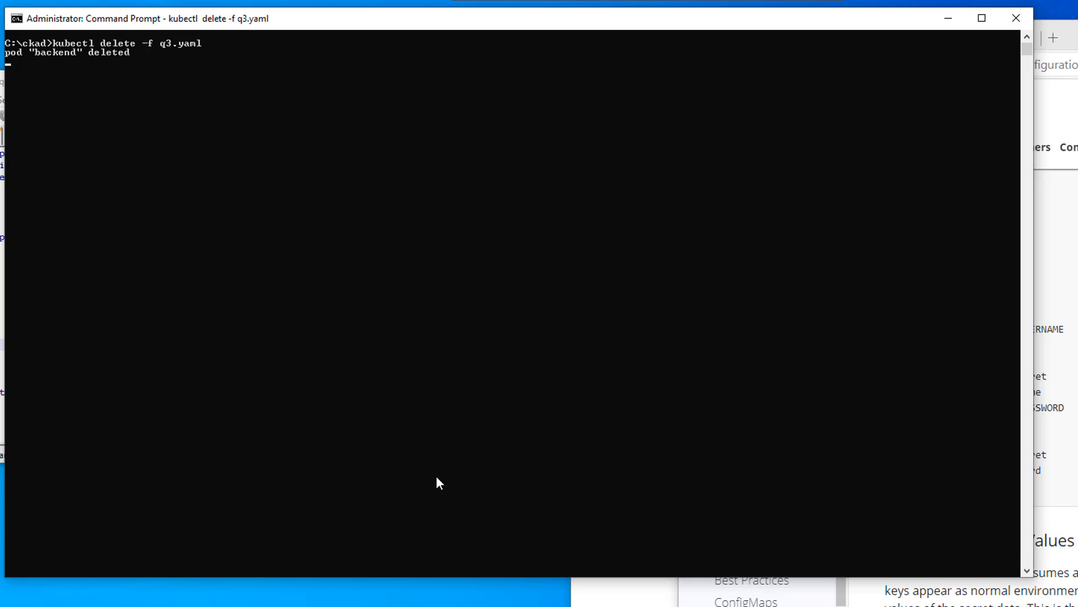
text(kubectl describe secret db-credentials)
text(cls)
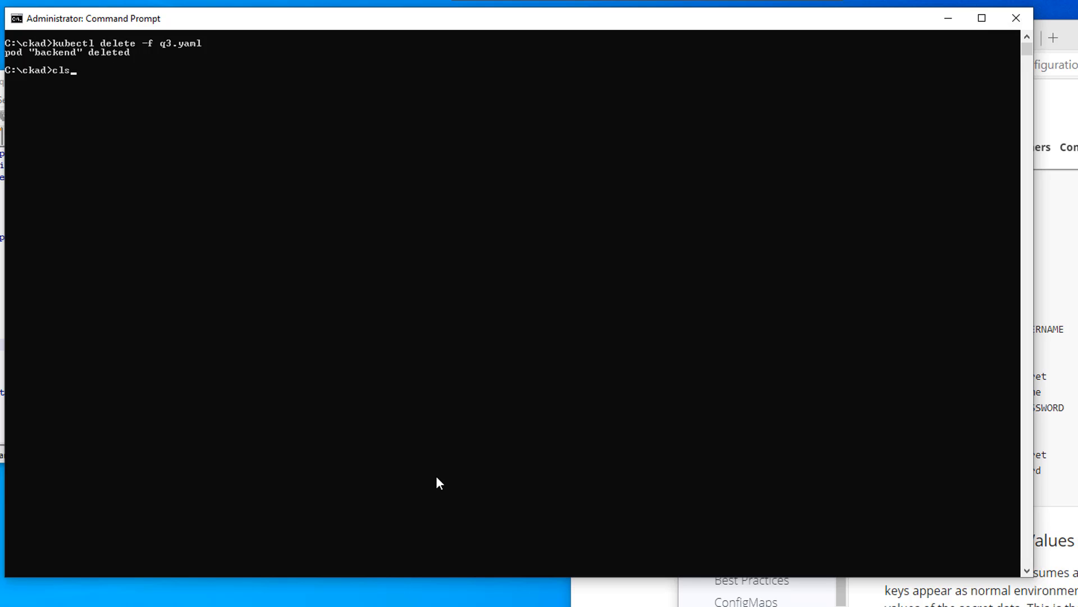
text(kubectl create -f q3.yaml)
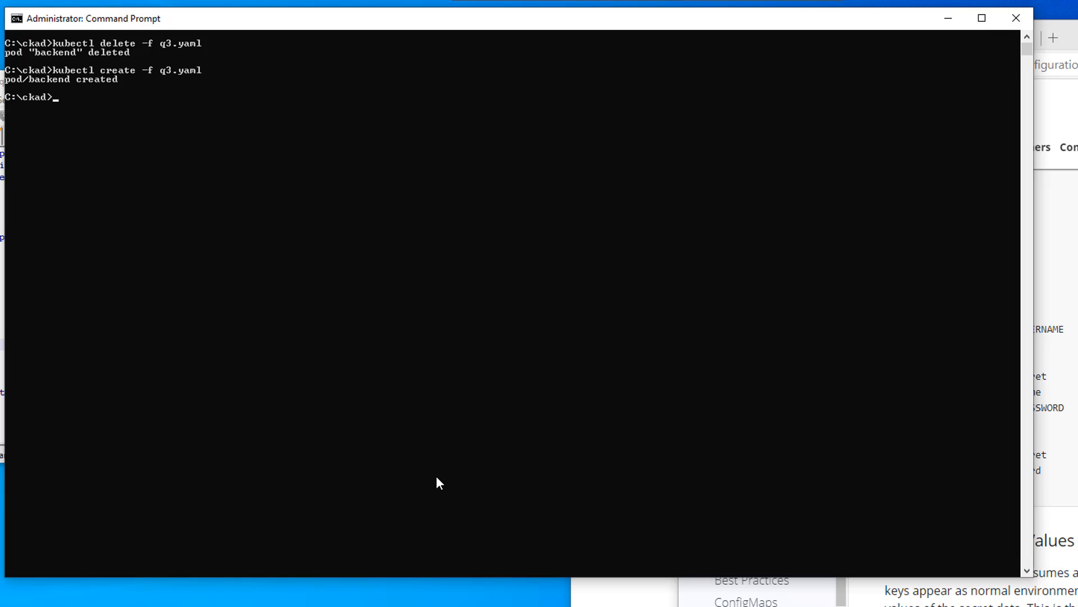
text(kubectl get pods)
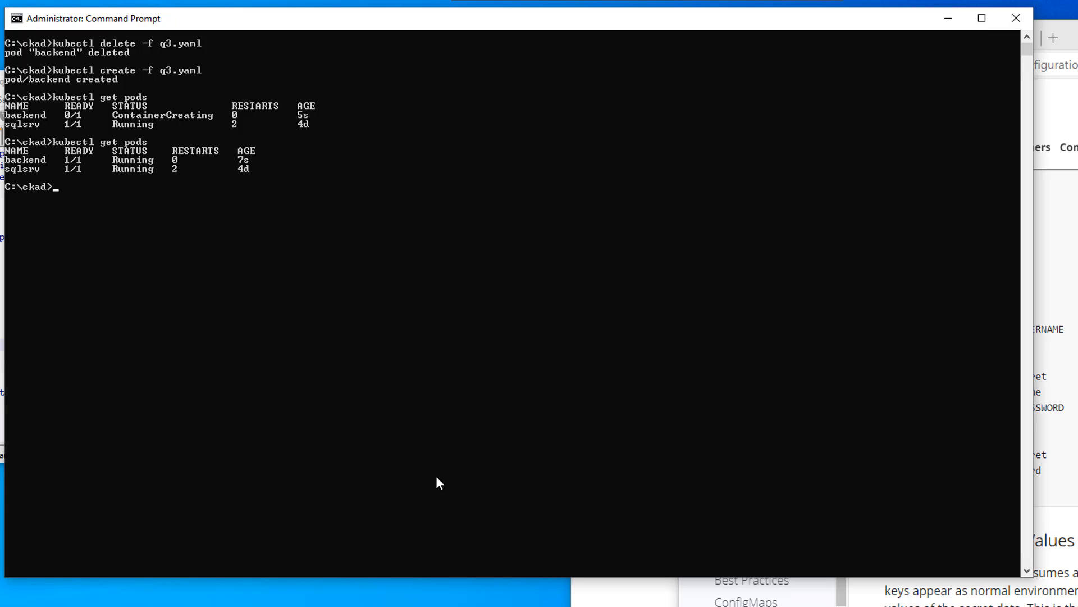
mouse_move(141, 420)
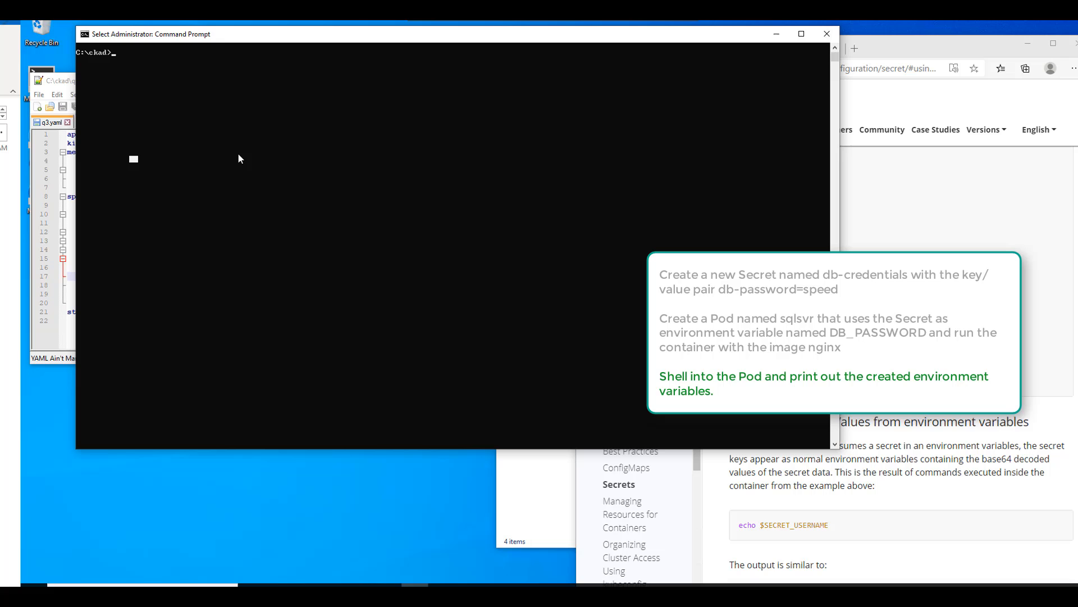
text(kubectl exec backend -)
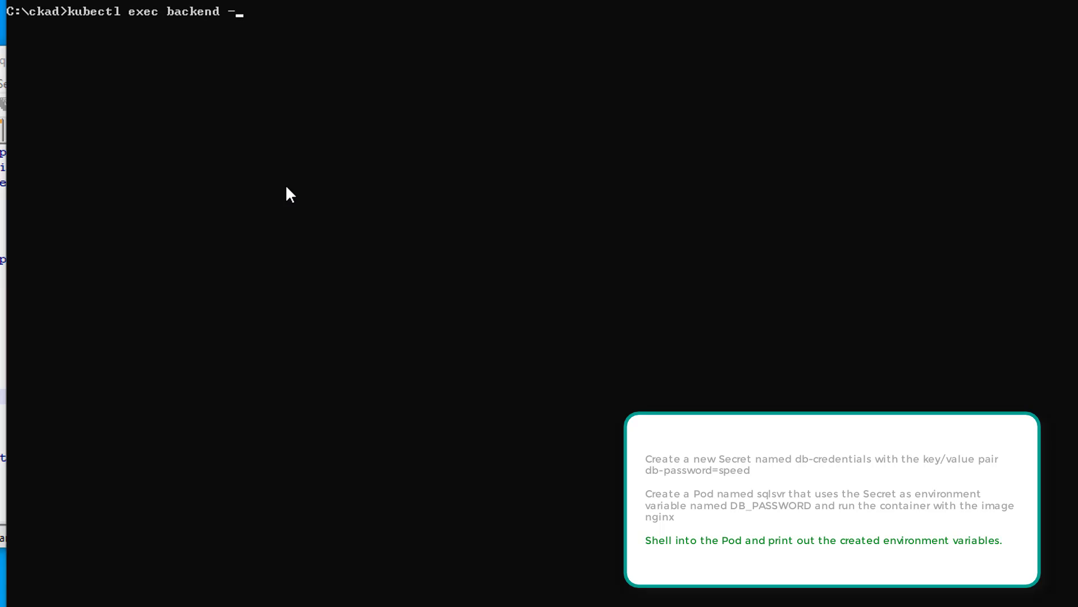
text(it -- env)
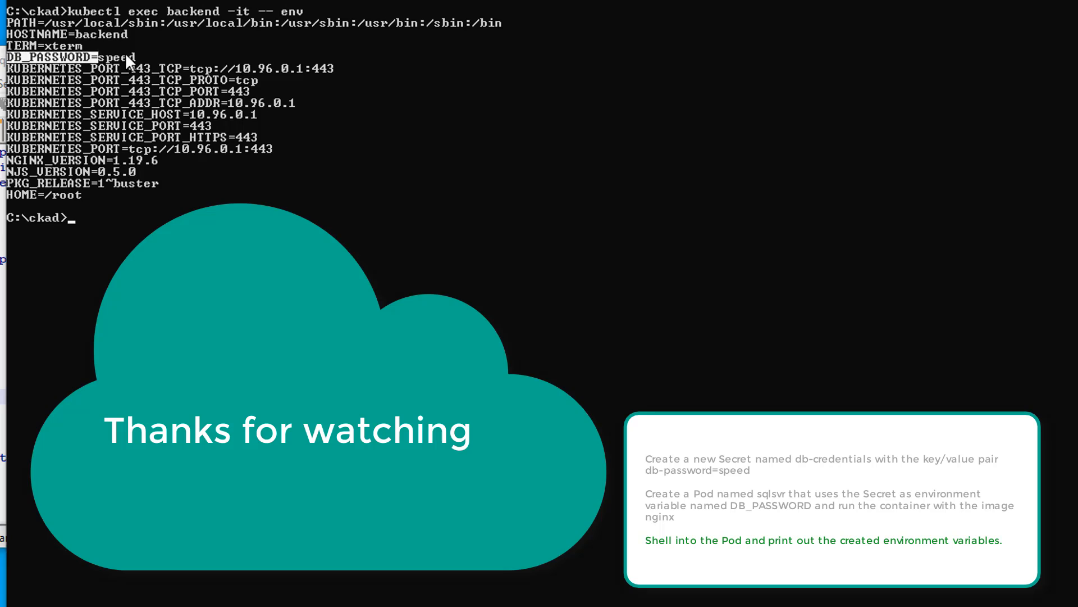
double_click(69, 57)
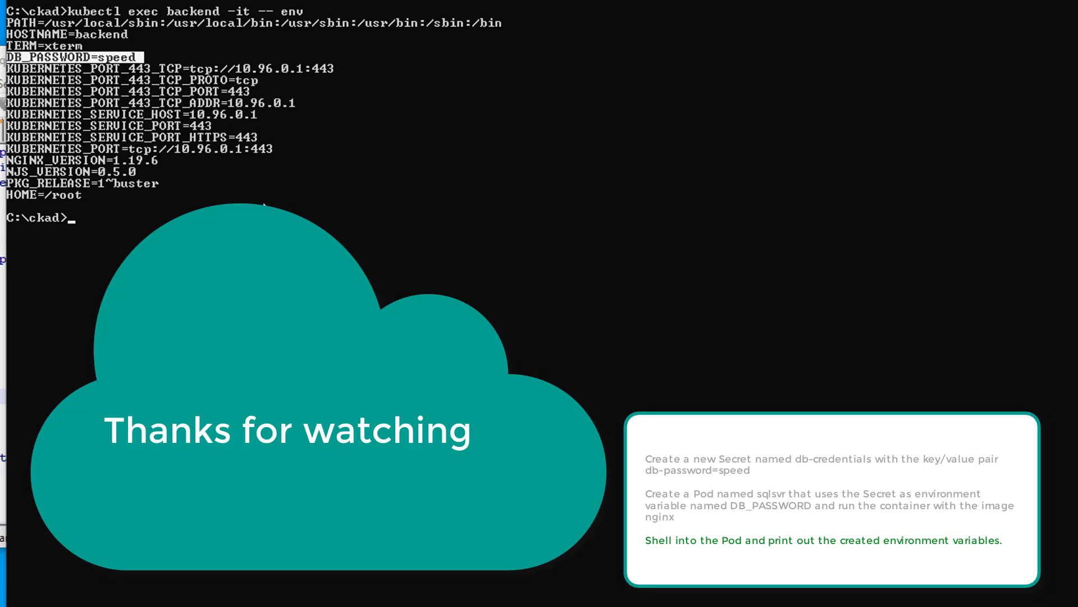